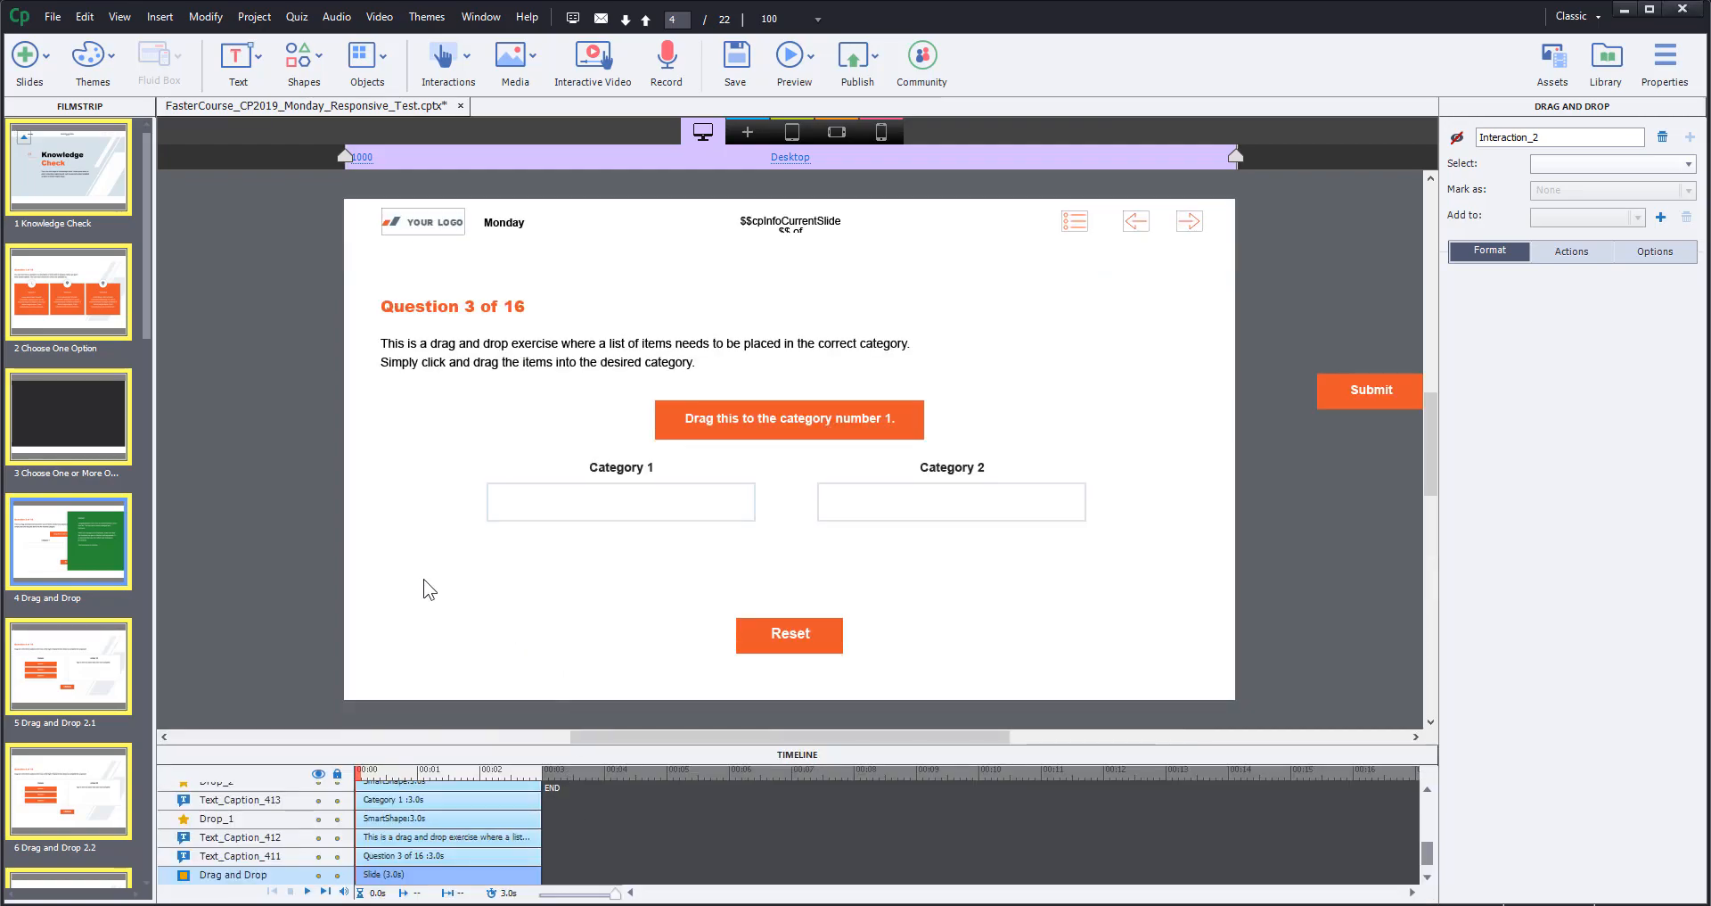
pyautogui.moveTo(342, 435)
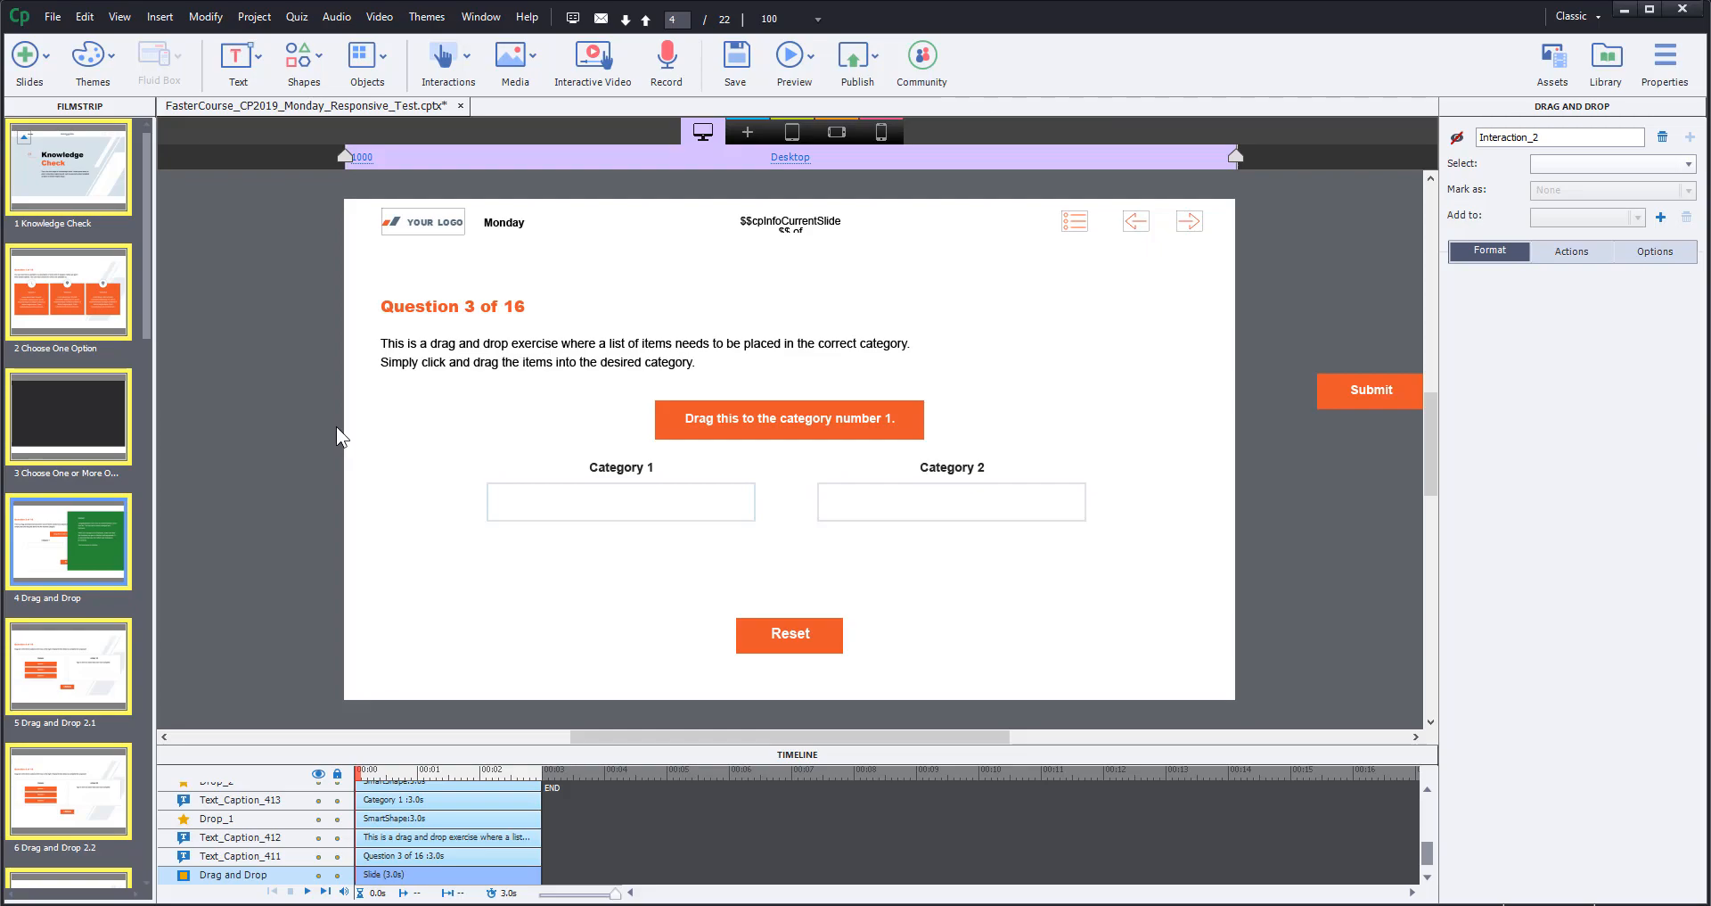
pyautogui.moveTo(519, 442)
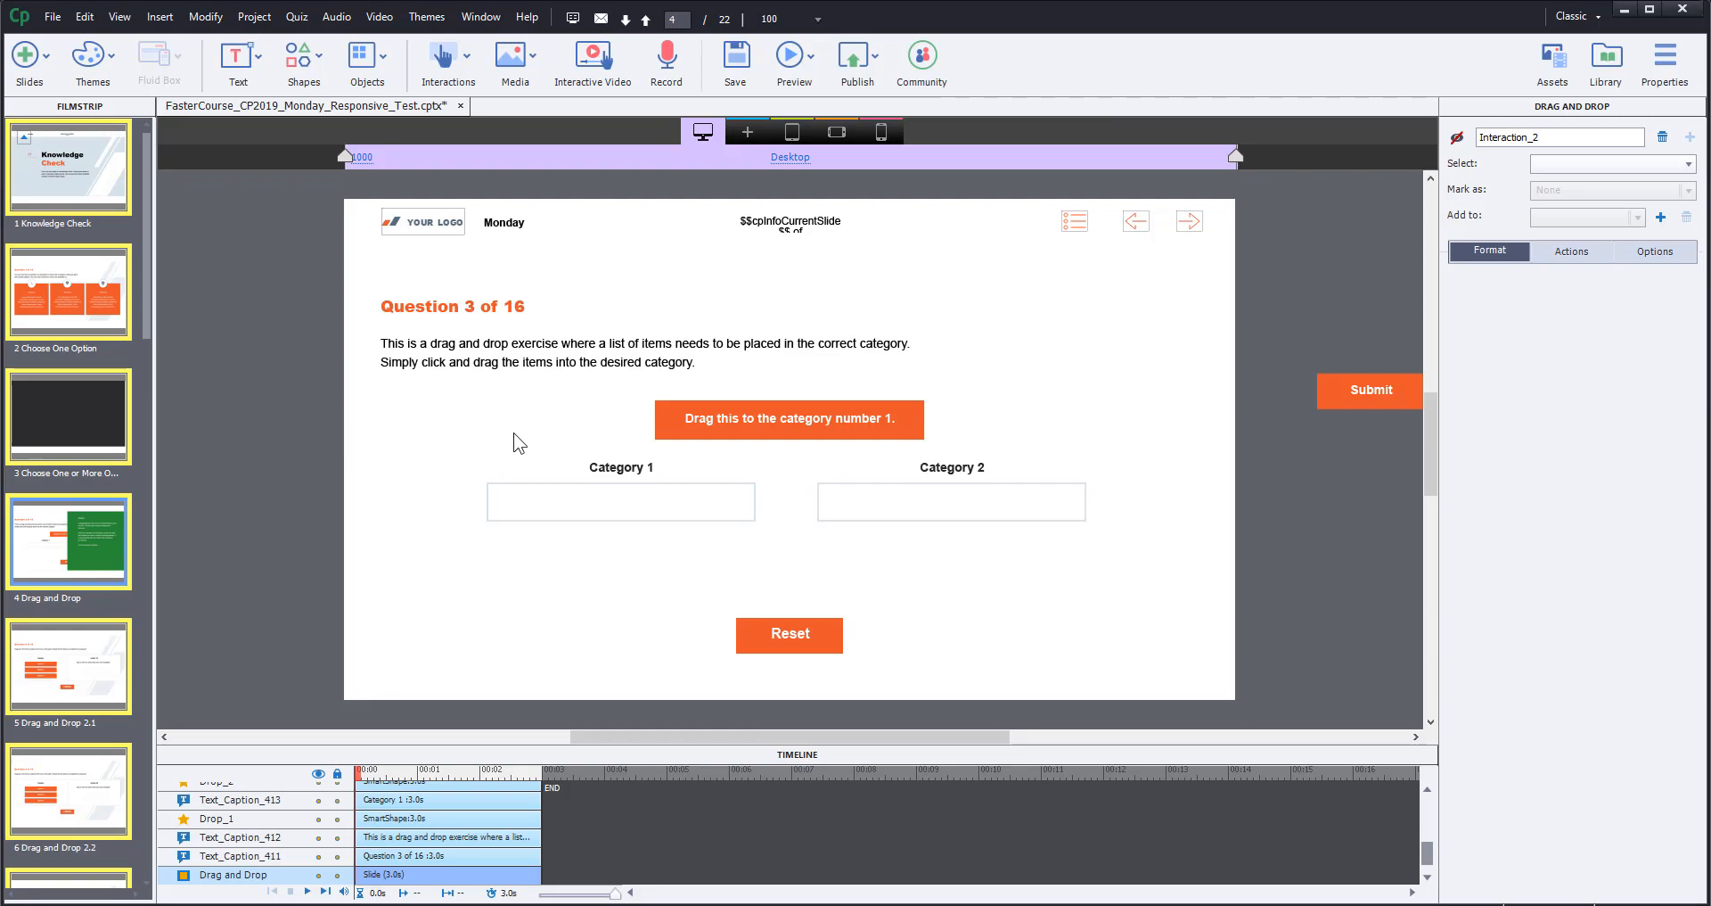
pyautogui.moveTo(726, 433)
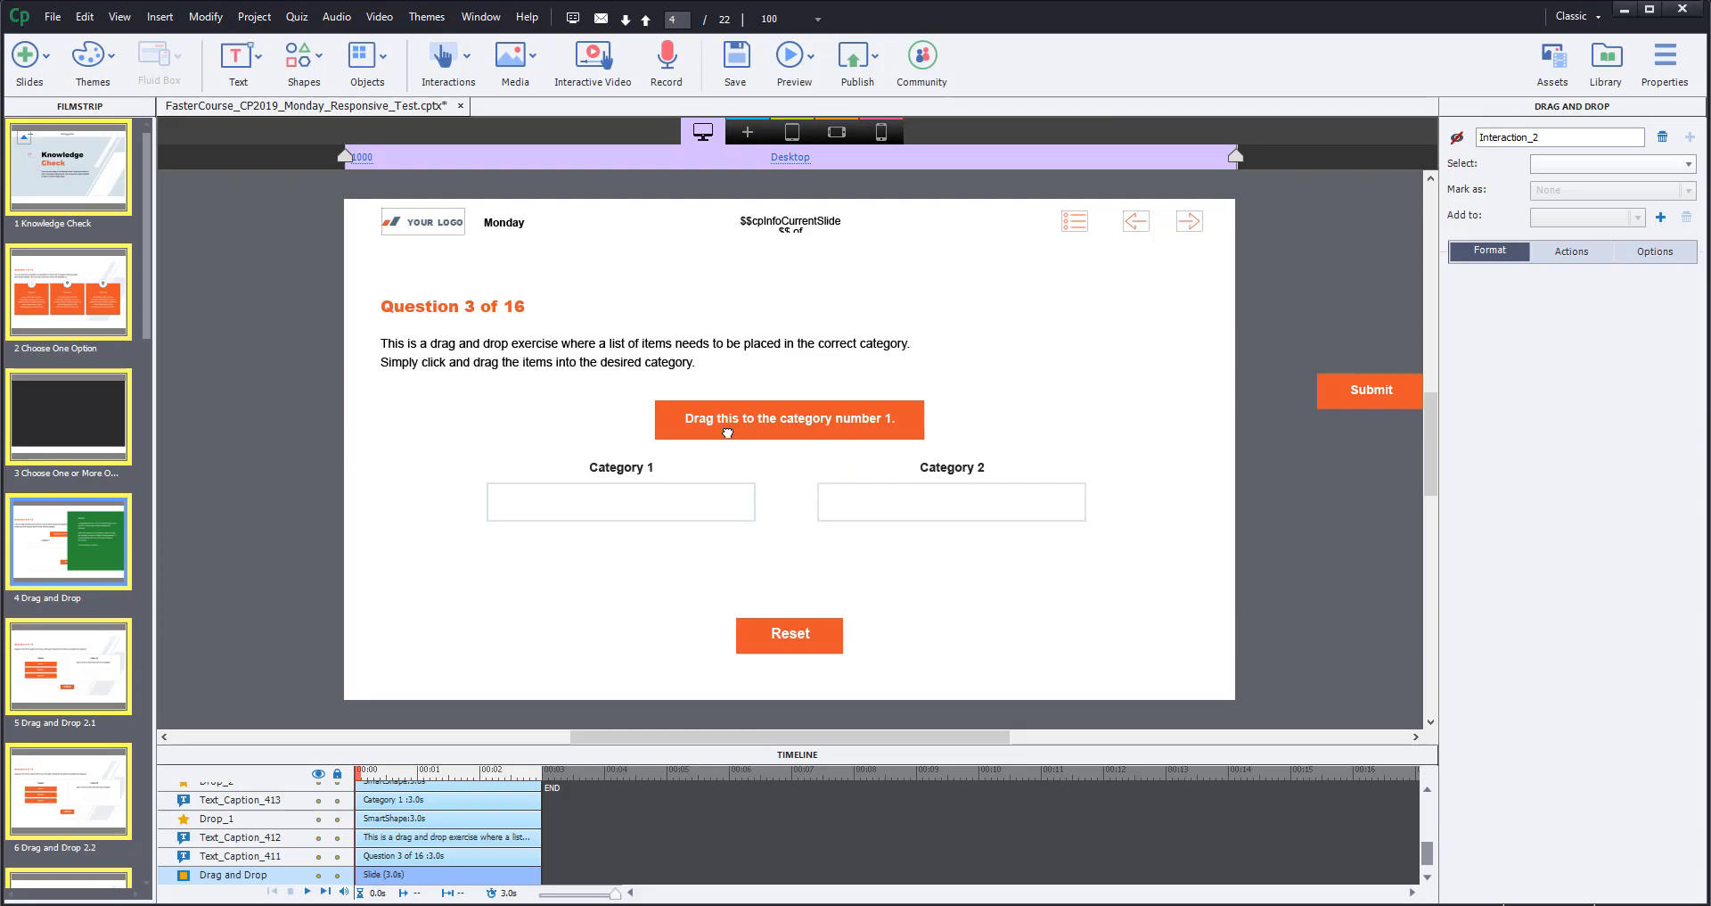
# - Duplicate the "Drag this to the category number 1." drag object on the quiz slide
pyautogui.rightClick(788, 419)
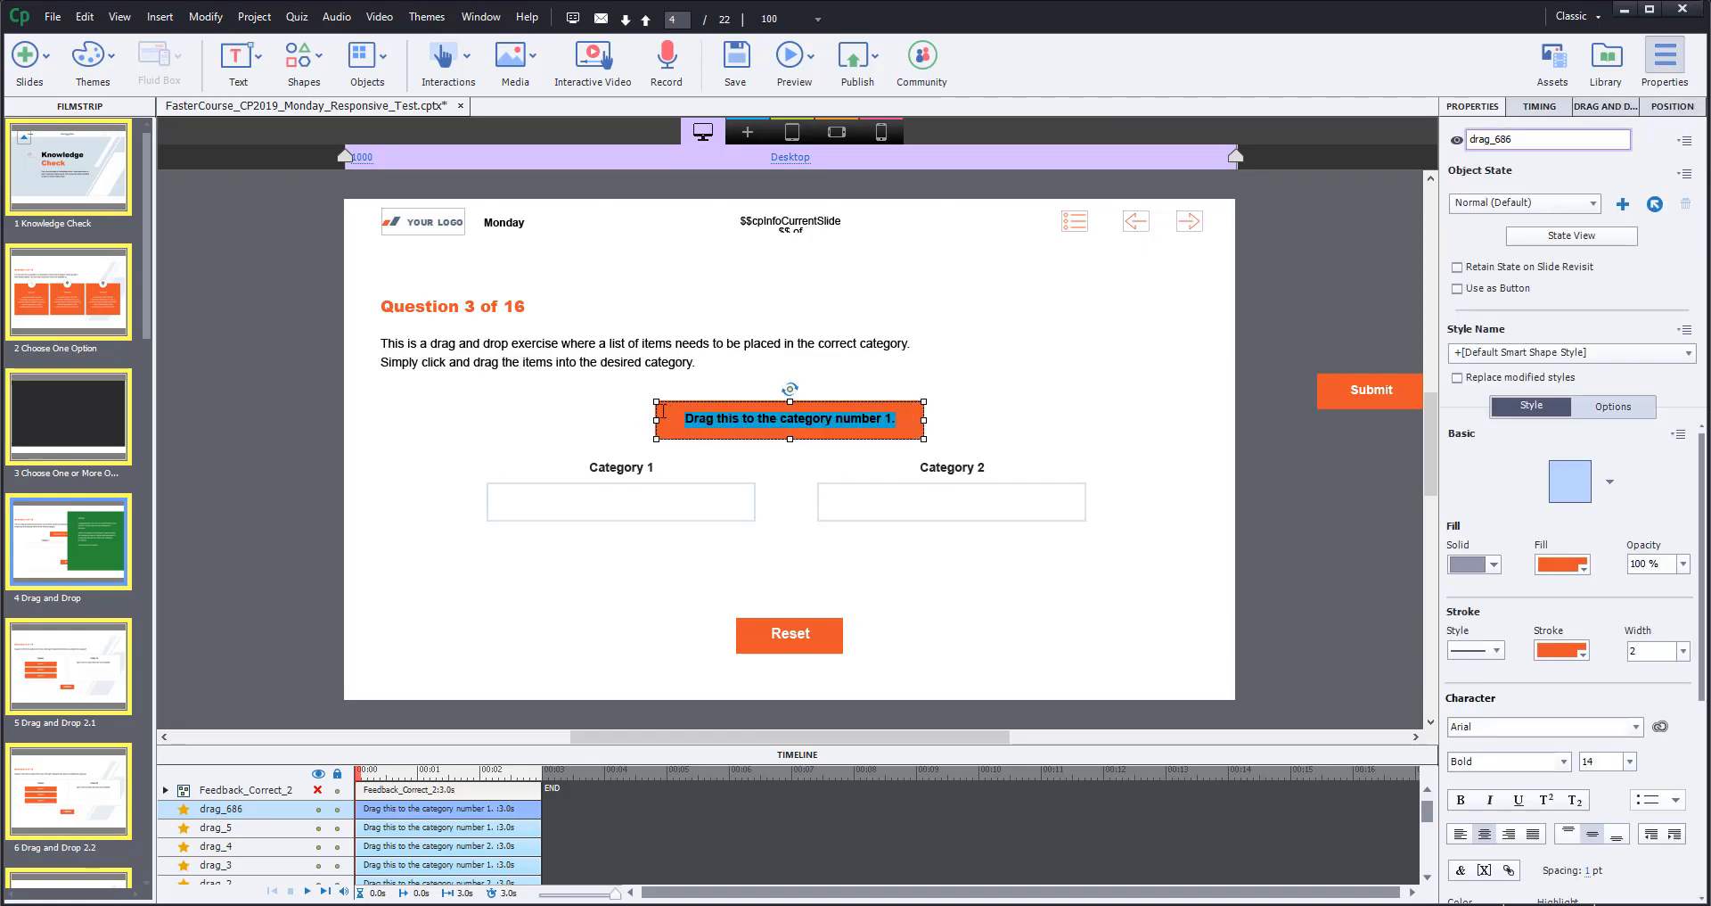
# - Relabel the copy "New drag object" and name the item New_drag_object in Properties
pyautogui.write('New drag object')
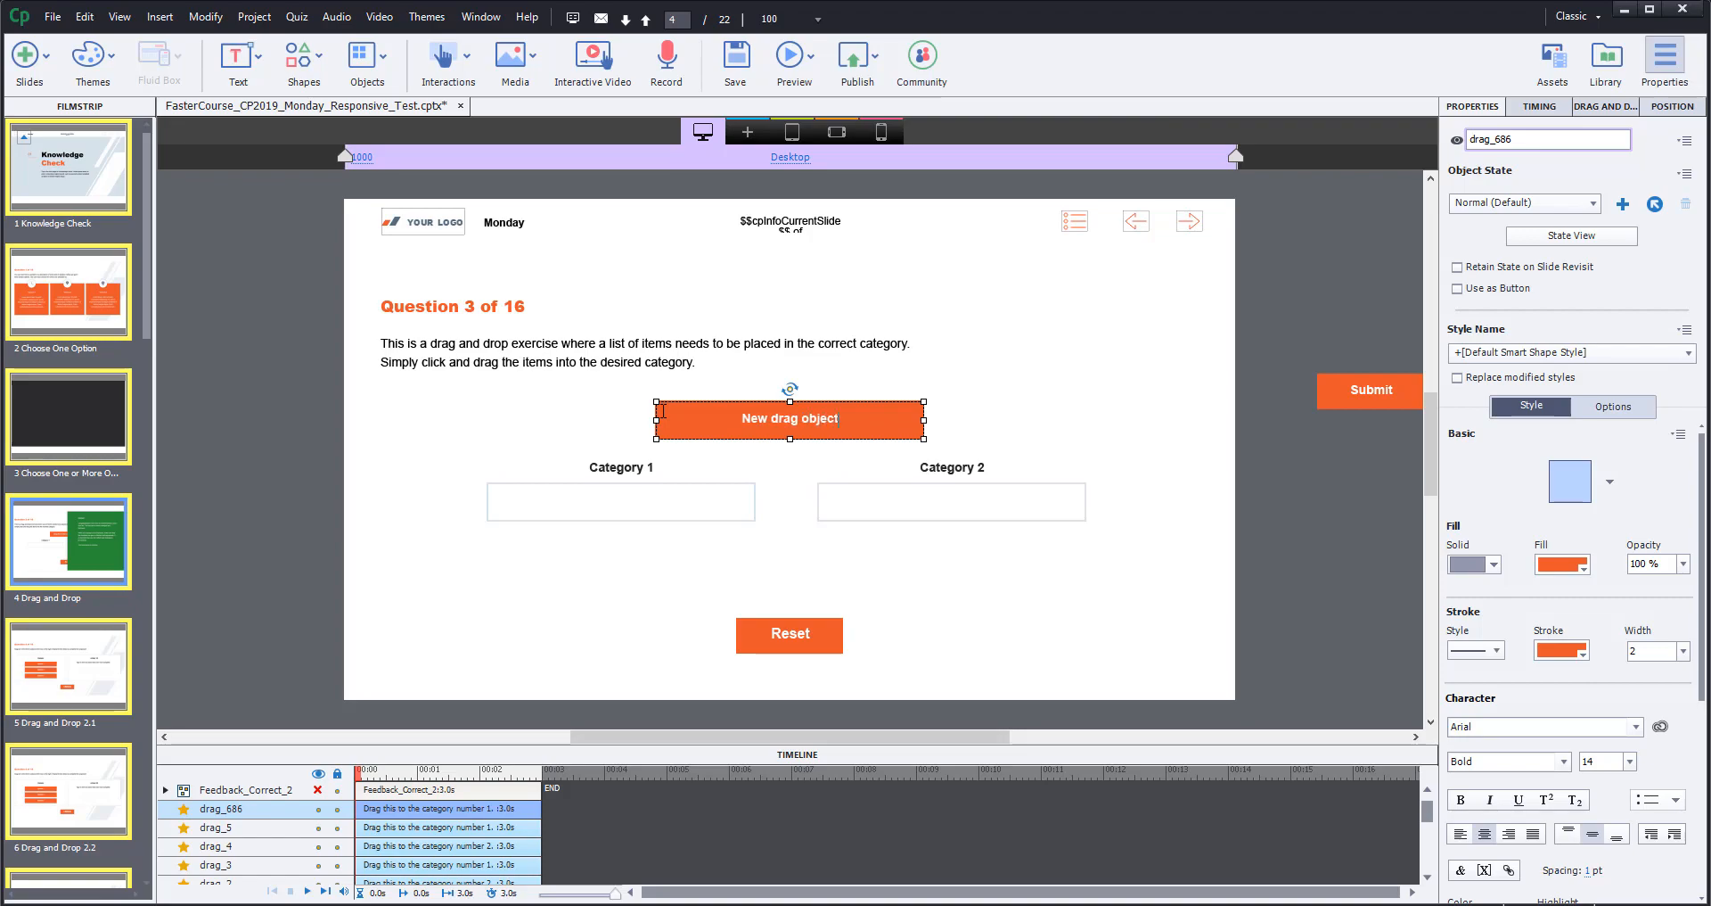
pyautogui.rightClick(790, 417)
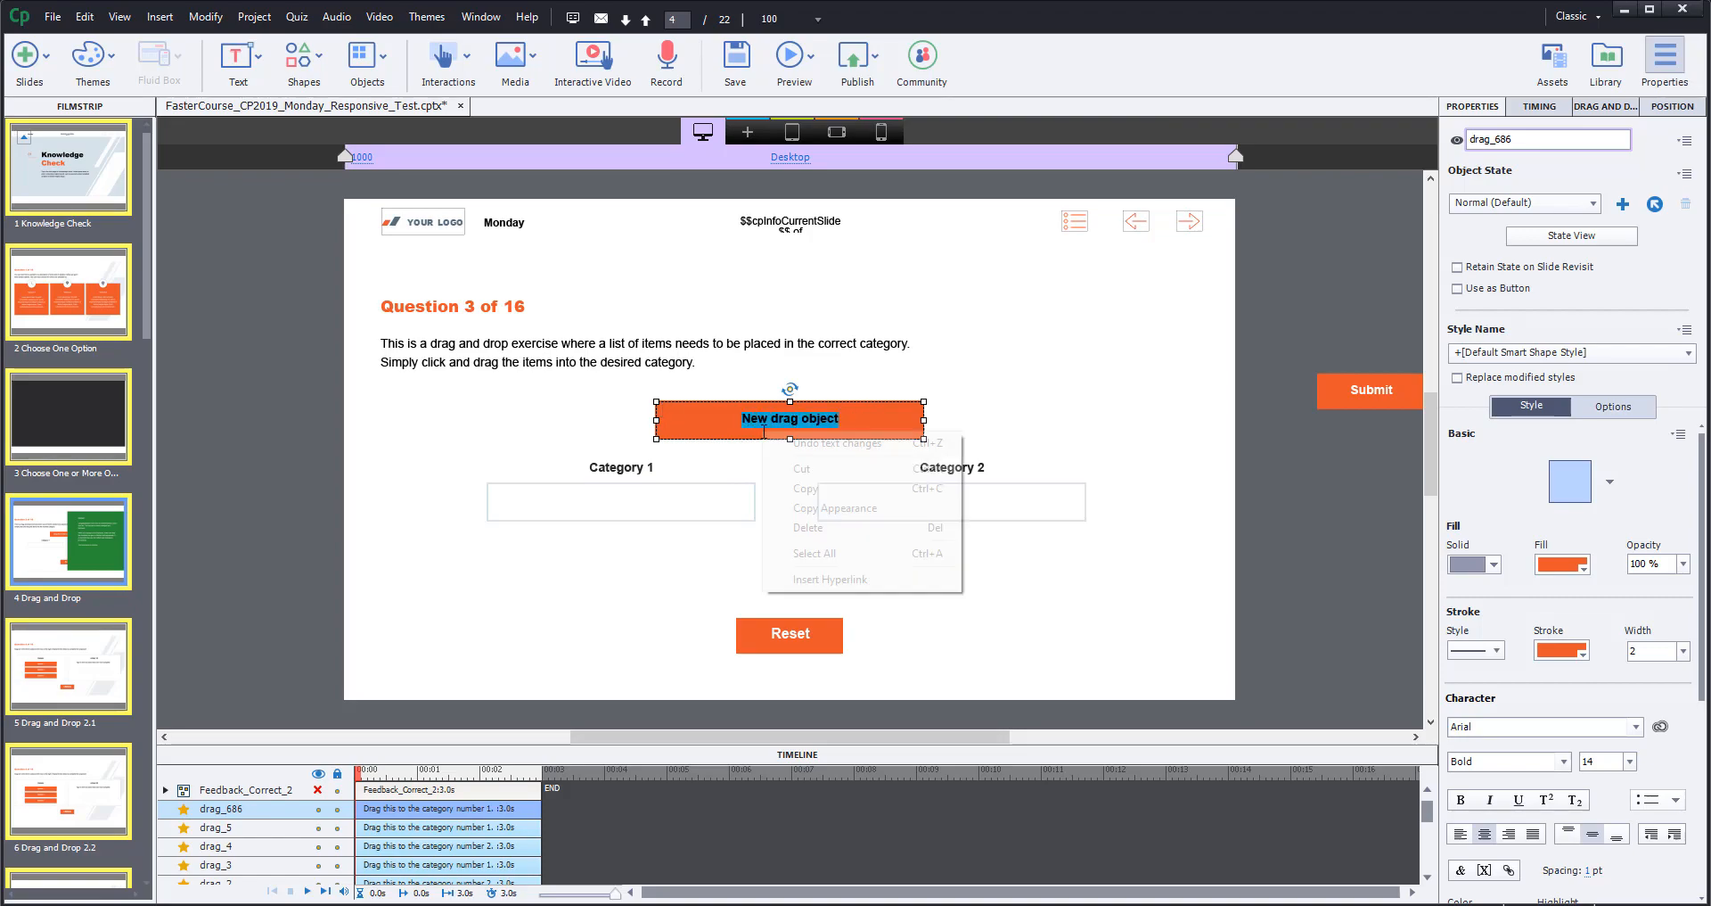
pyautogui.click(1281, 326)
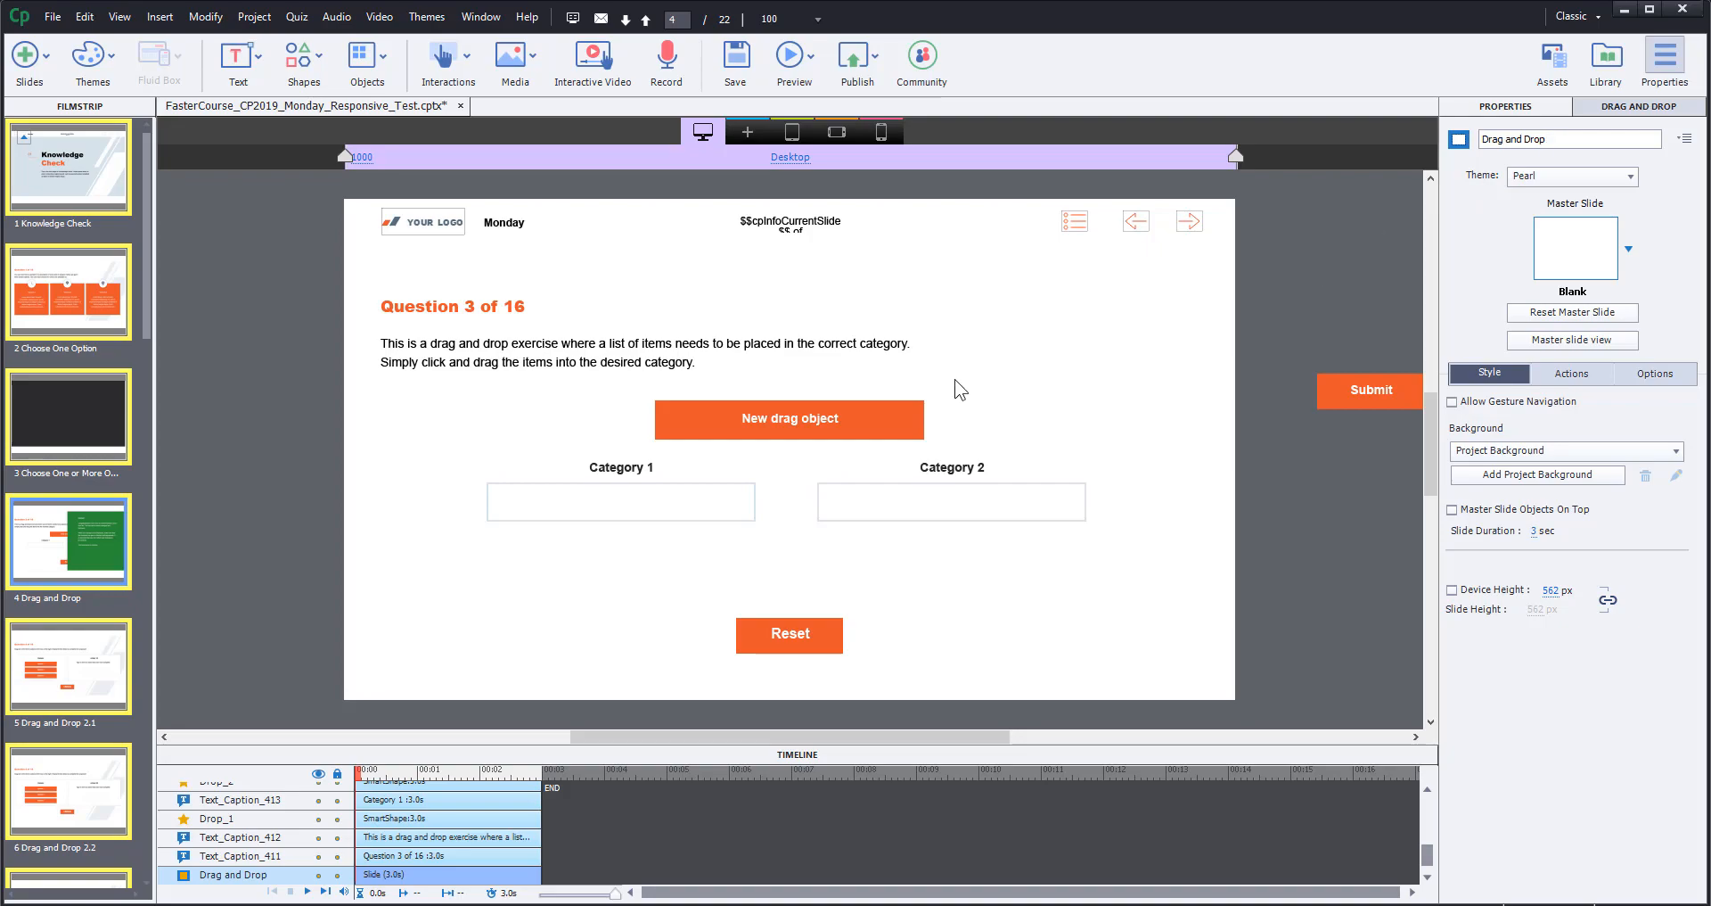
pyautogui.click(788, 419)
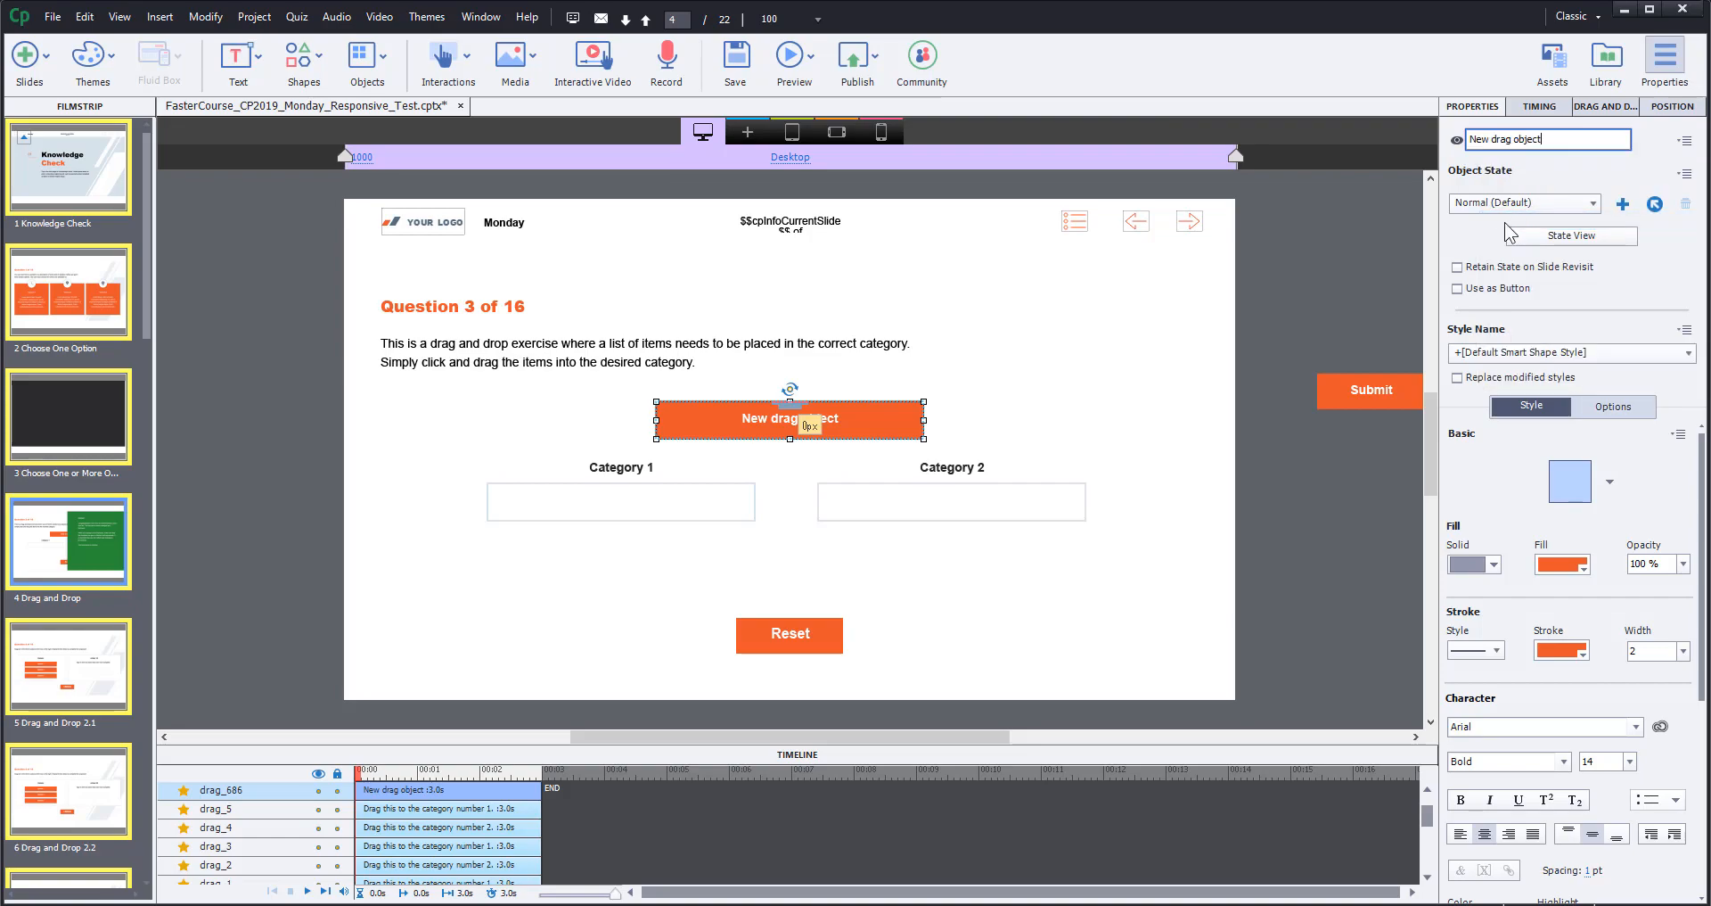
pyautogui.scroll(-3)
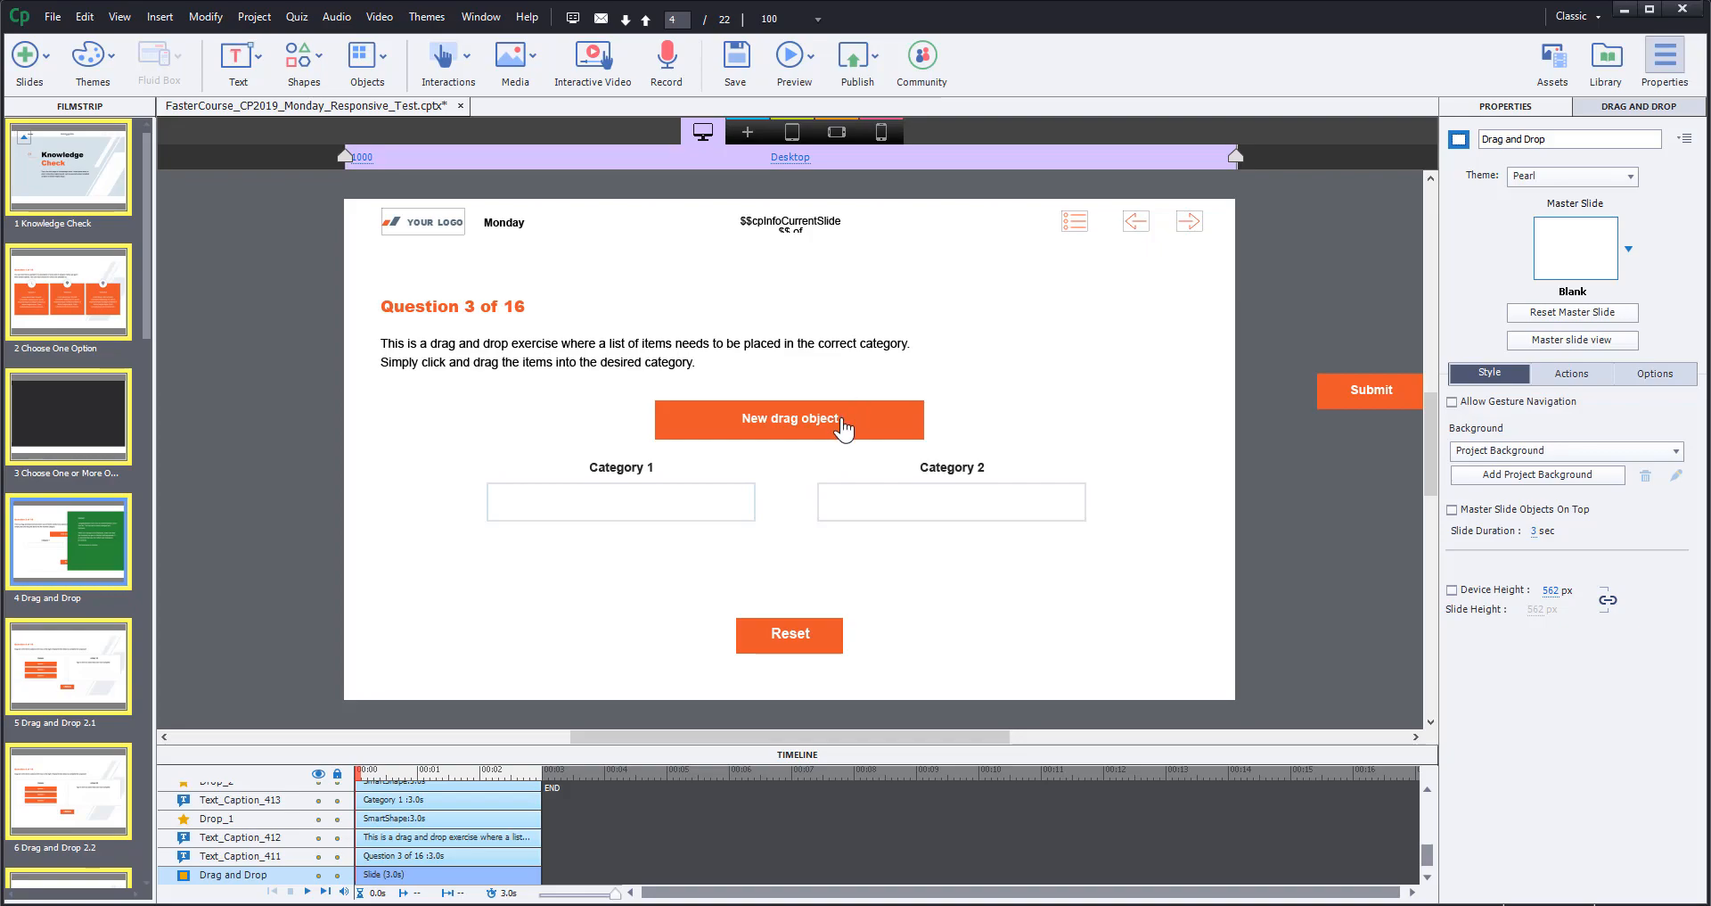
pyautogui.click(790, 419)
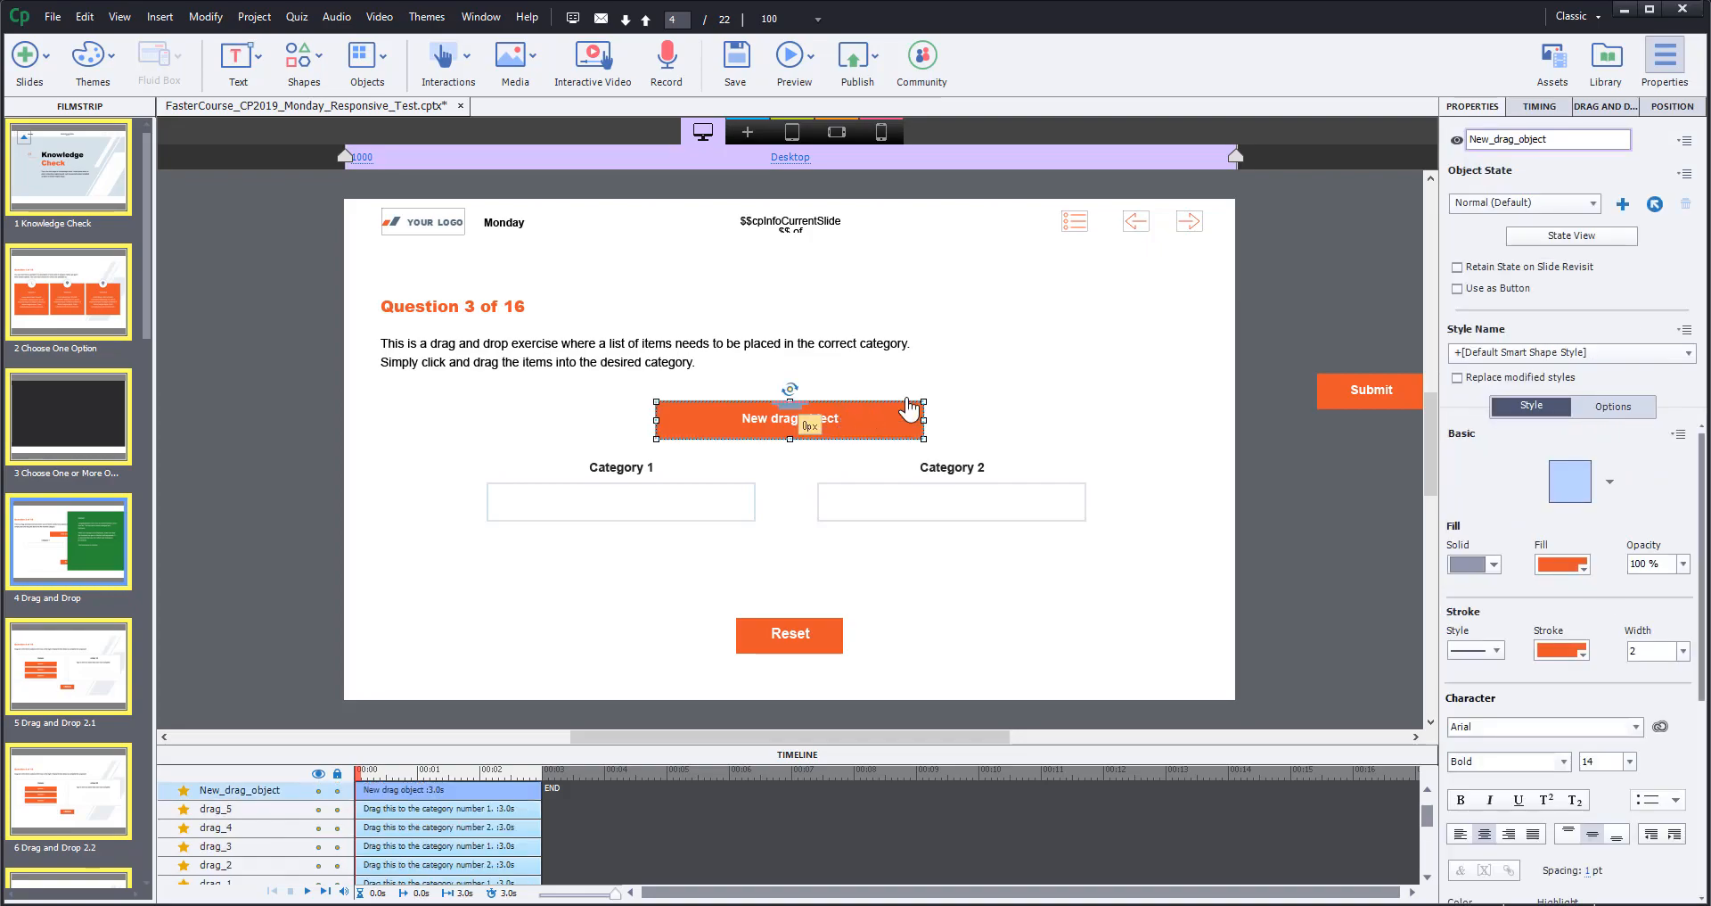
# - Mark New_drag_object as a Drag Source in the Drag and Drop panel
pyautogui.click(1604, 105)
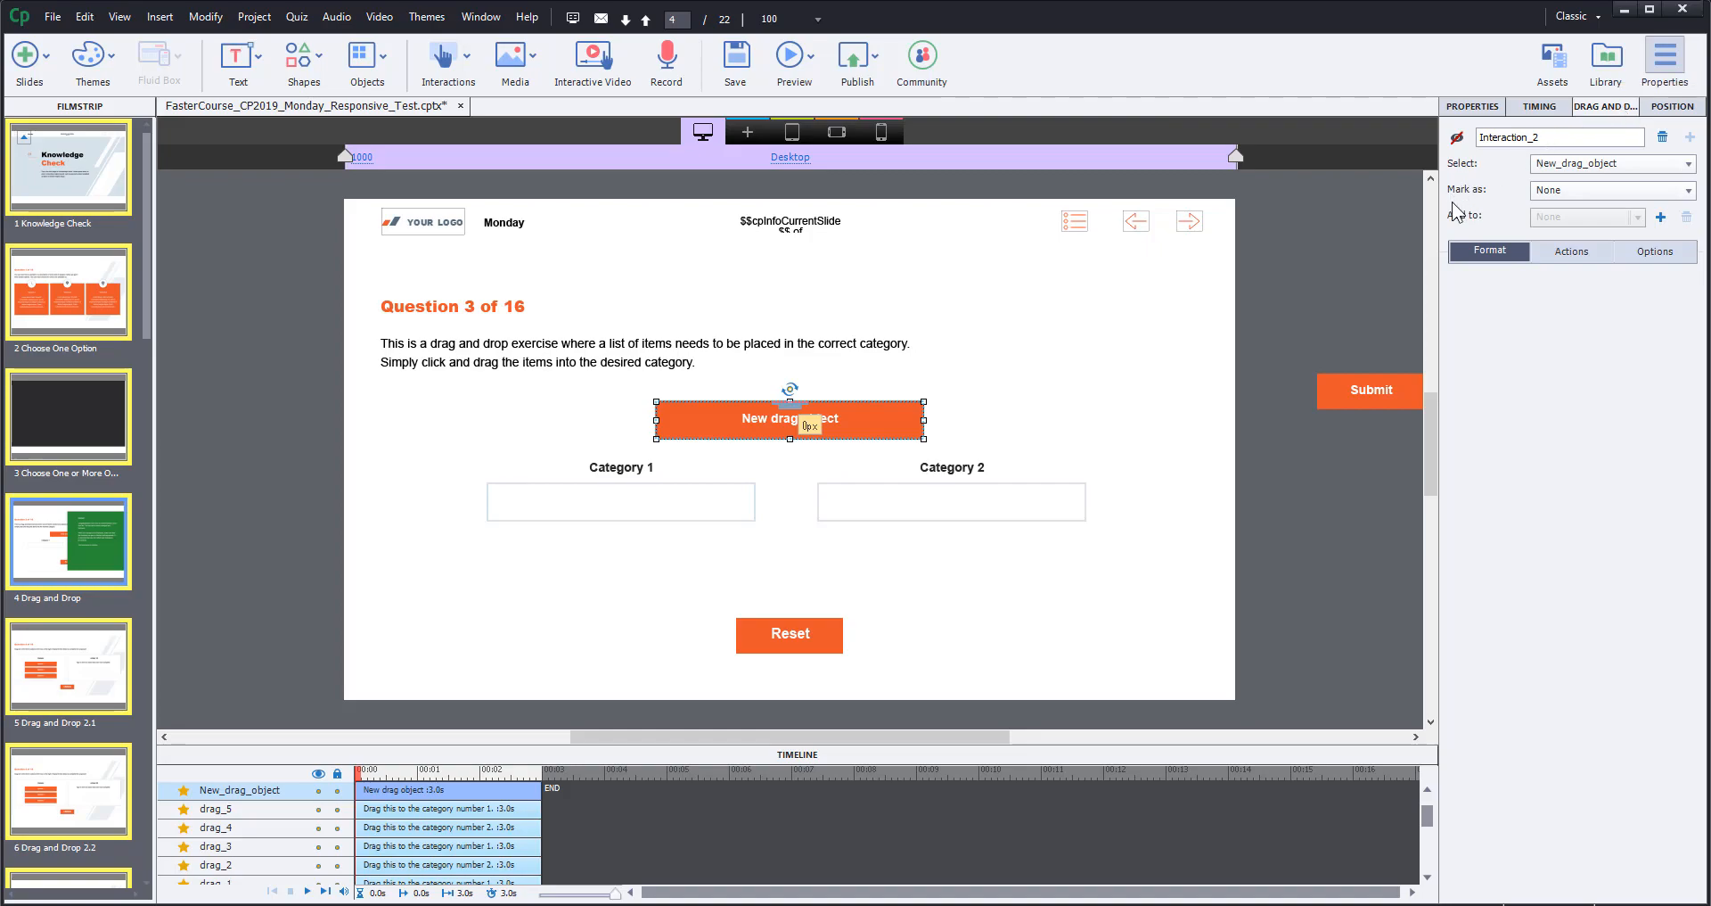
pyautogui.click(1610, 189)
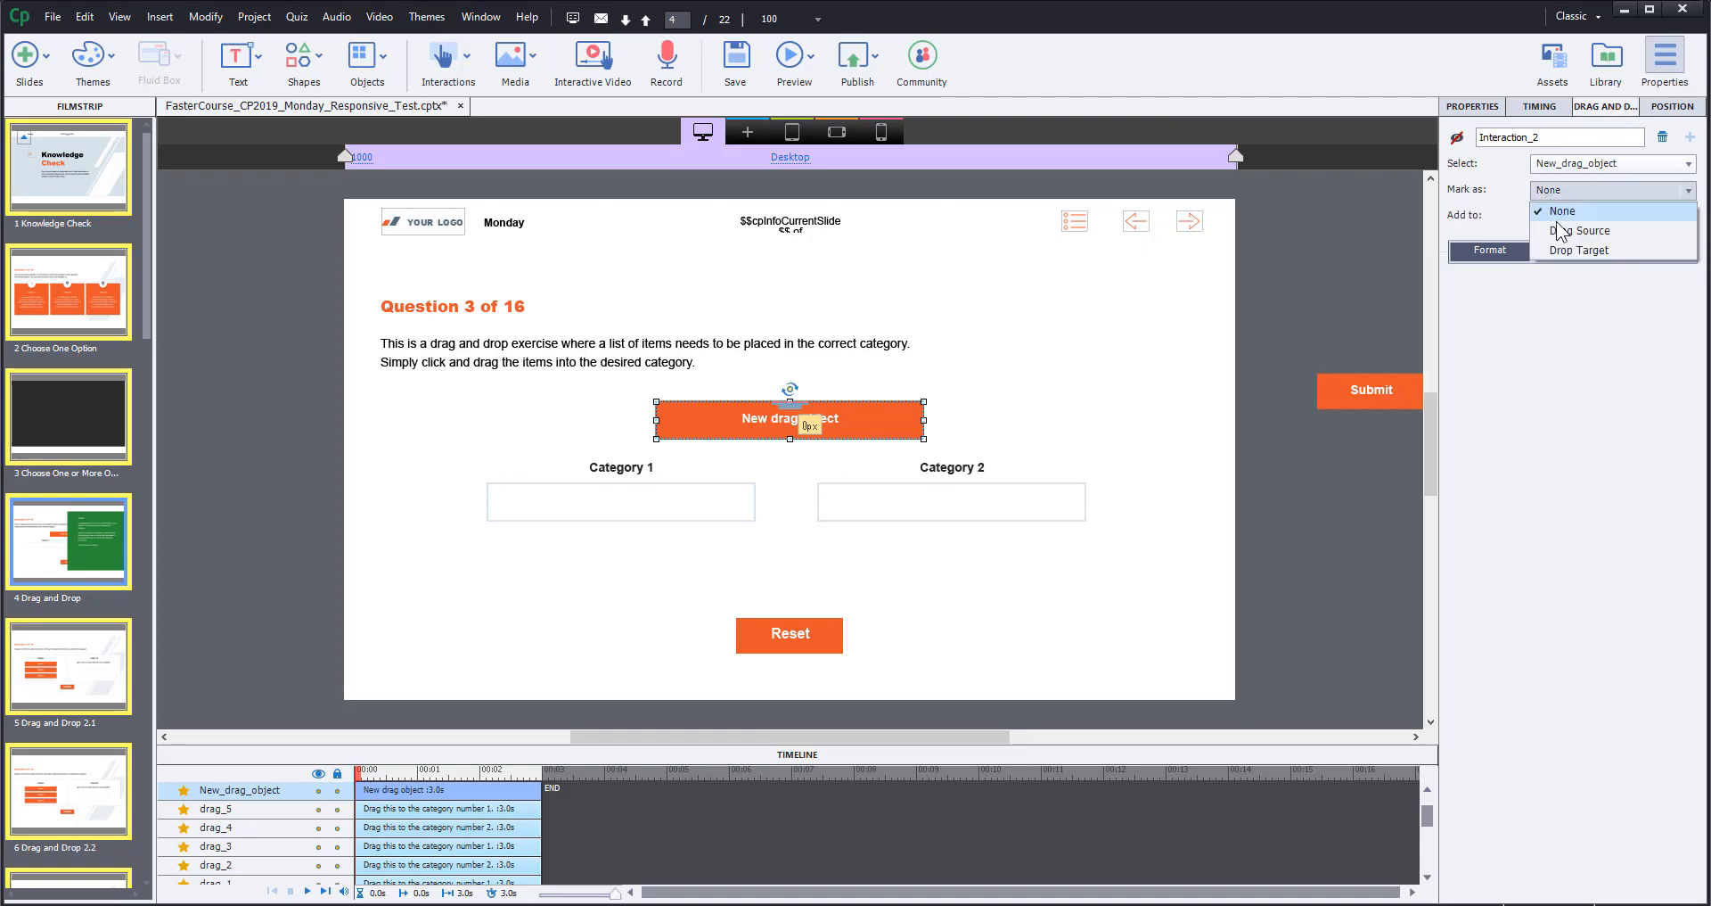
pyautogui.click(1583, 230)
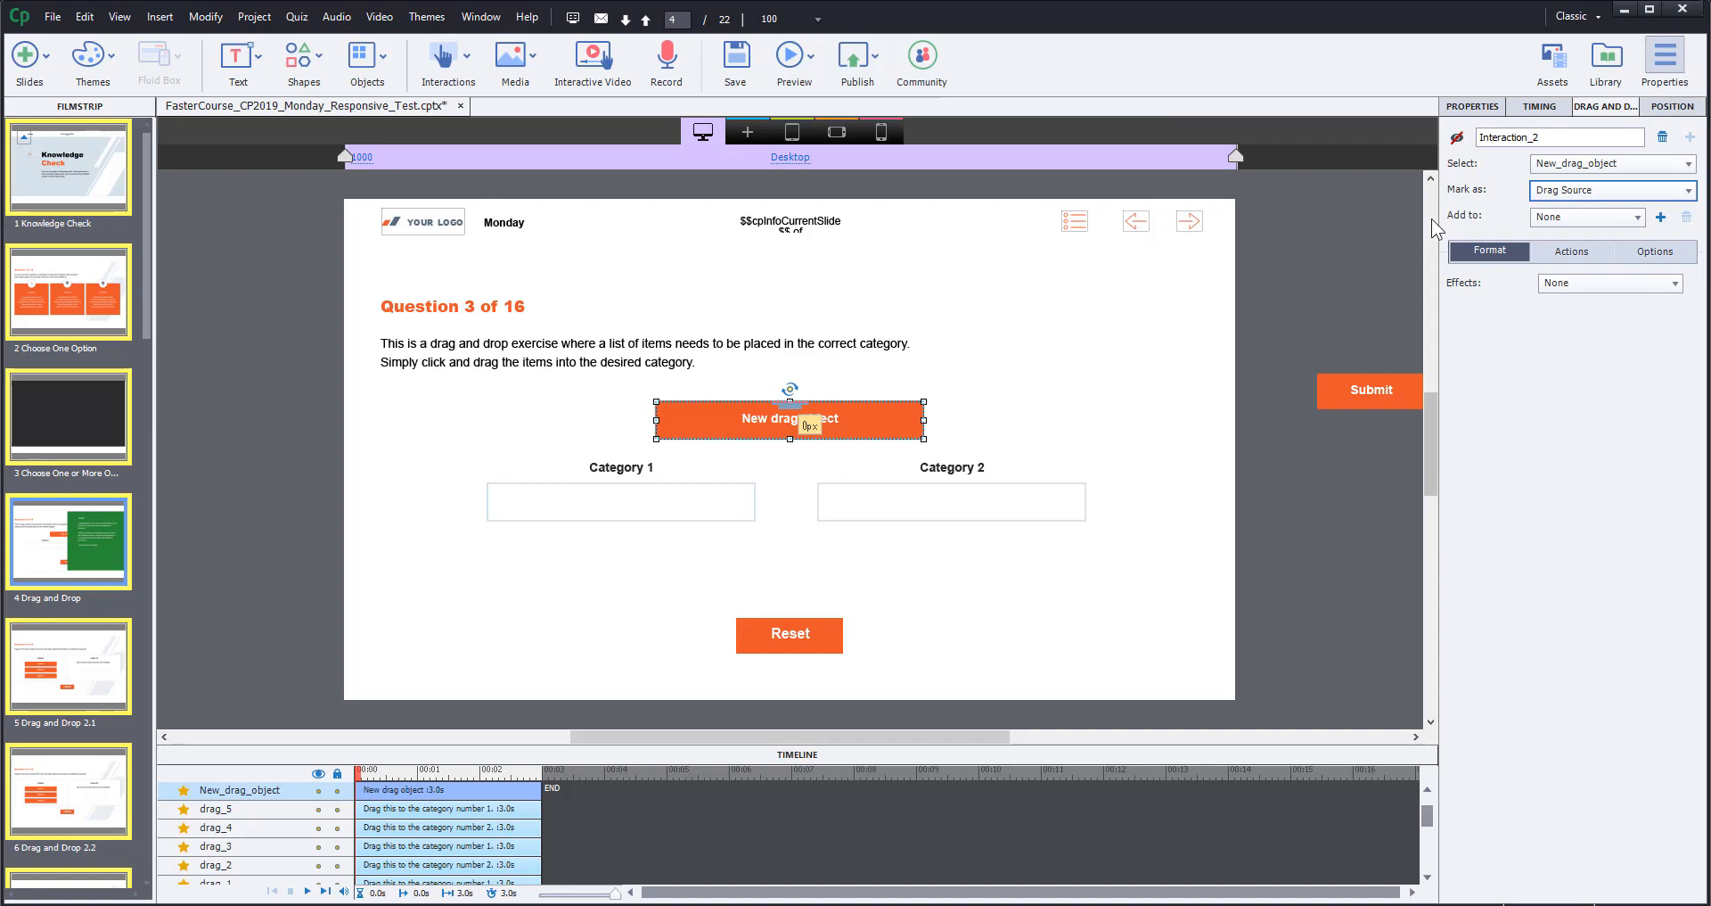
pyautogui.moveTo(1292, 312)
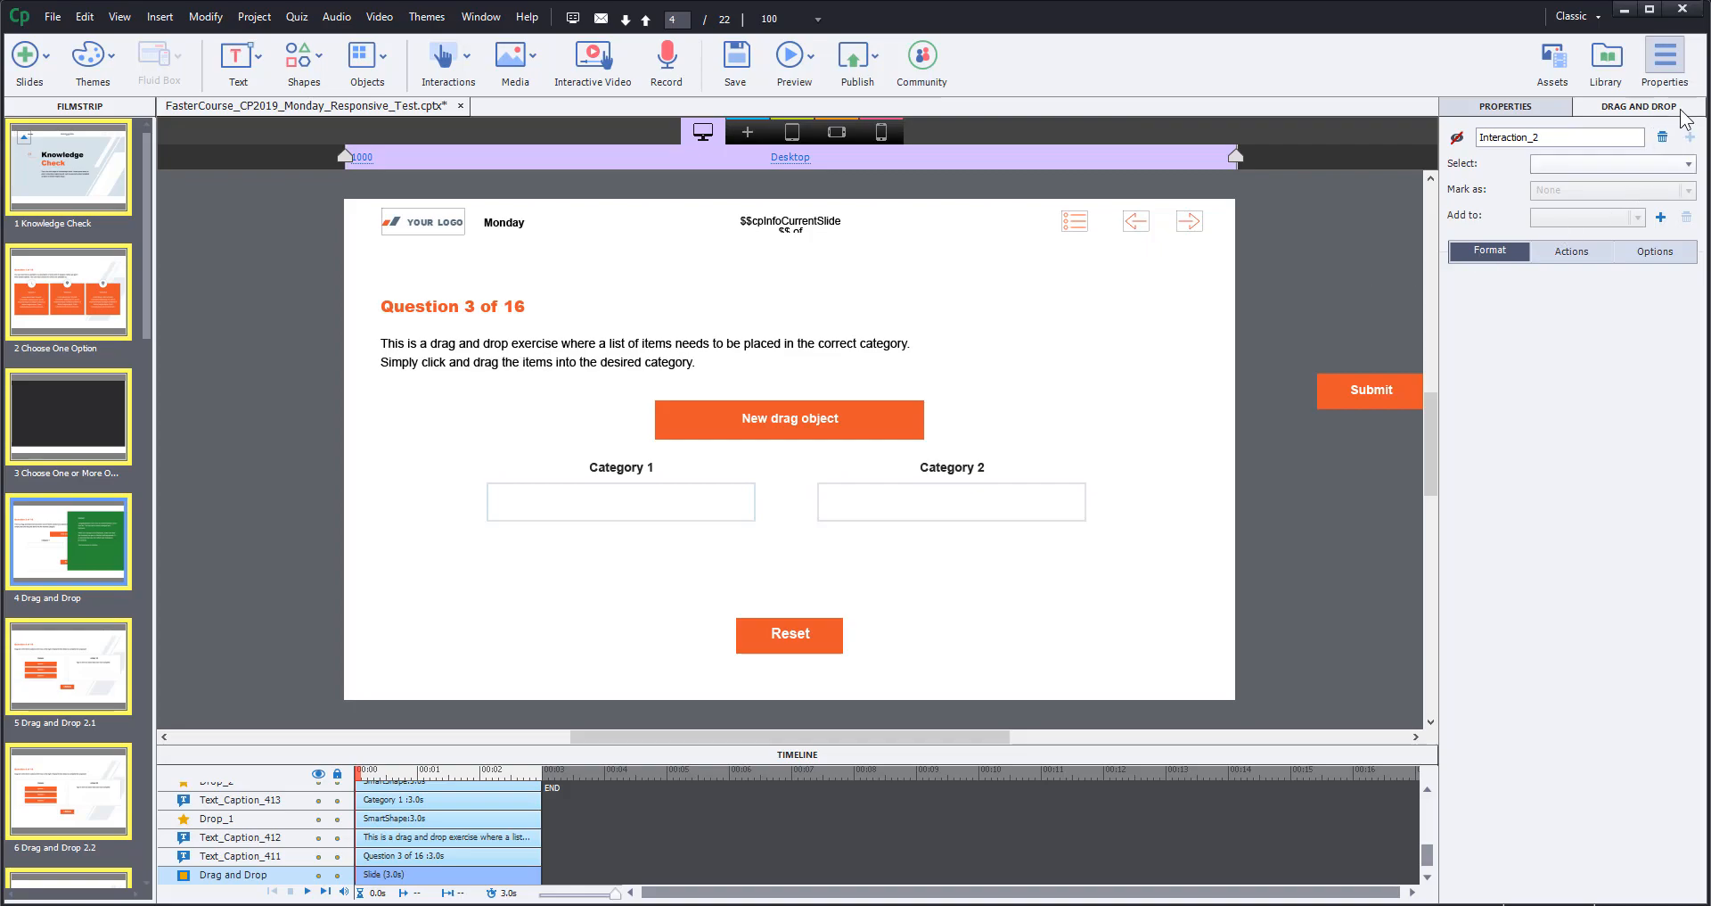
# - Add correct-answer row 6 pairing Drop_1 with New_drag_object and confirm the table
pyautogui.click(1654, 251)
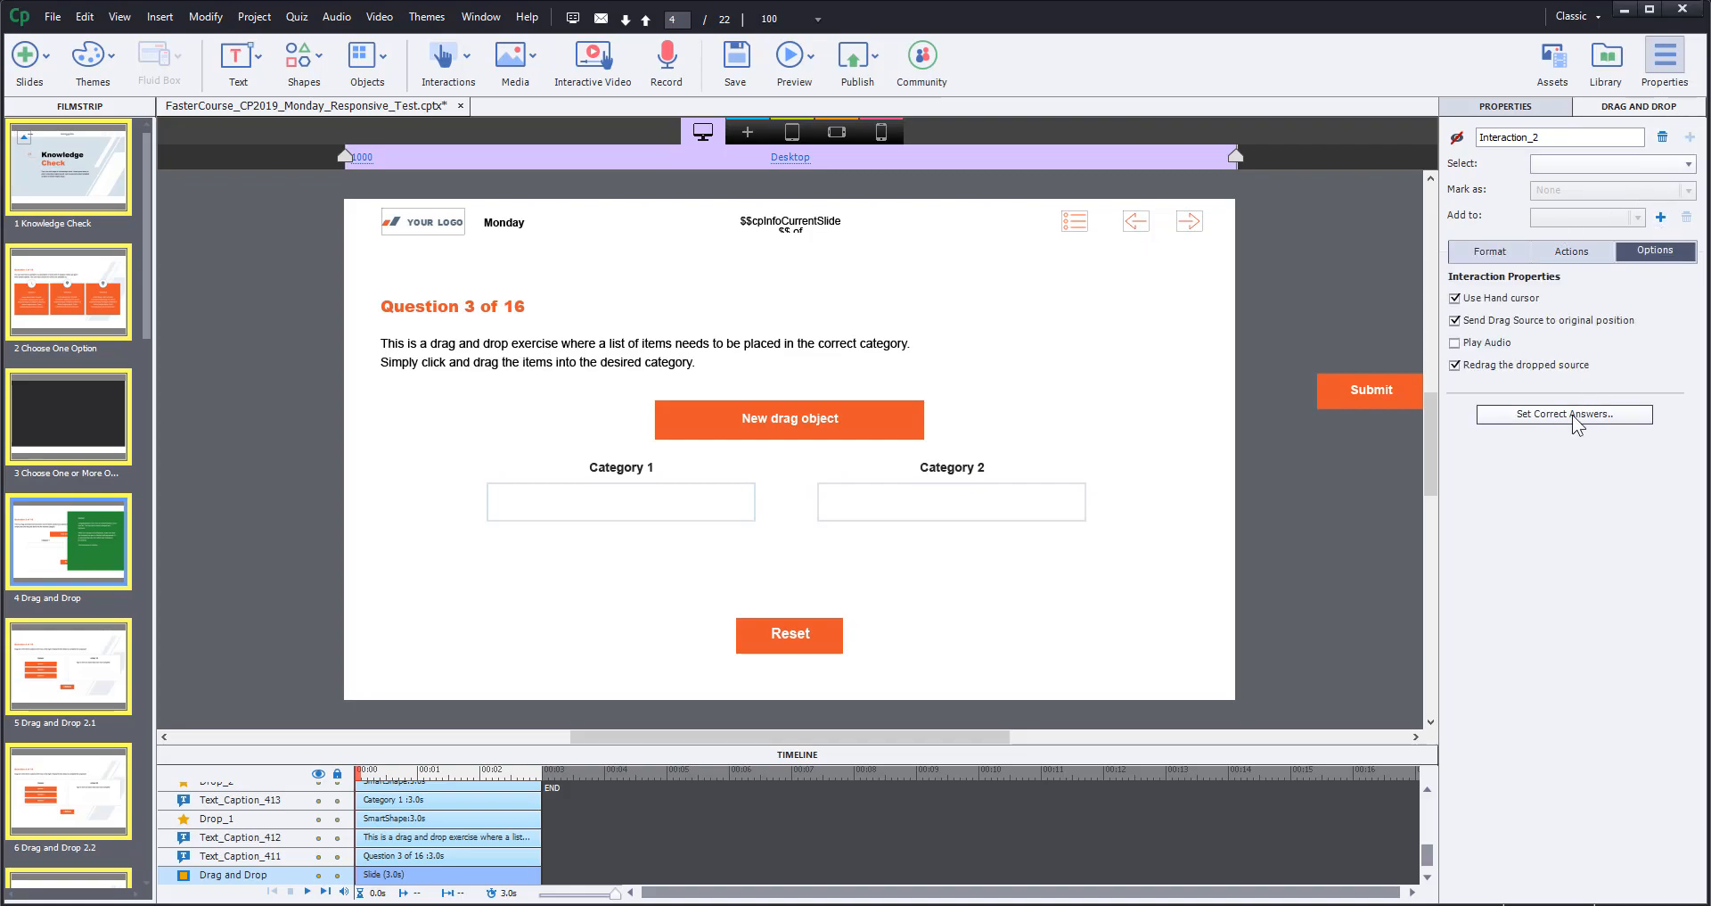
pyautogui.click(1564, 413)
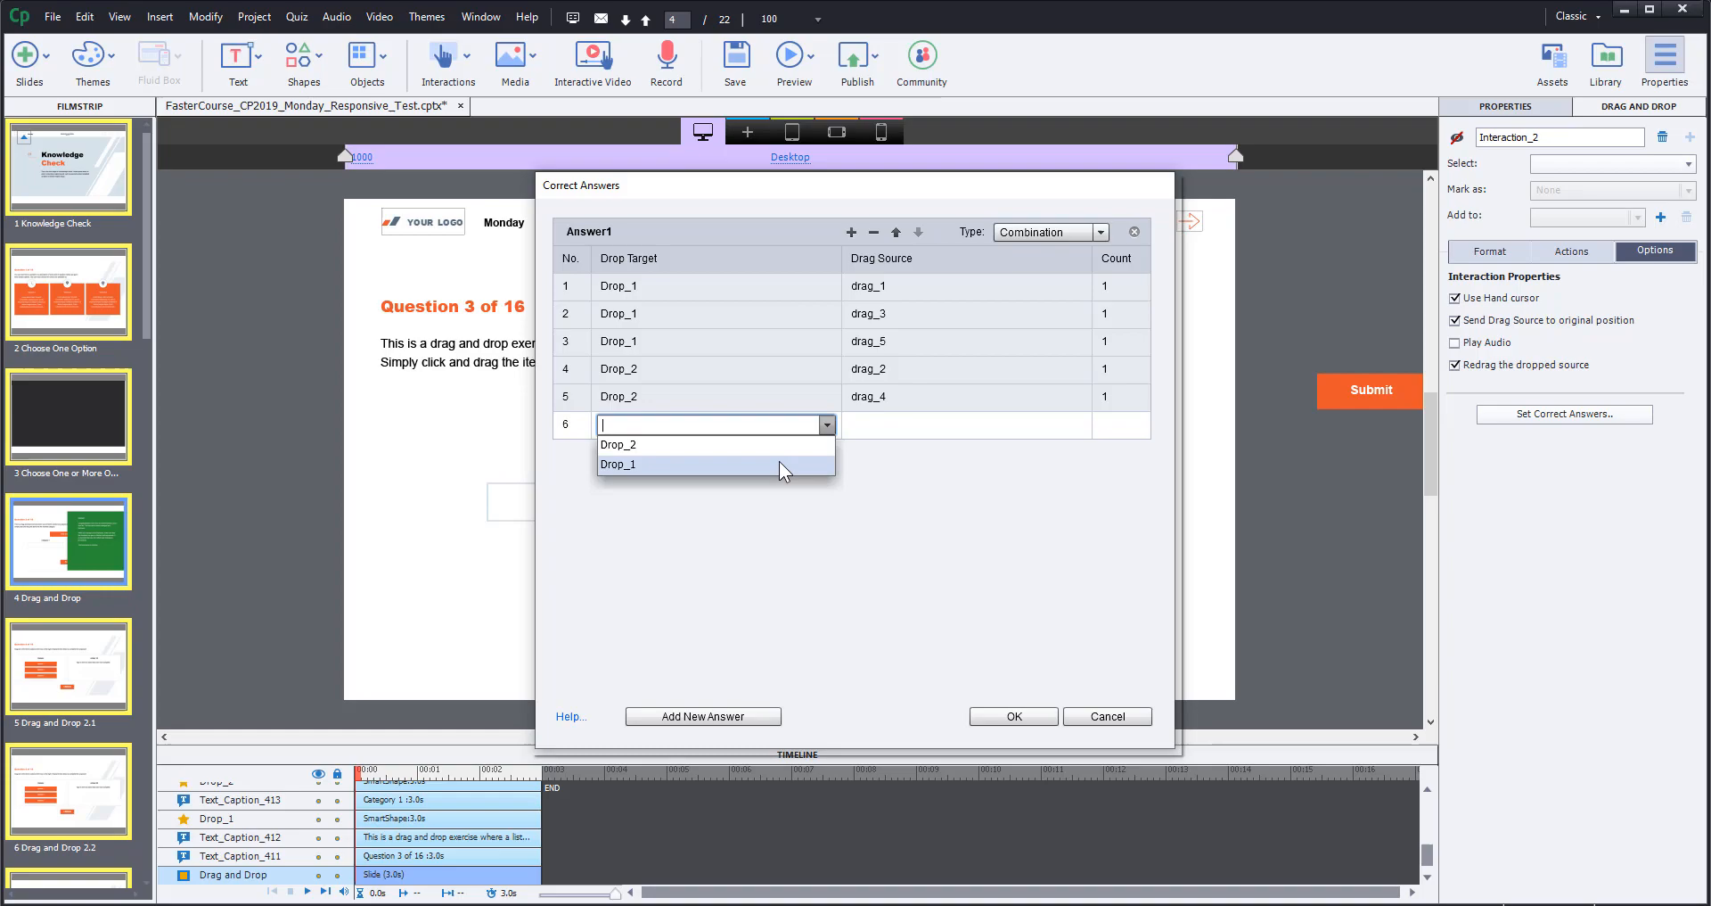
pyautogui.click(619, 464)
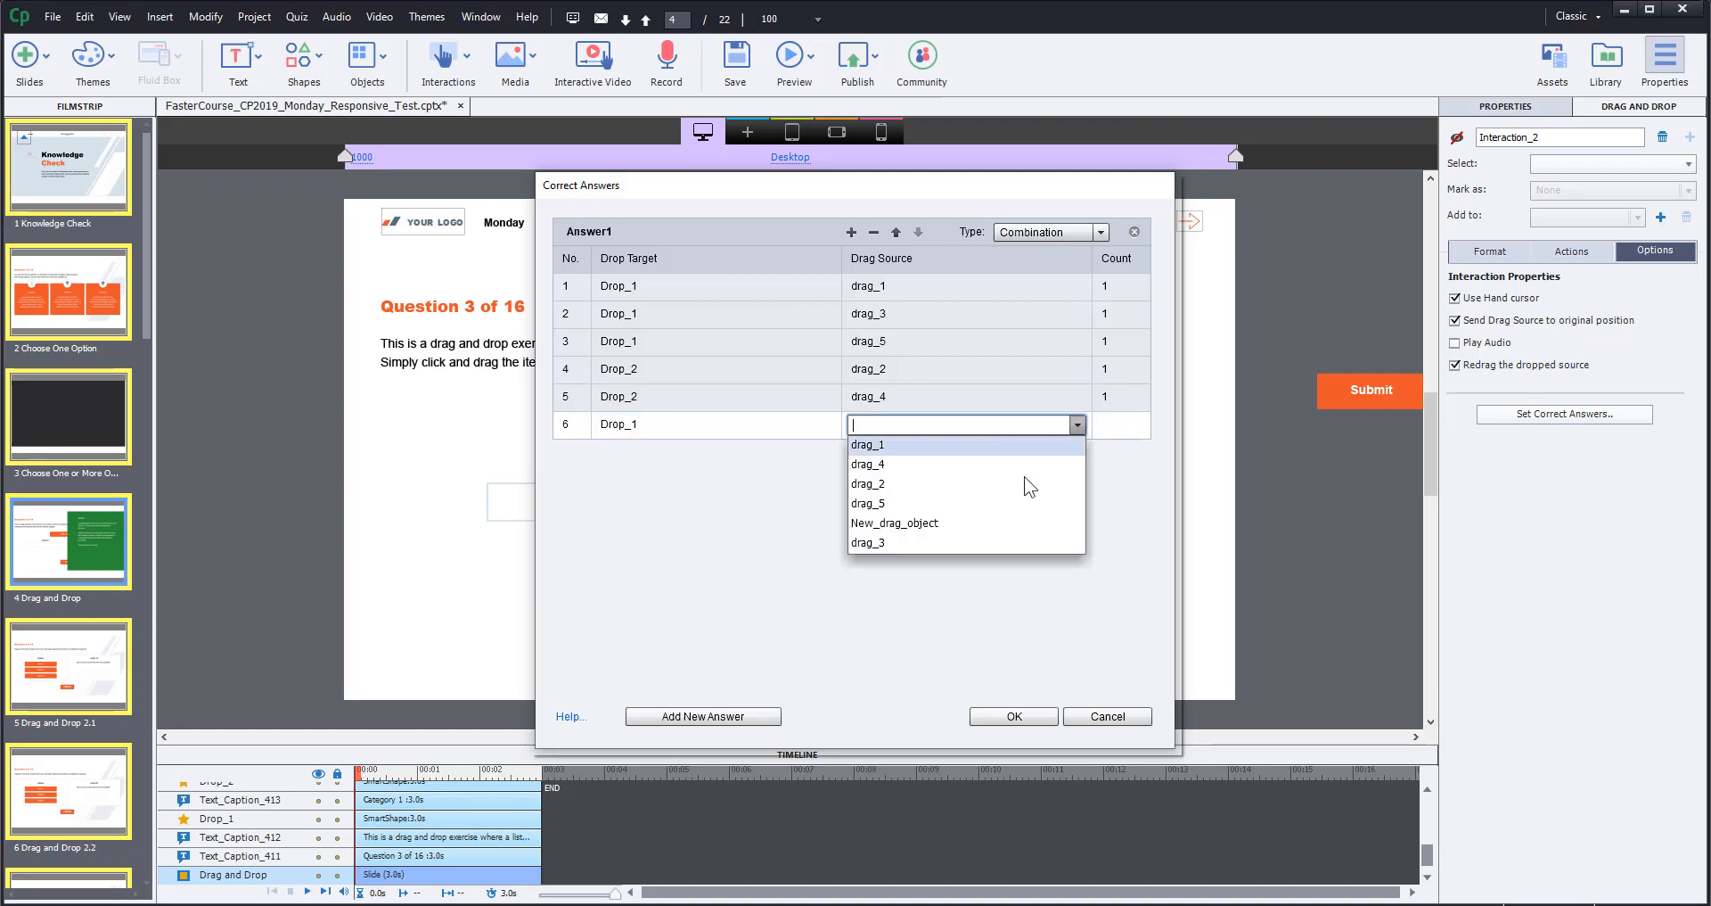
pyautogui.click(894, 523)
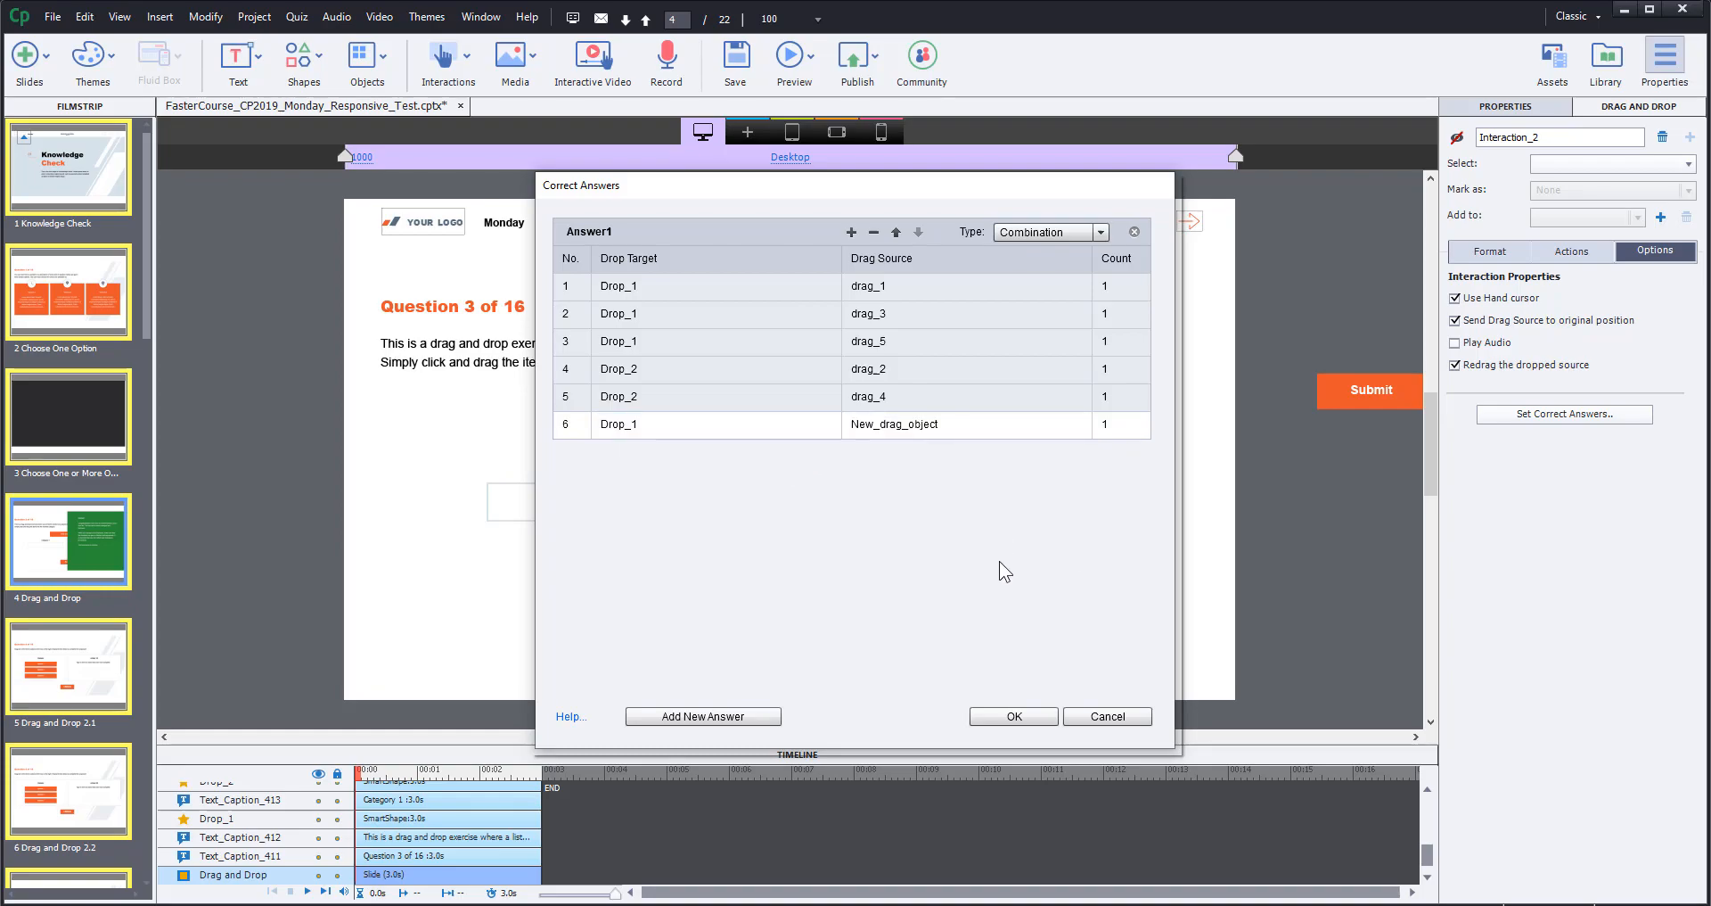
pyautogui.click(1013, 717)
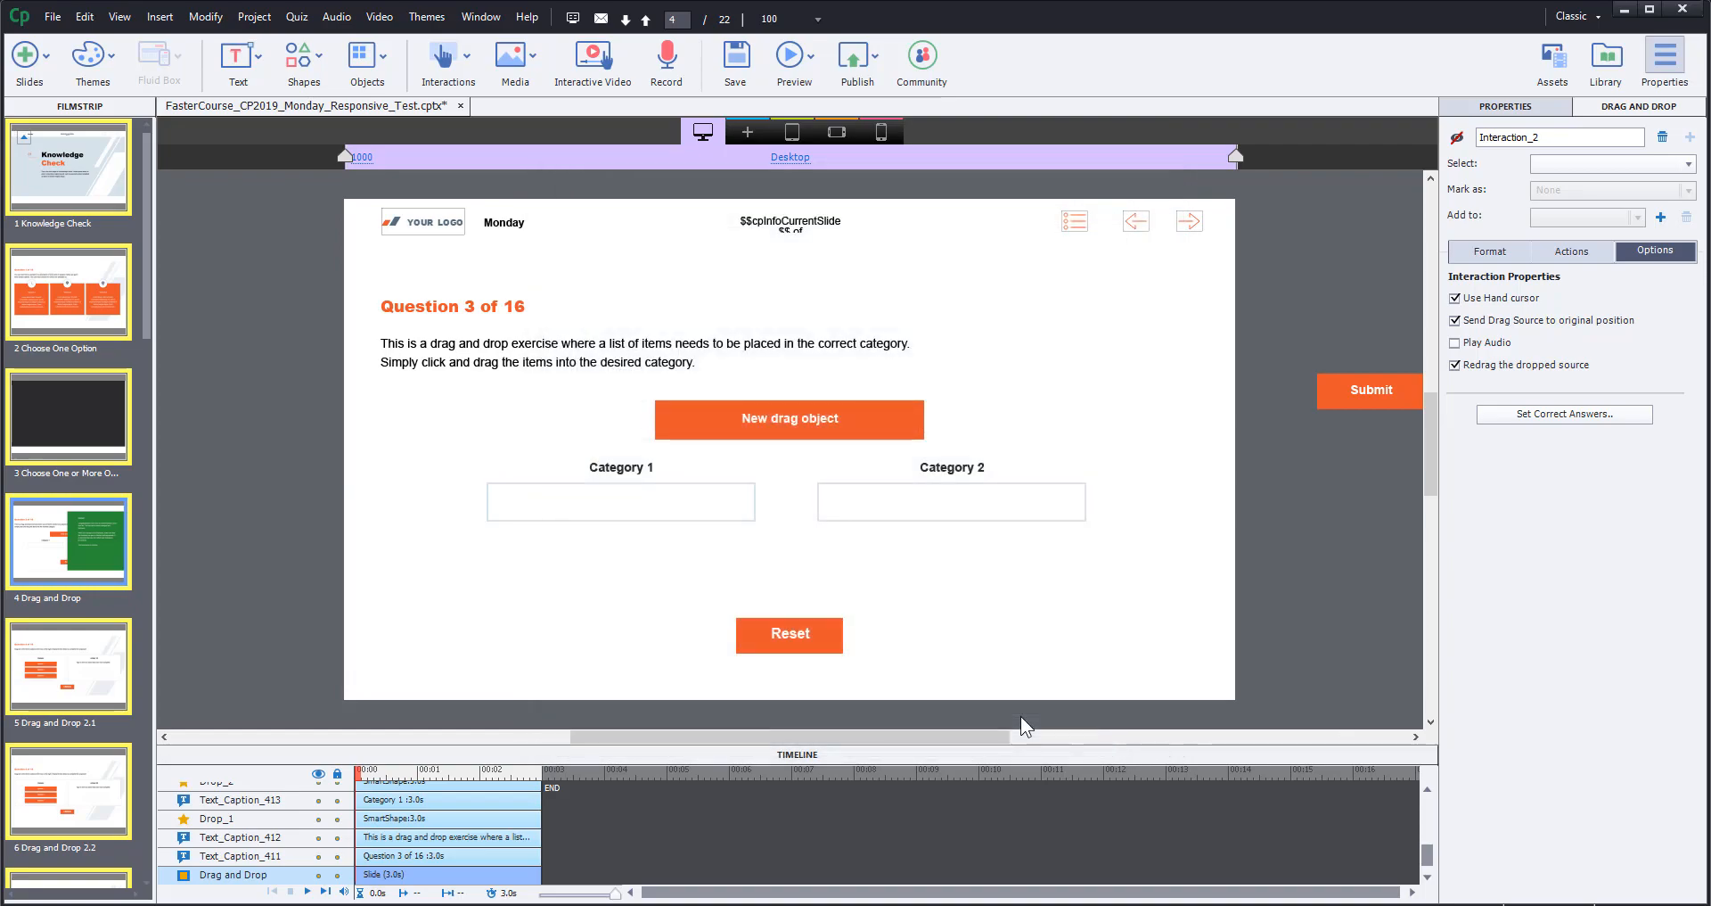
pyautogui.moveTo(857, 426)
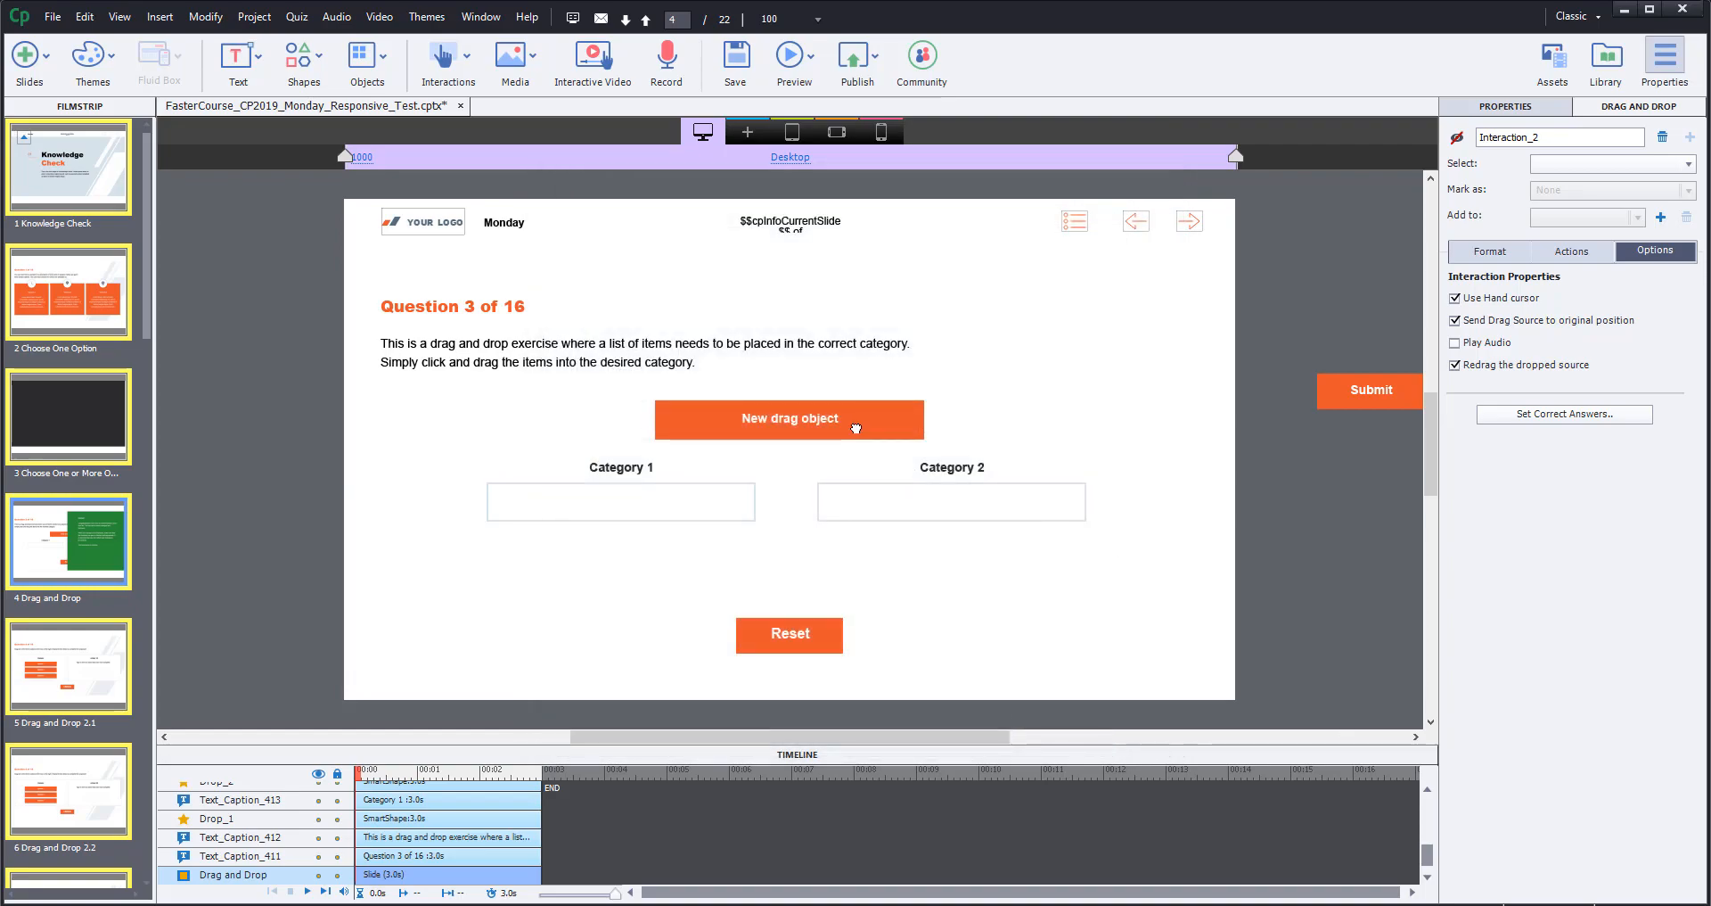
# - Review New_drag_object's Normal, Correct and Wrong states, then return to the slide
pyautogui.click(789, 419)
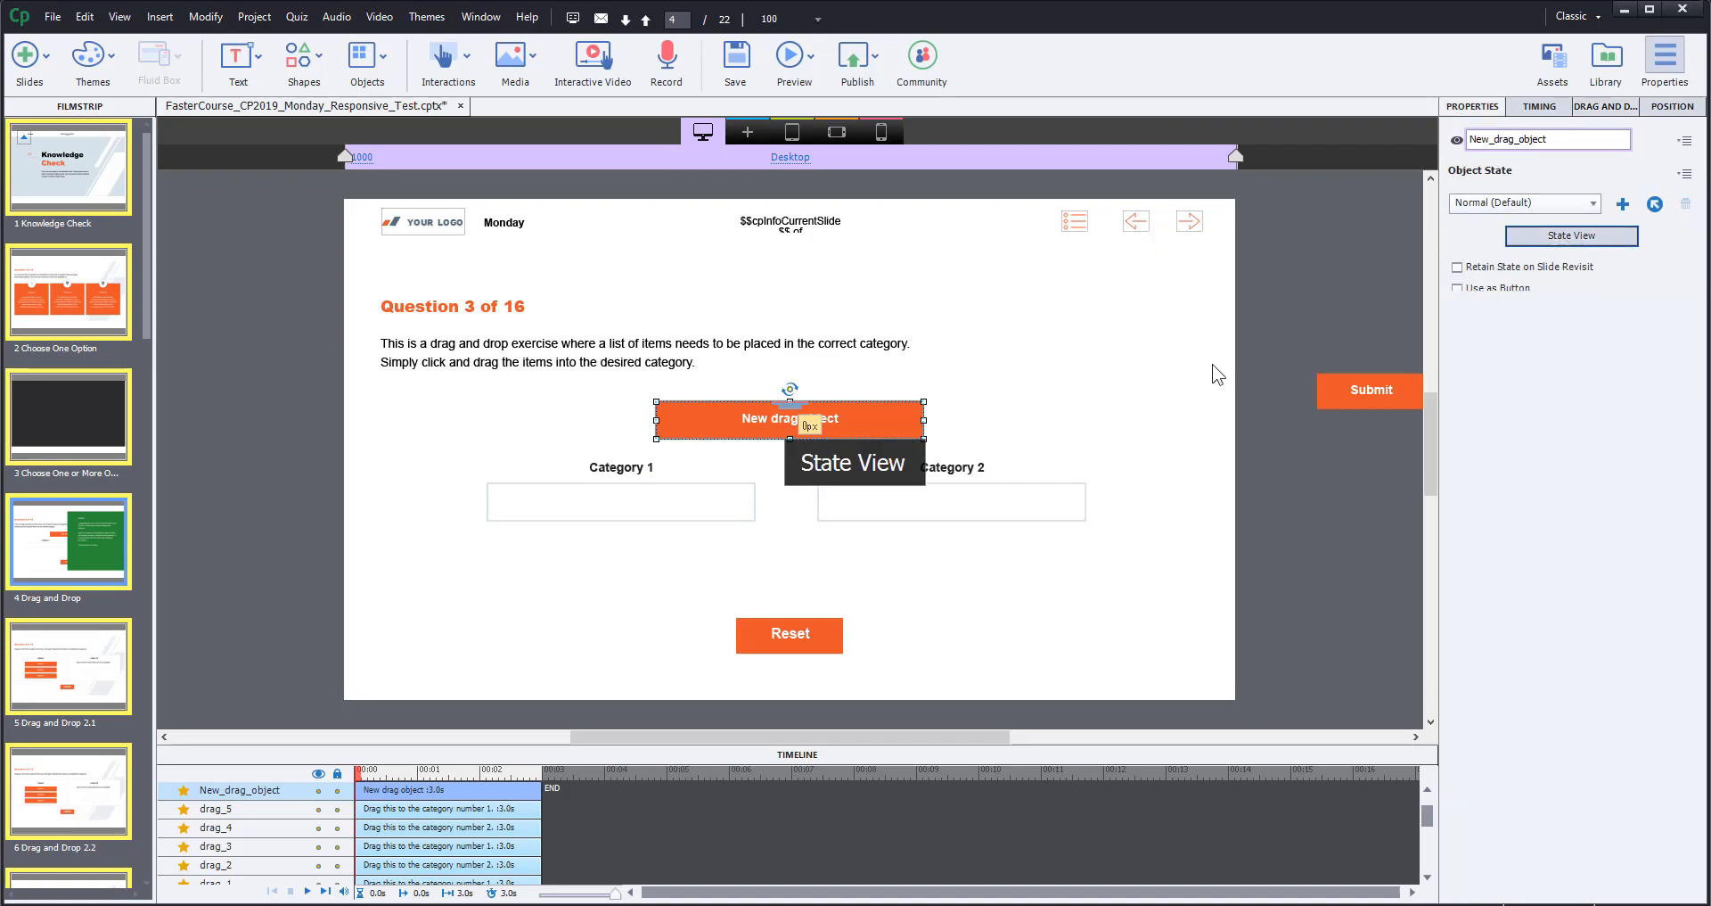
pyautogui.click(1569, 236)
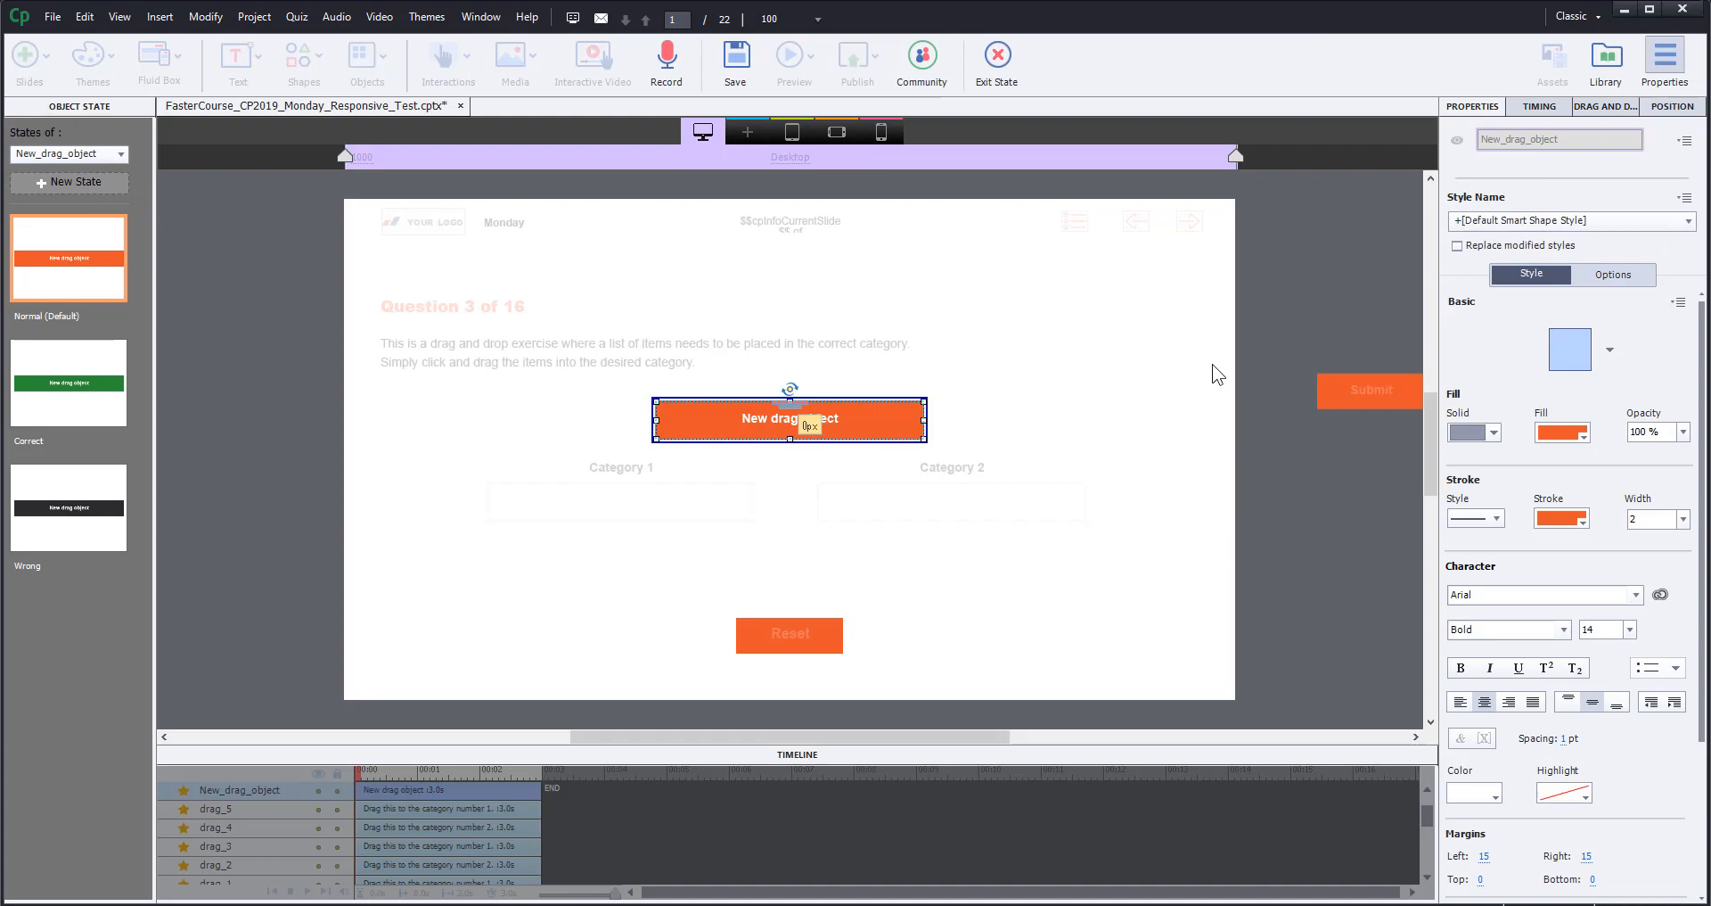
pyautogui.moveTo(129, 435)
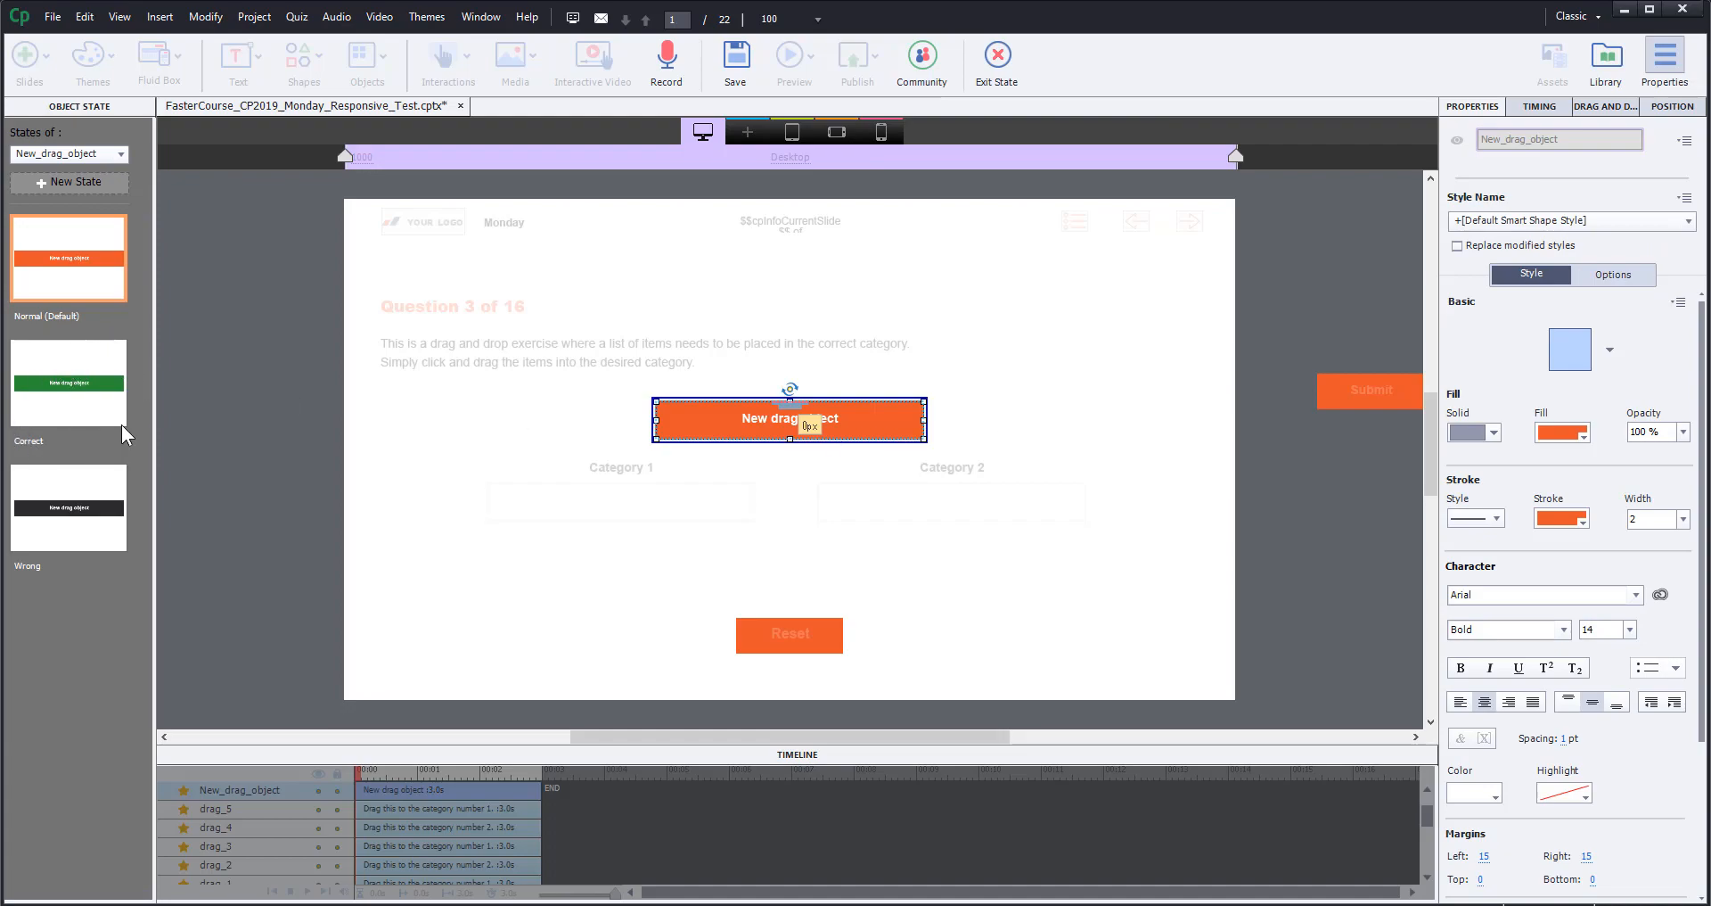
pyautogui.moveTo(52, 550)
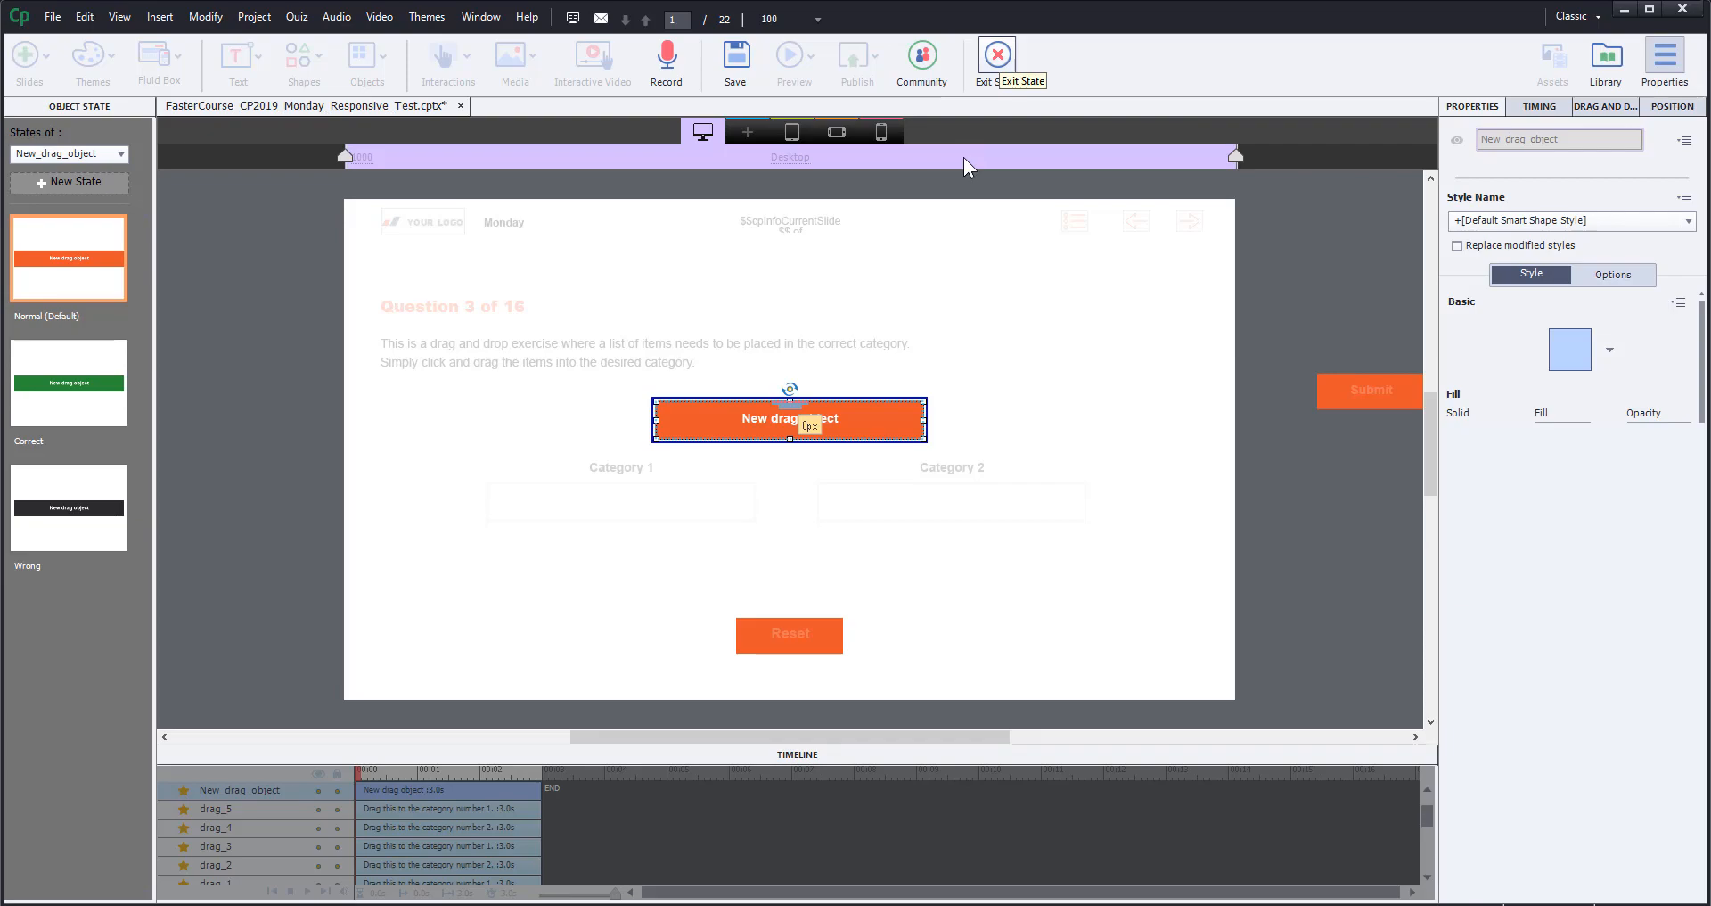
pyautogui.click(995, 57)
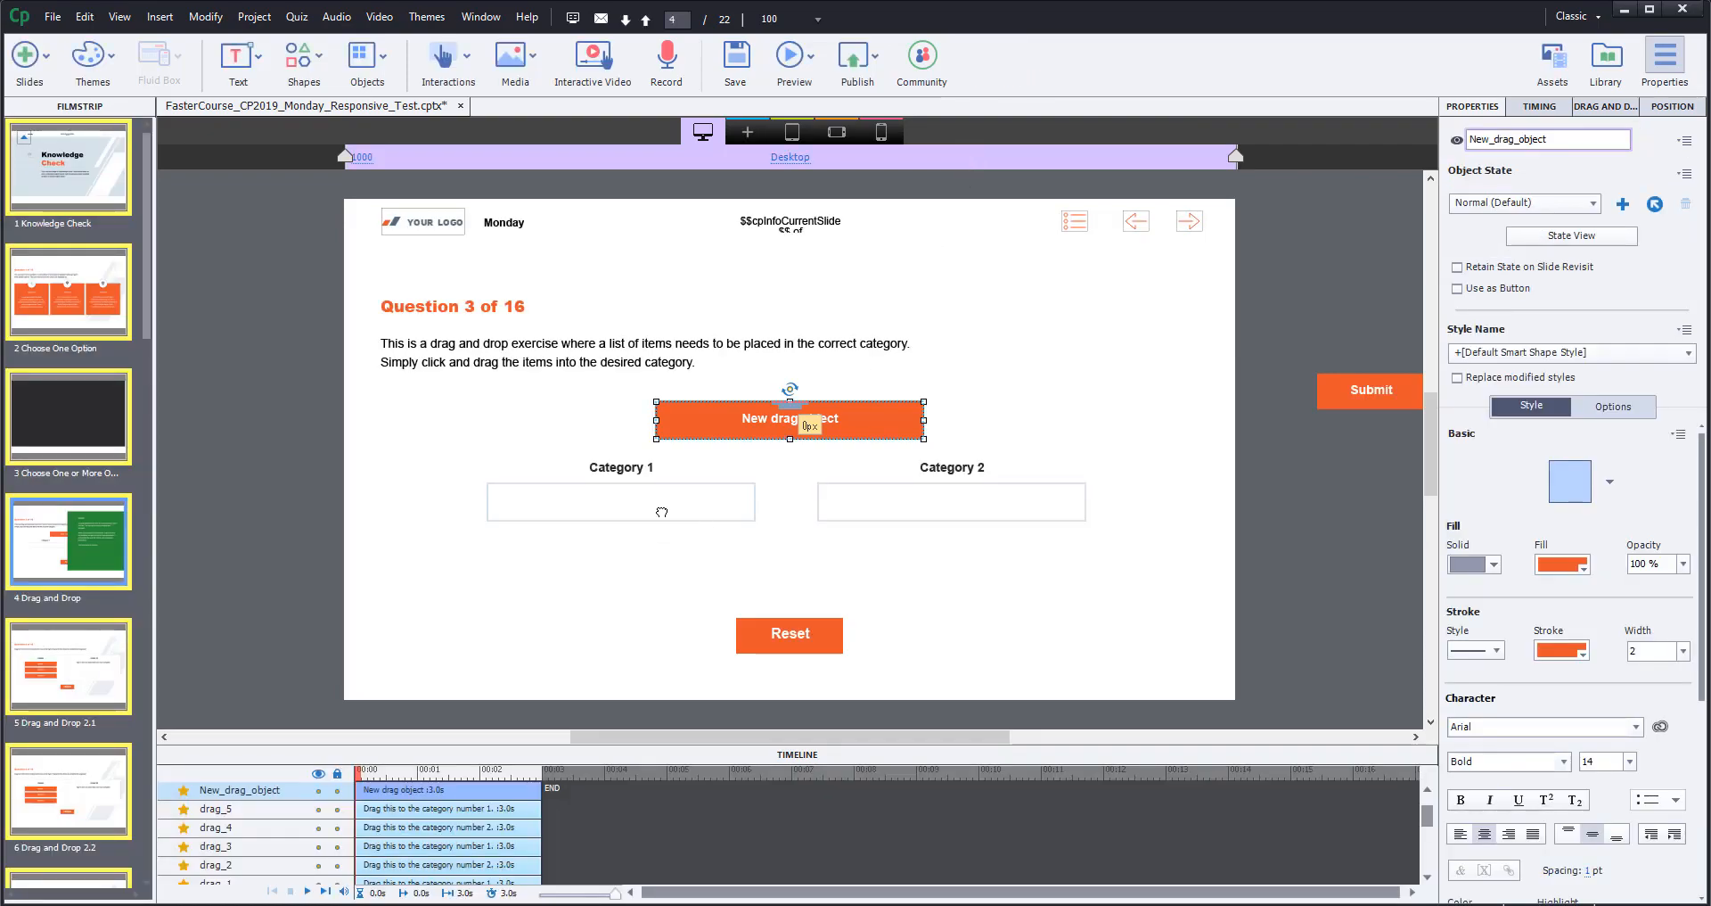
# - Make dropping on Category 1 change New_drag_object to Correct with Continue Playing off
pyautogui.scroll(-3)
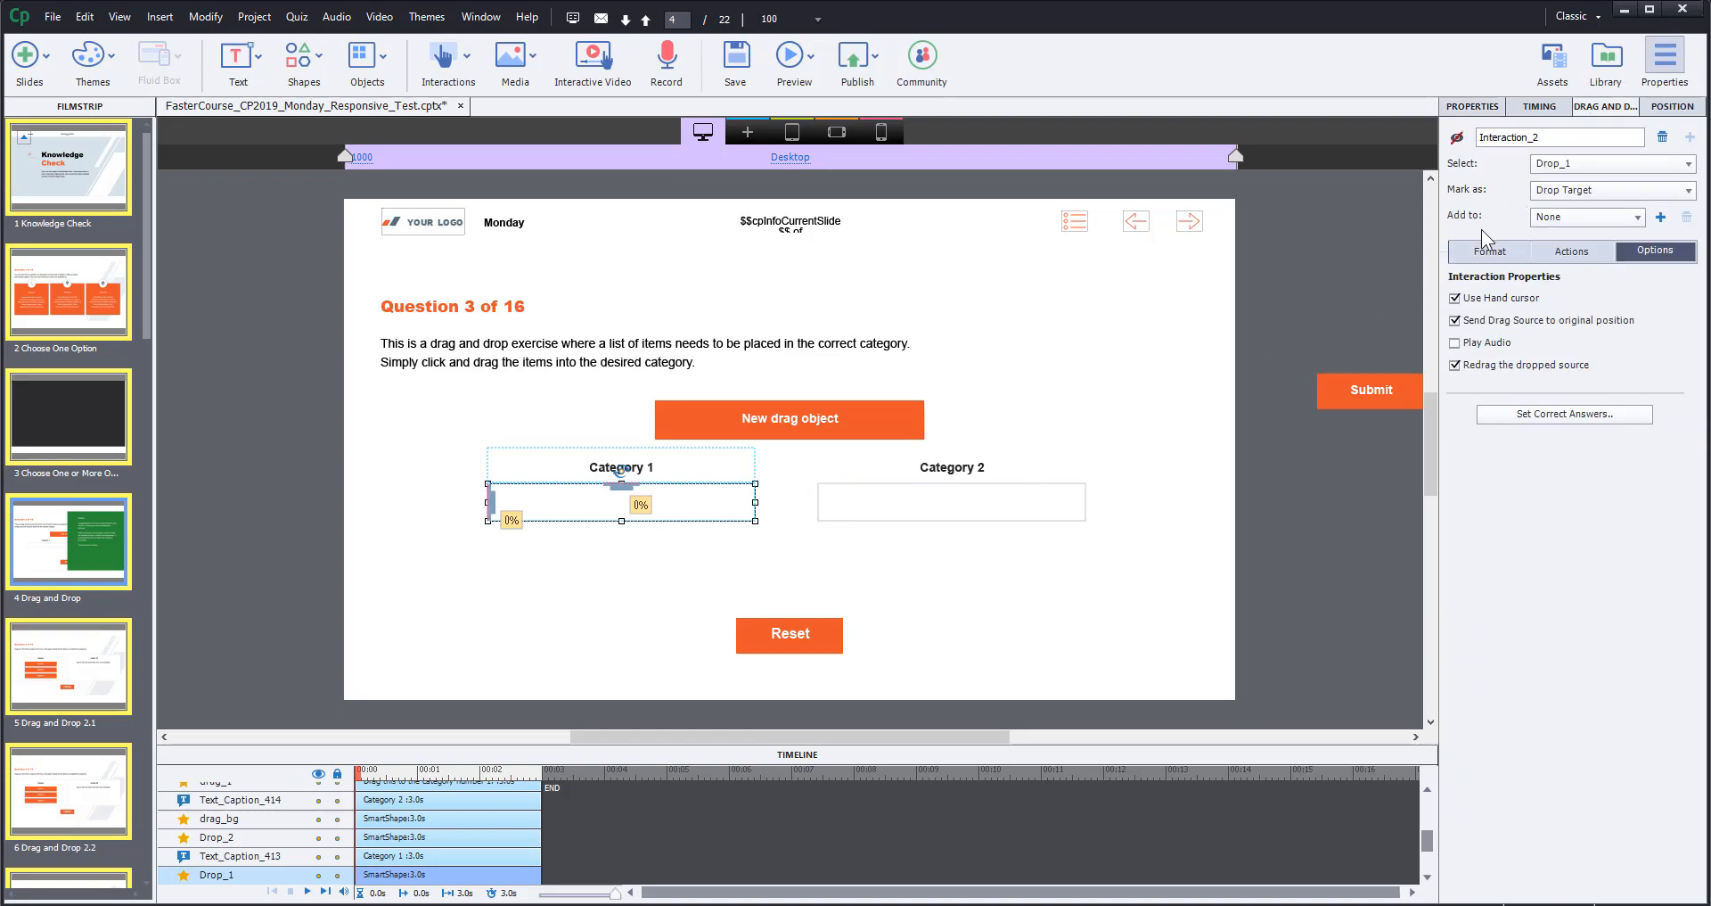
pyautogui.click(1489, 252)
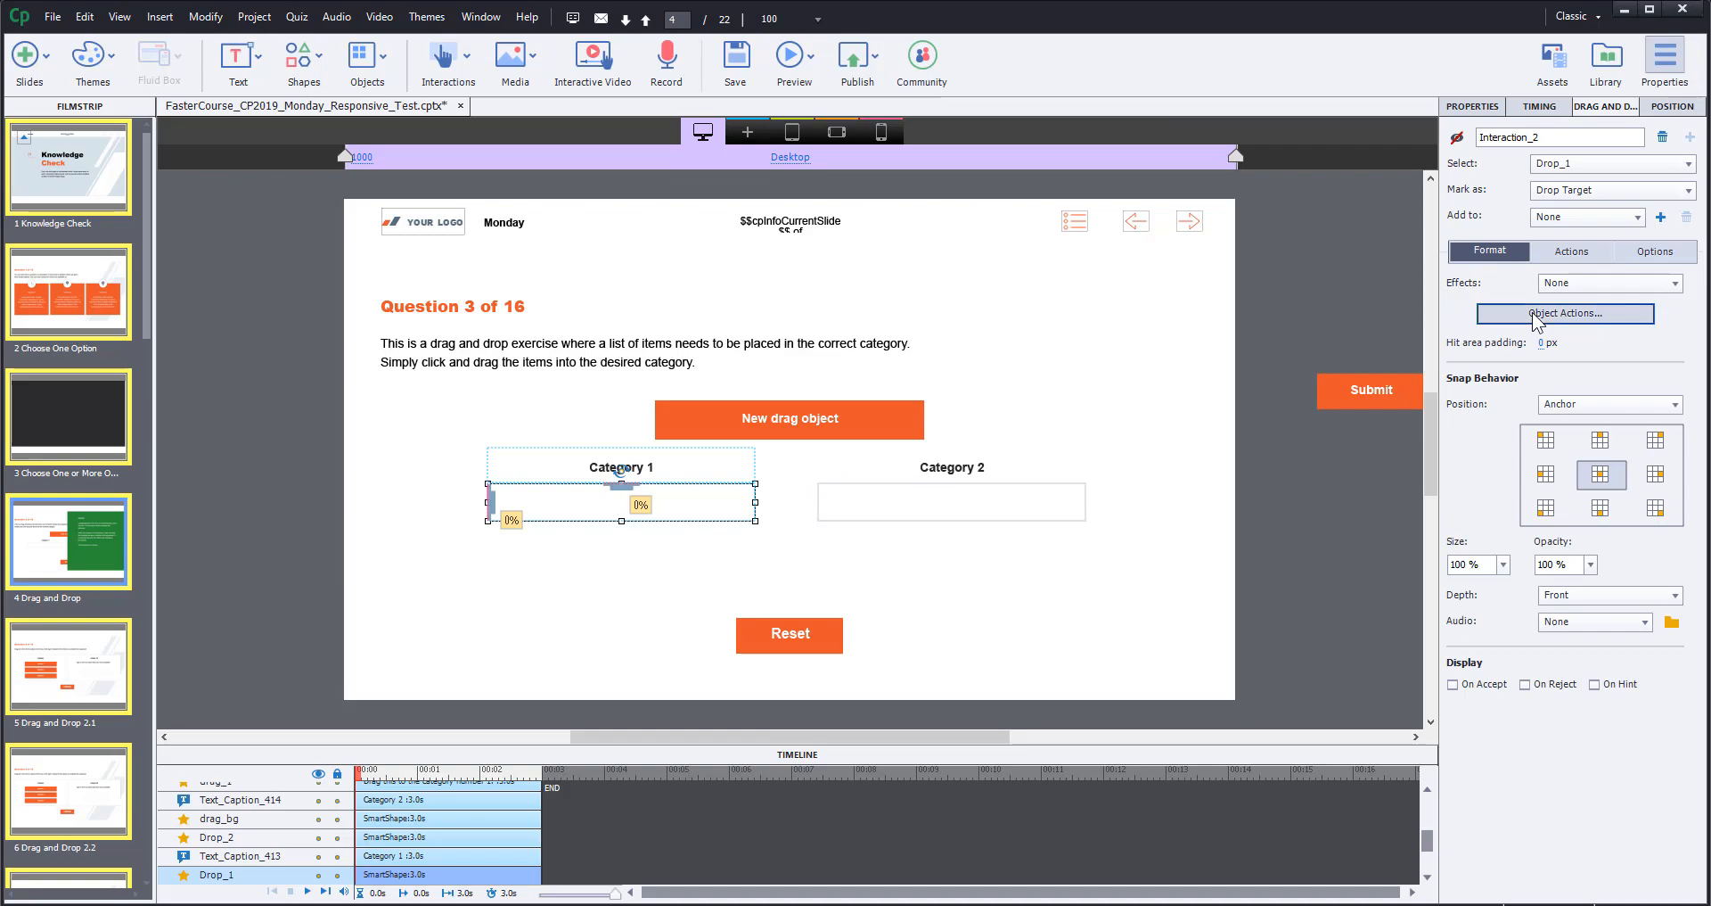
pyautogui.click(1563, 314)
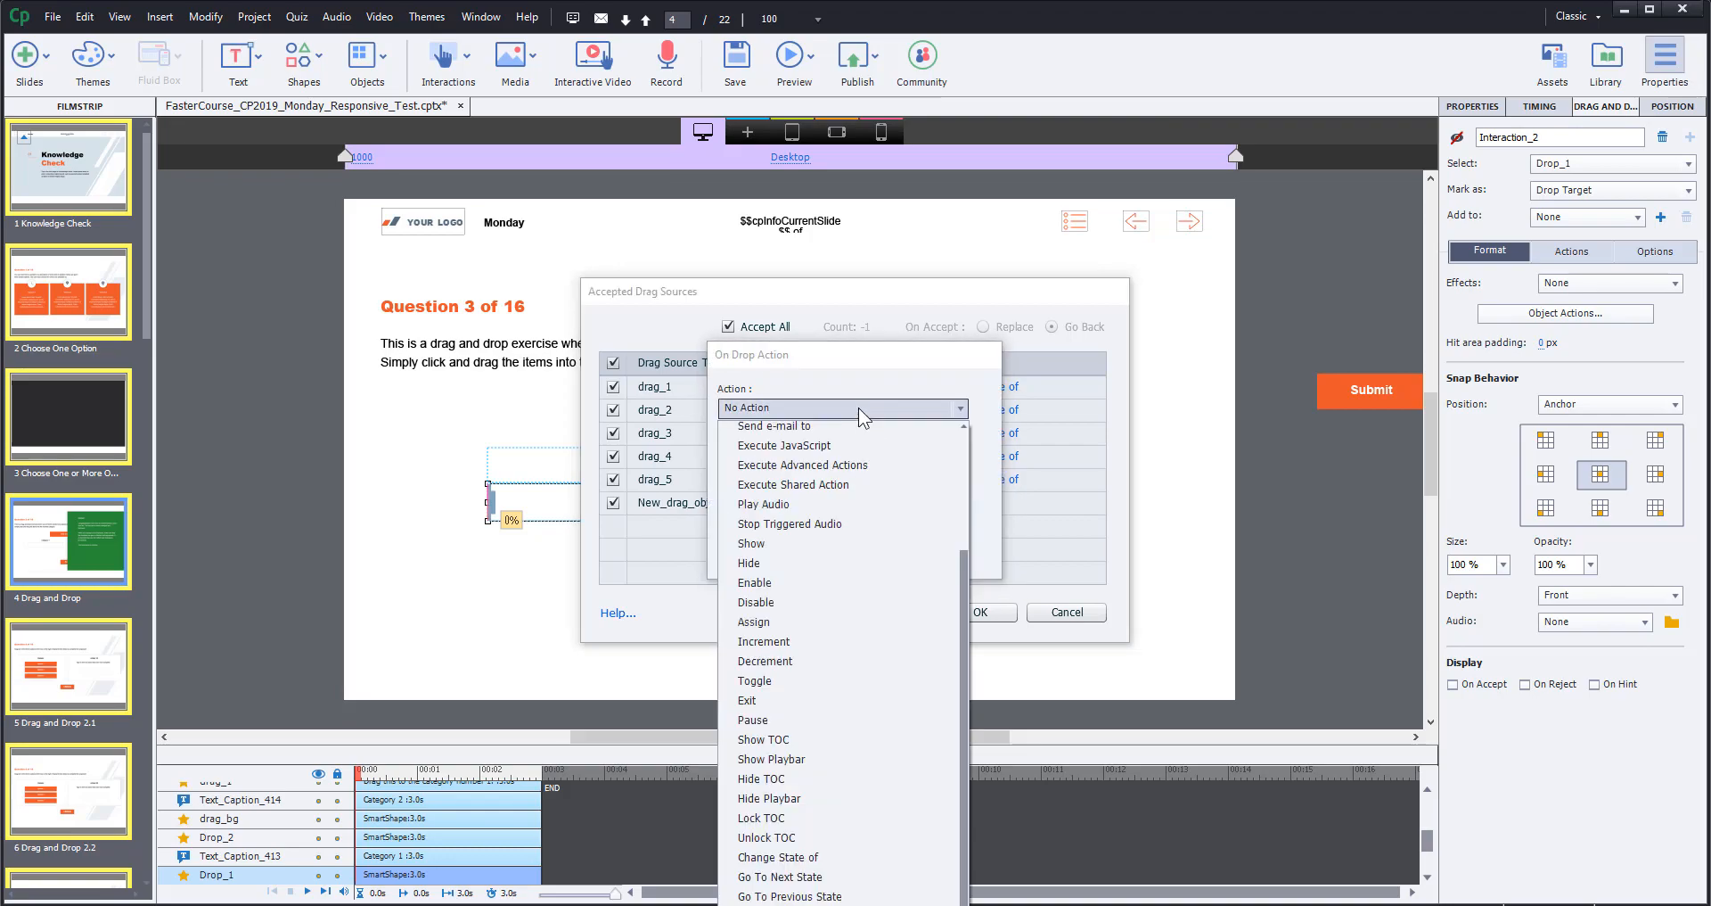
pyautogui.click(779, 856)
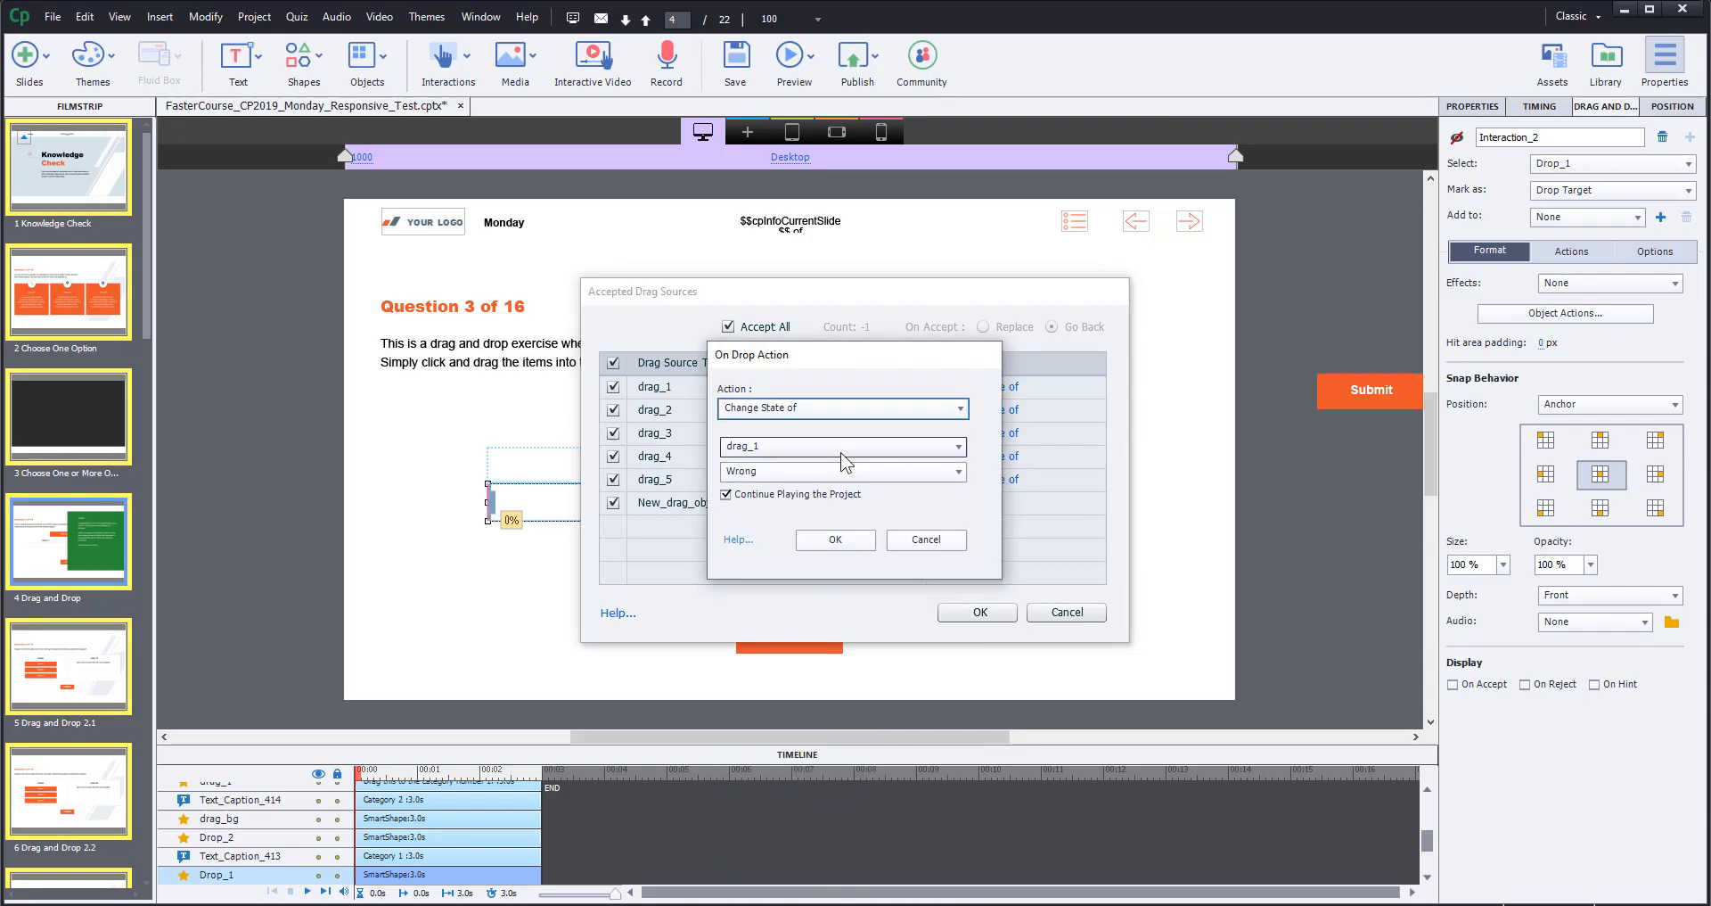
pyautogui.click(840, 445)
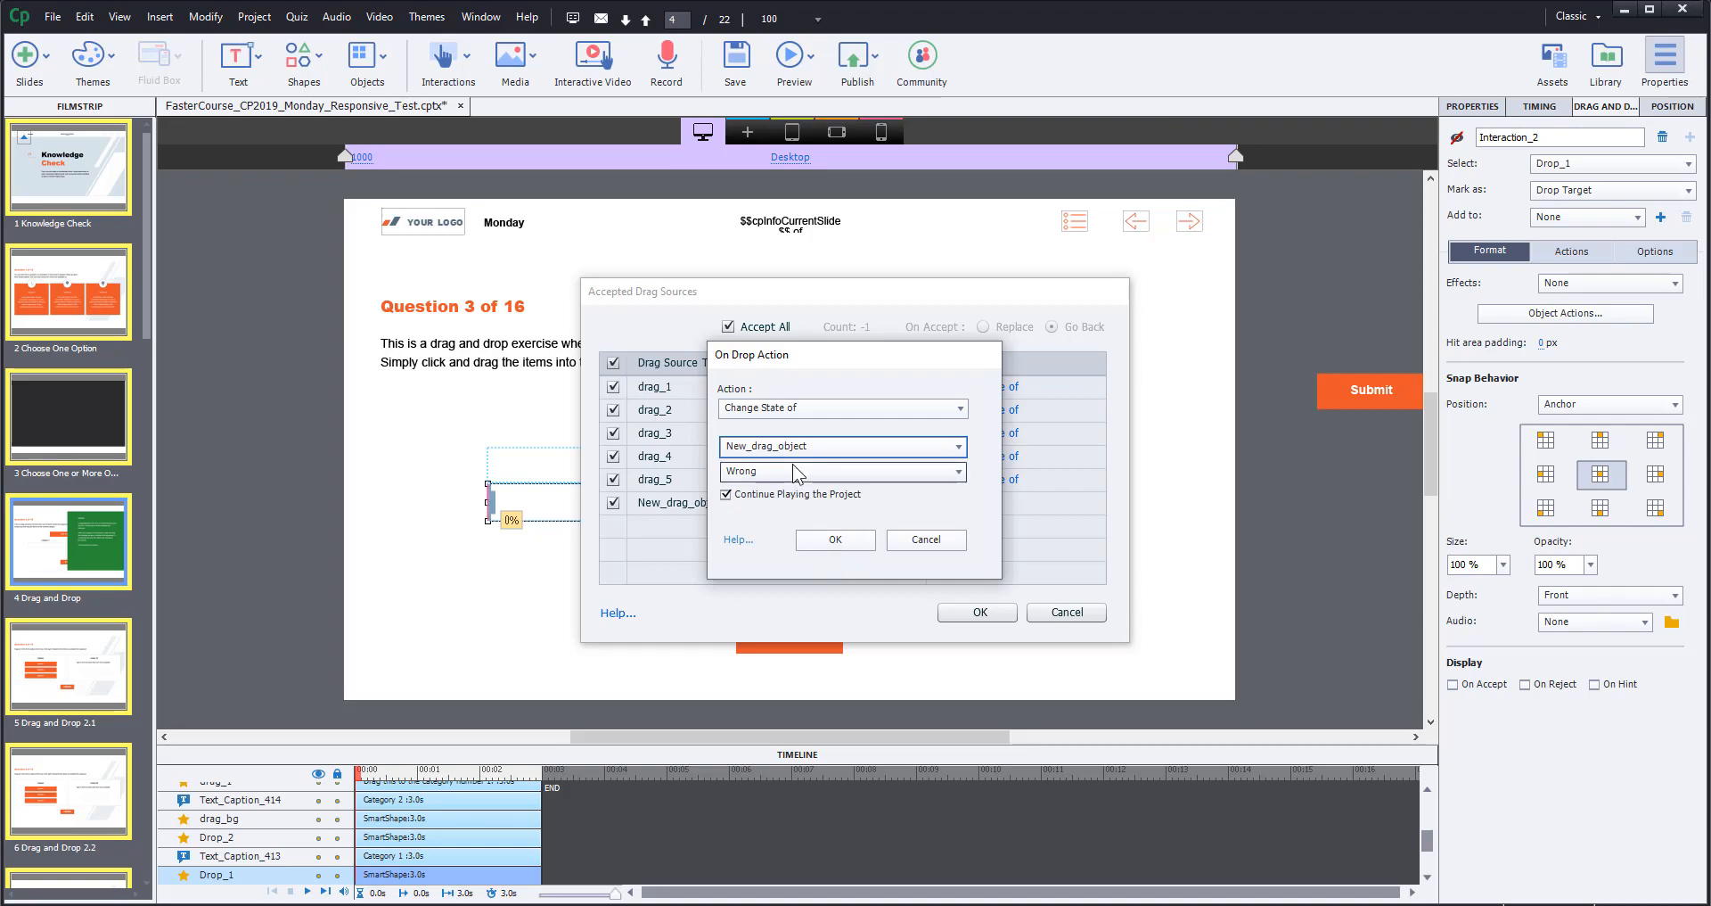
pyautogui.click(842, 471)
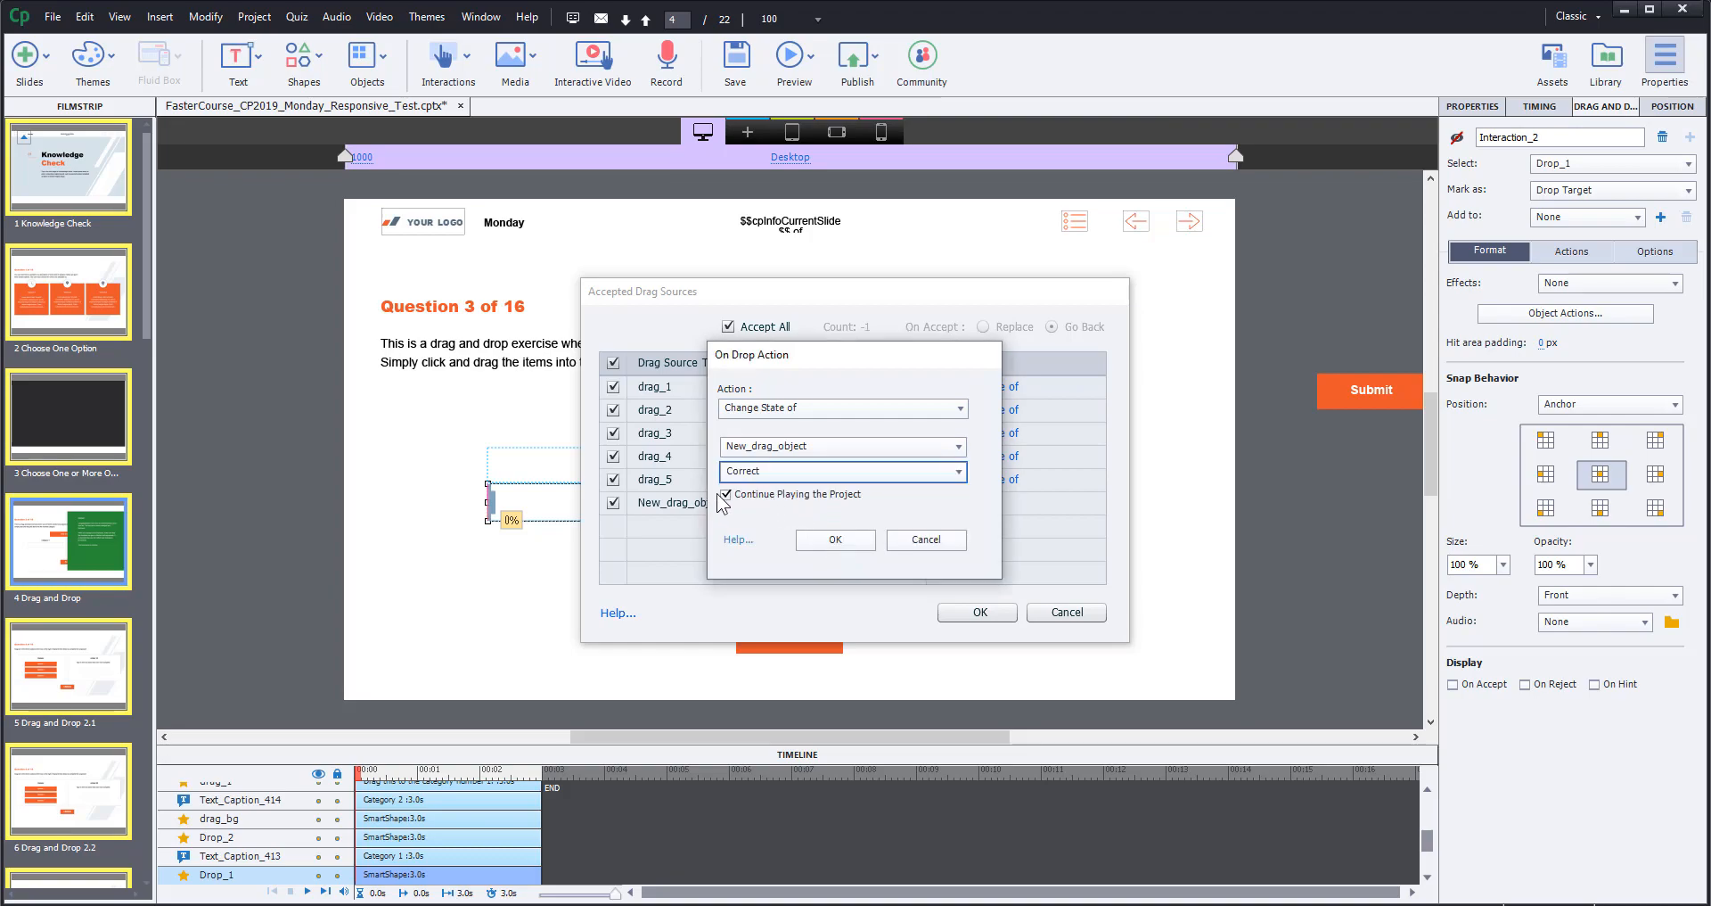
pyautogui.click(727, 494)
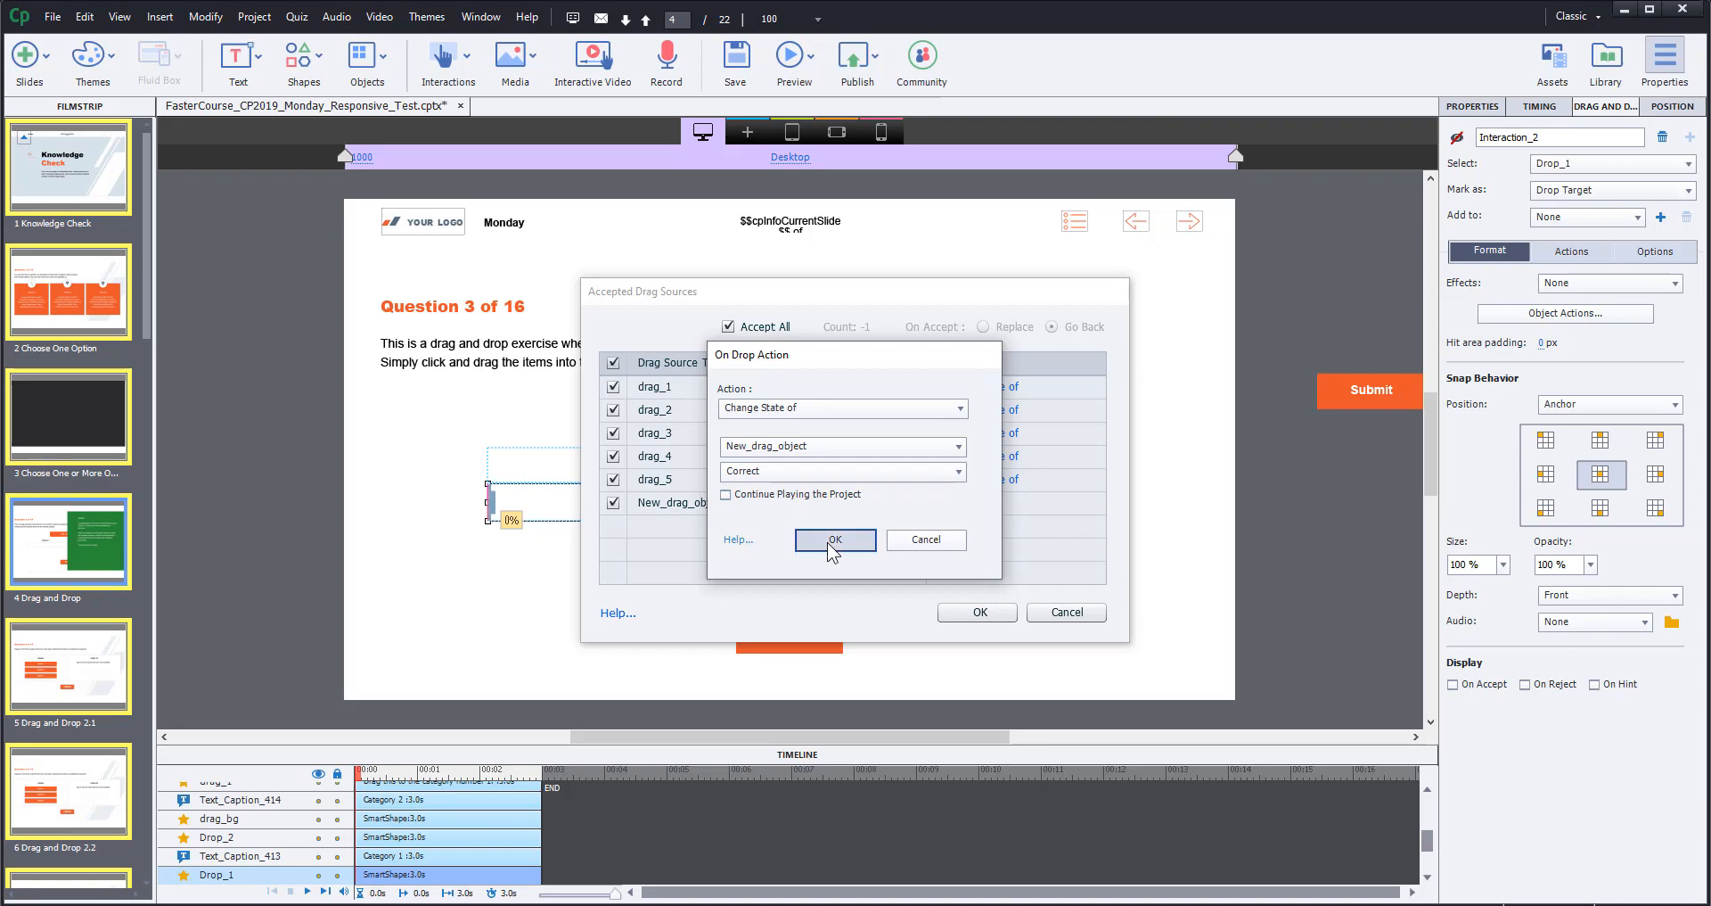
pyautogui.click(834, 540)
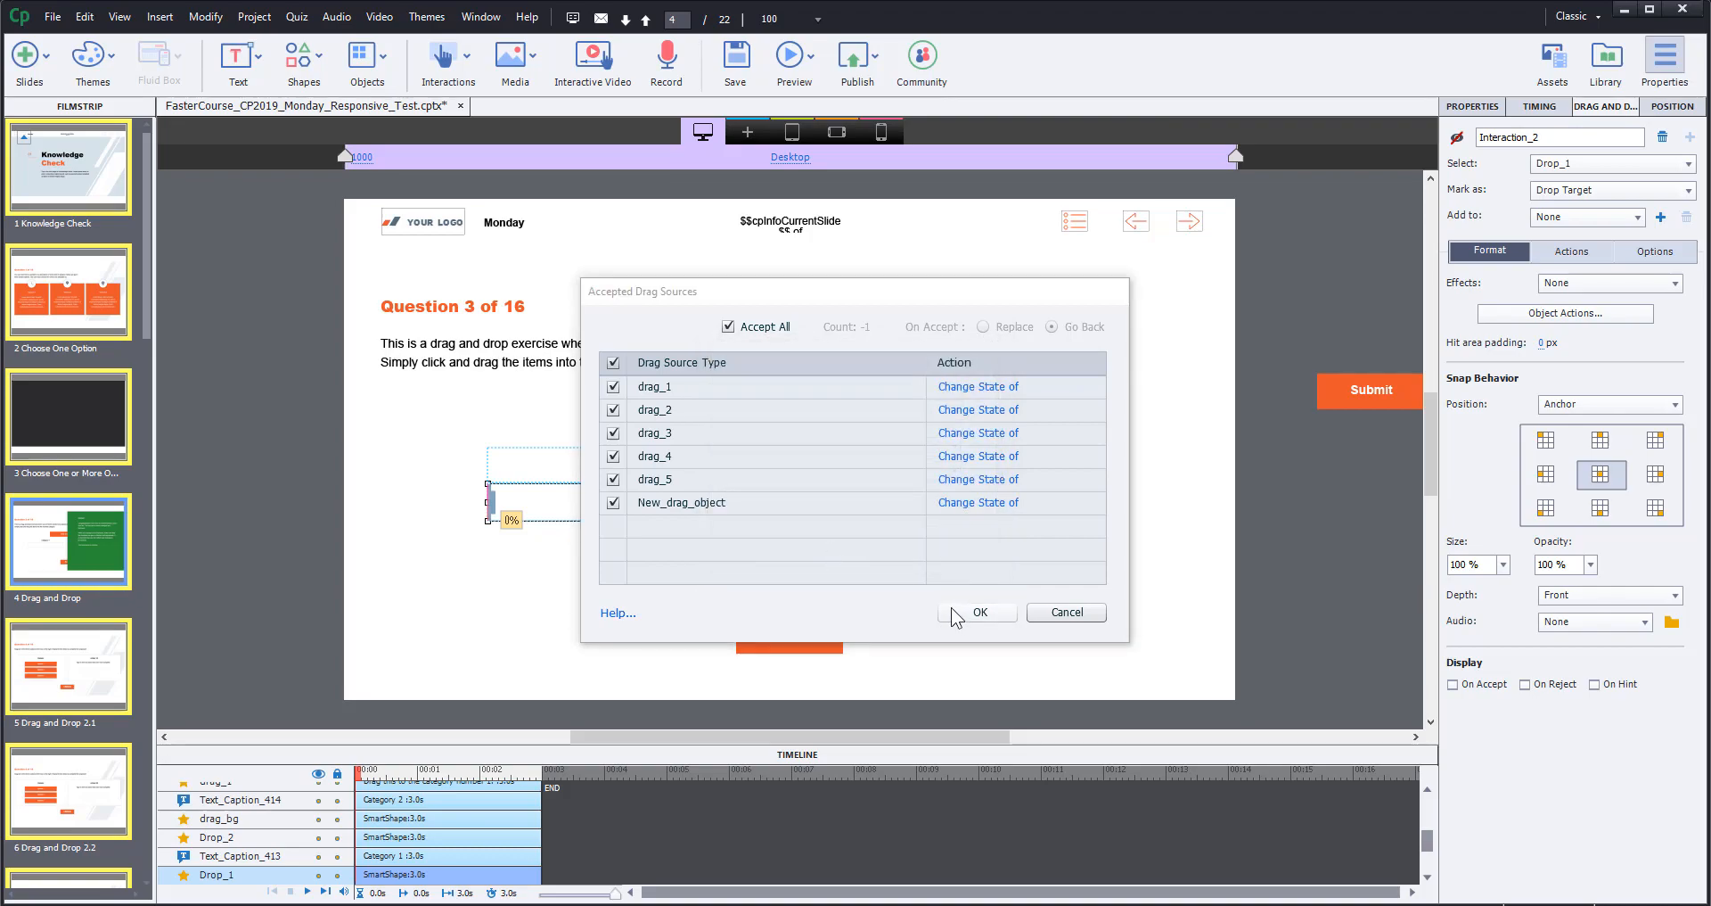
pyautogui.click(977, 612)
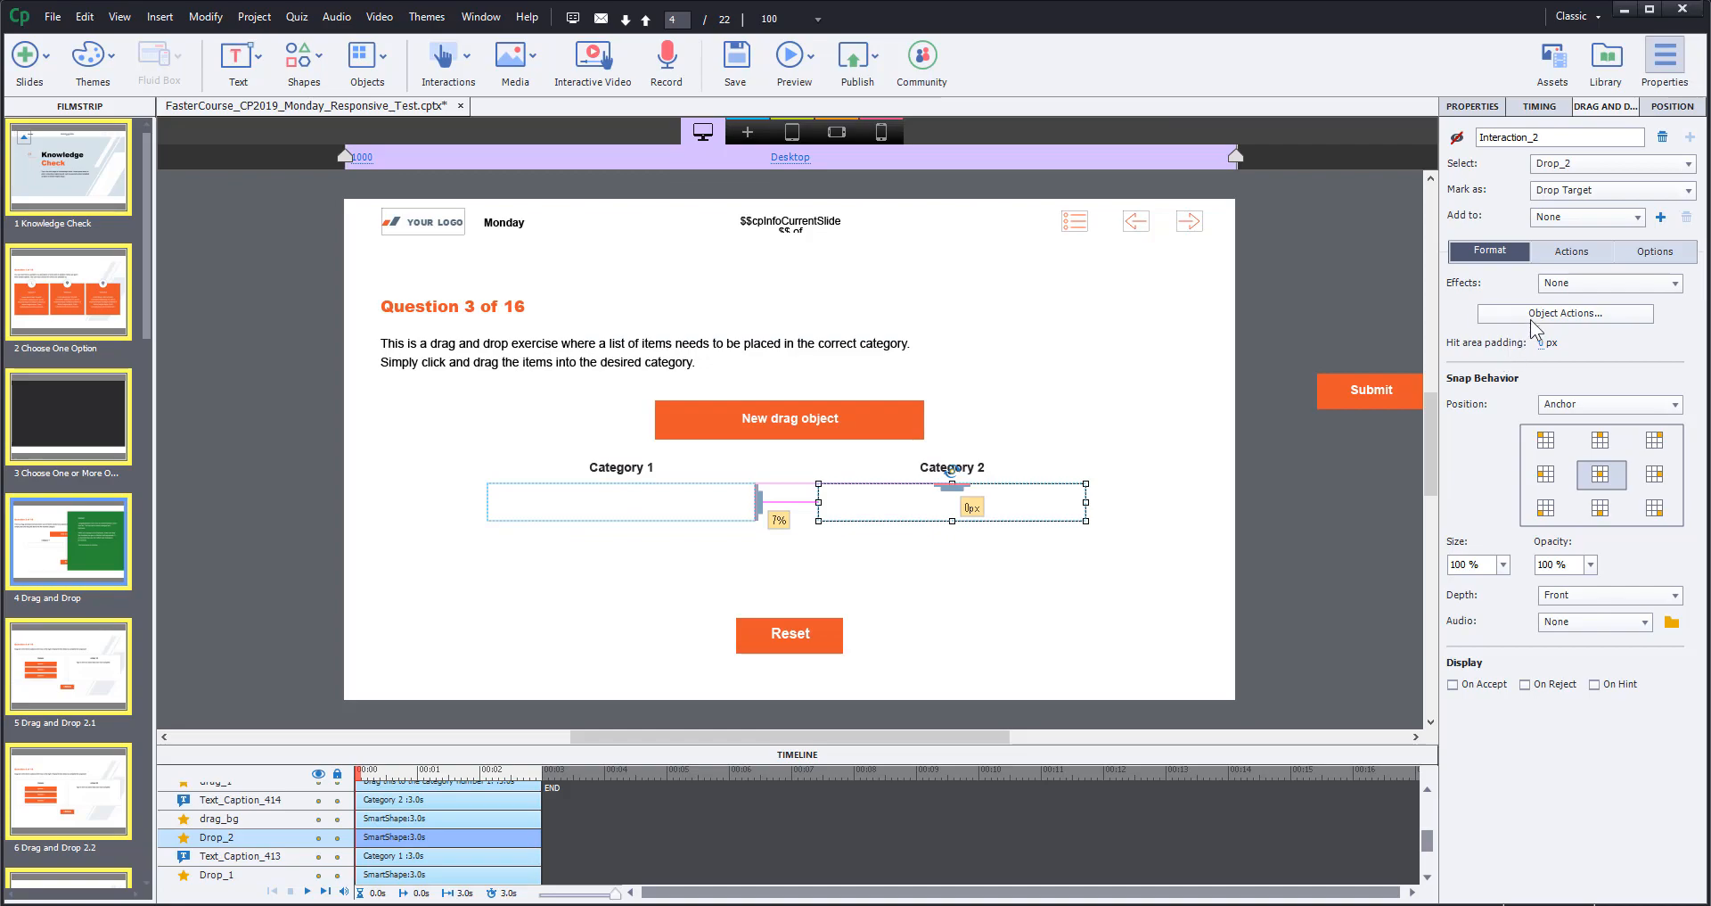
# - Make dropping on Category 2 change New_drag_object to Wrong with Continue Playing off
pyautogui.click(1564, 313)
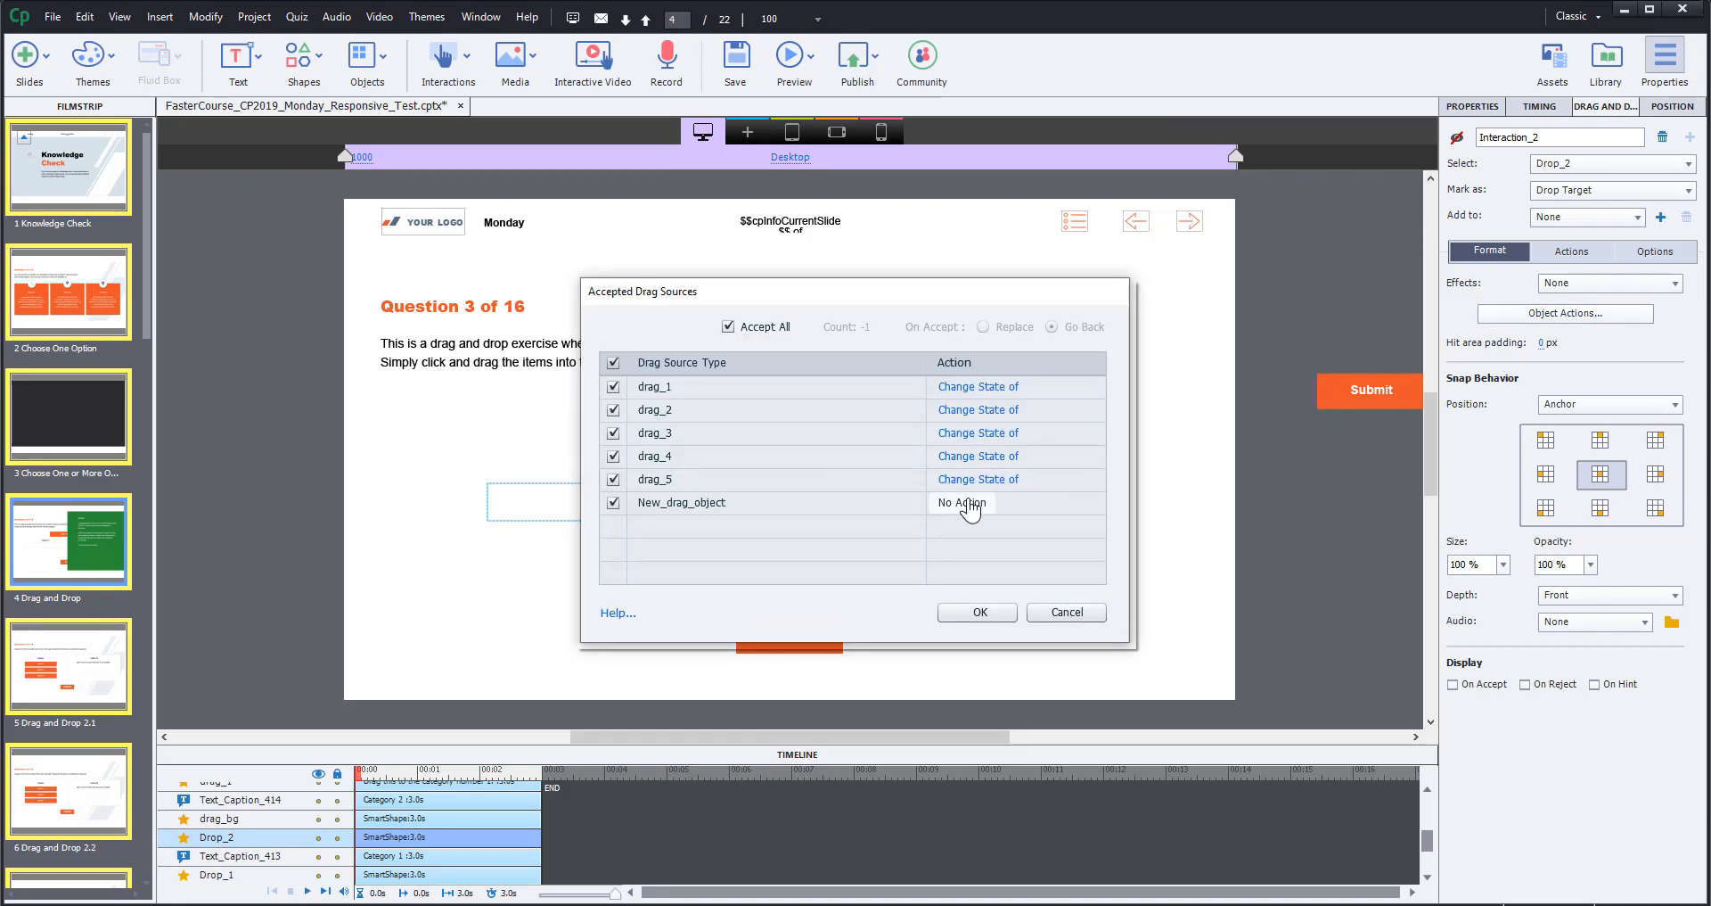
pyautogui.click(959, 503)
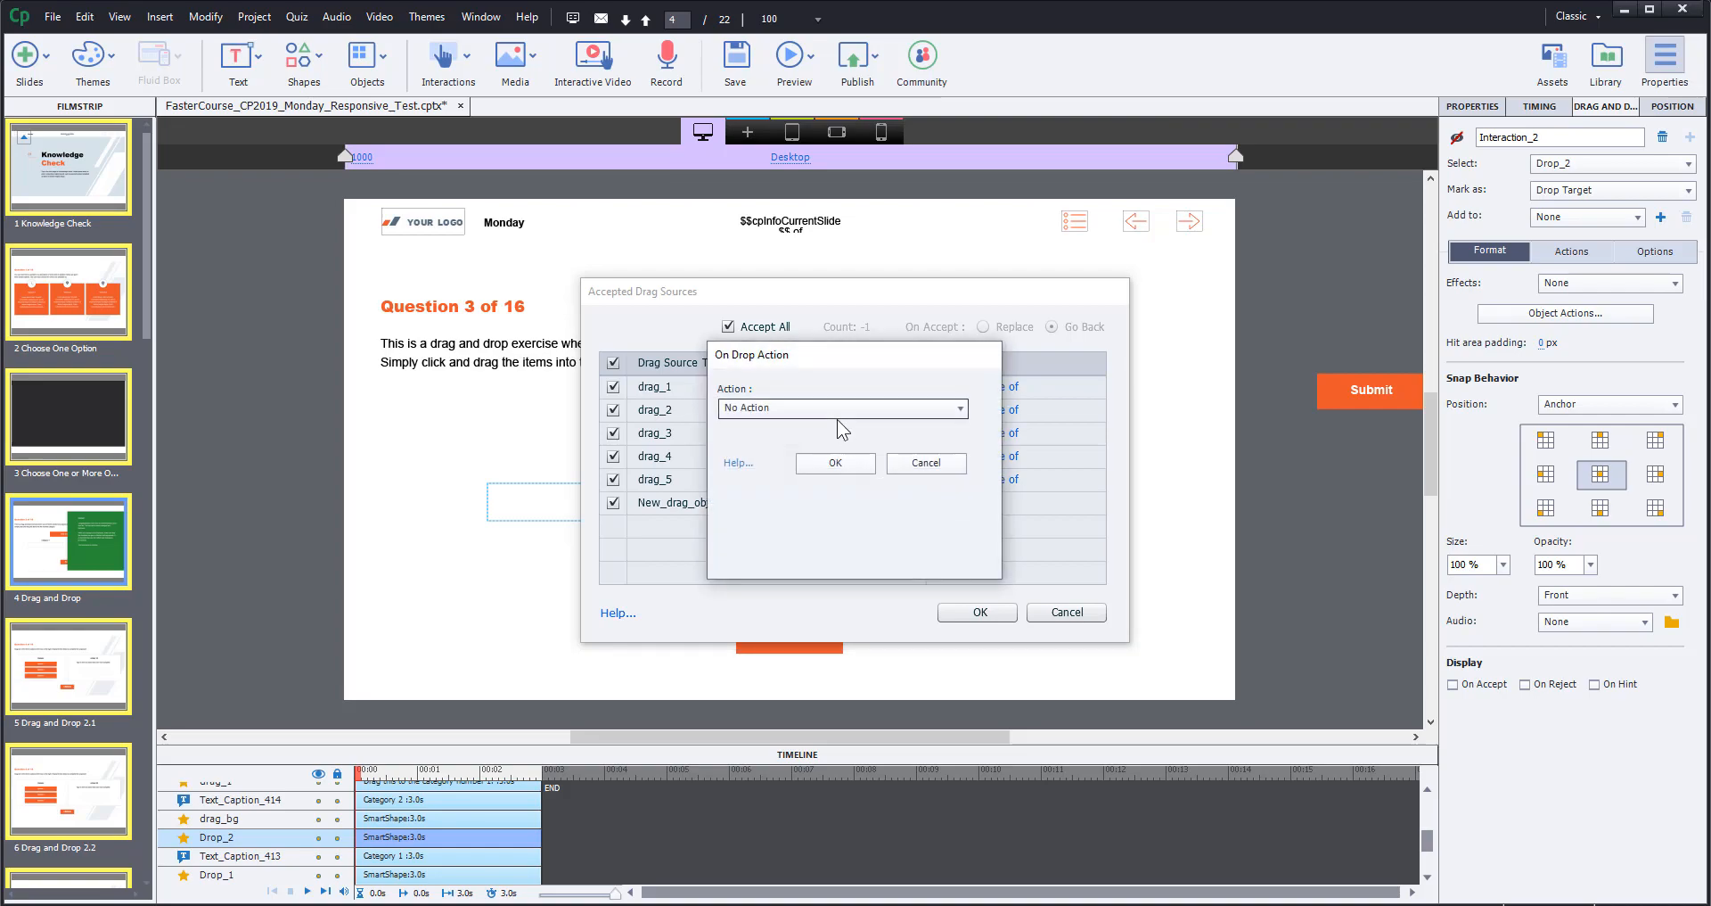
pyautogui.click(842, 406)
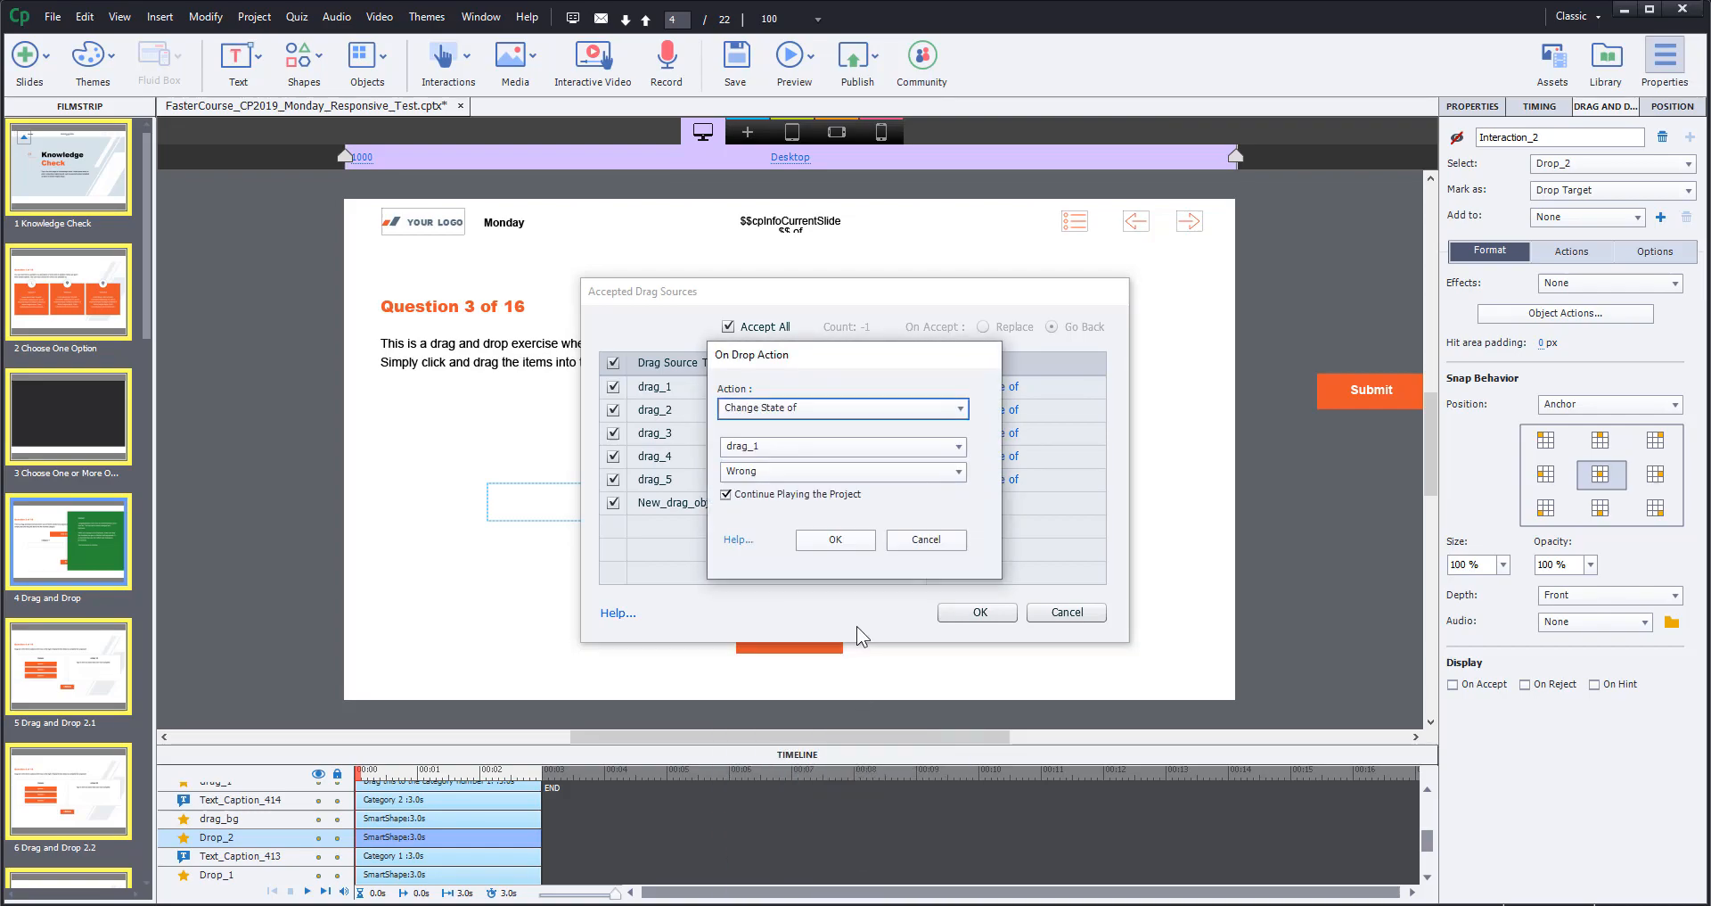
pyautogui.click(839, 445)
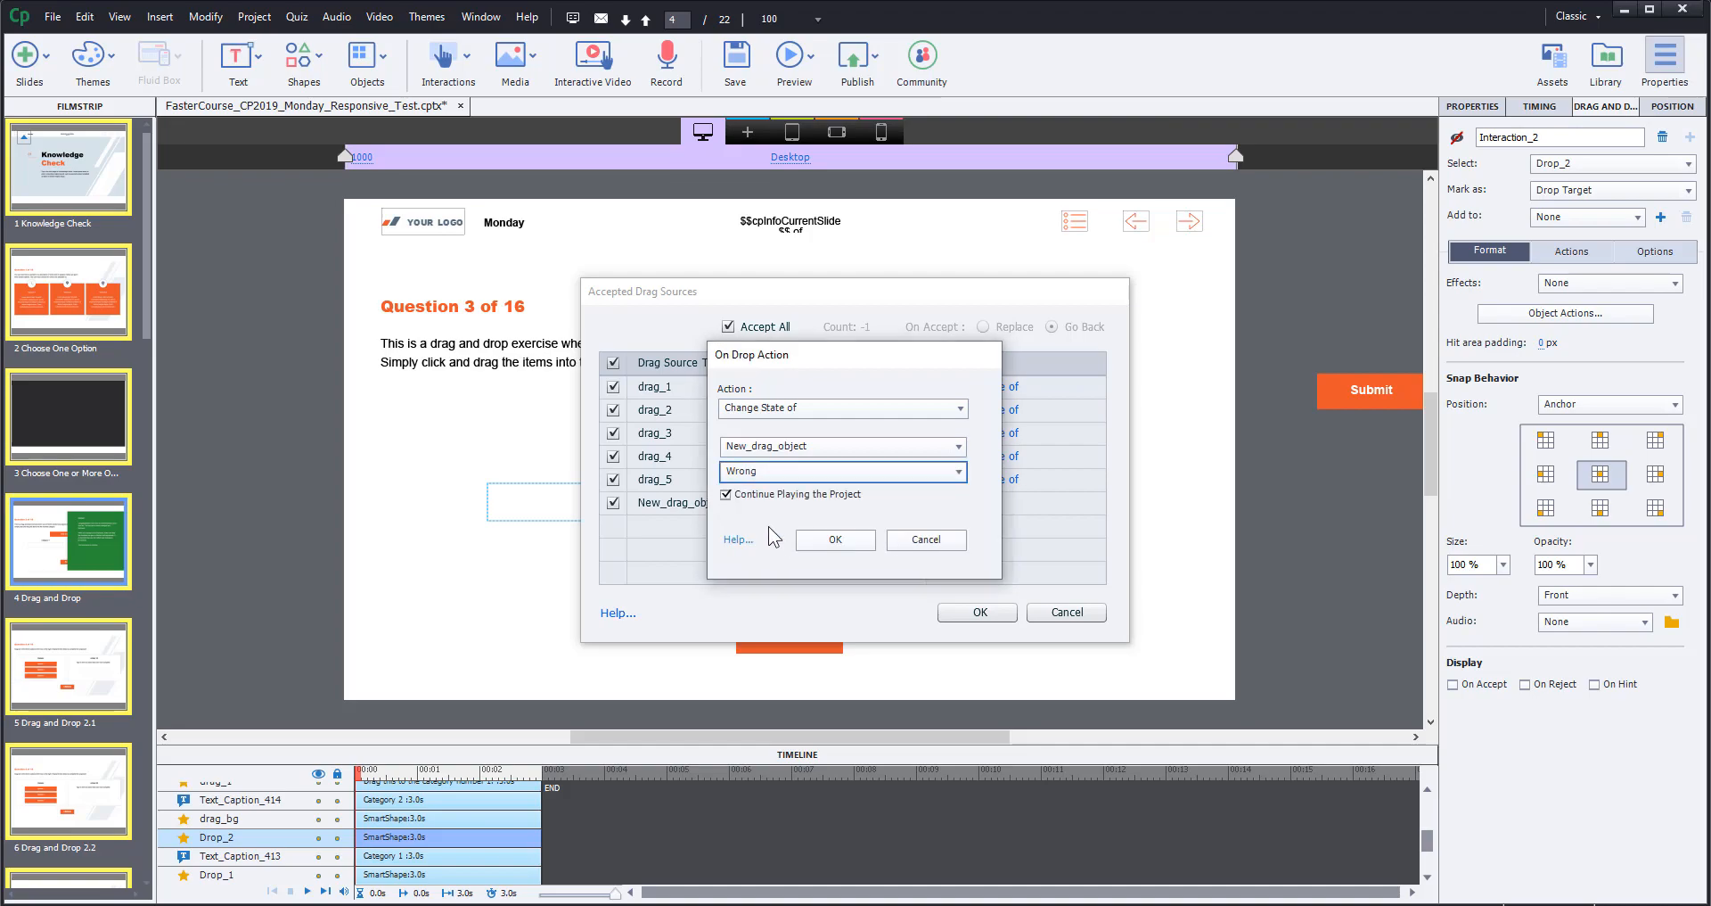
pyautogui.click(725, 494)
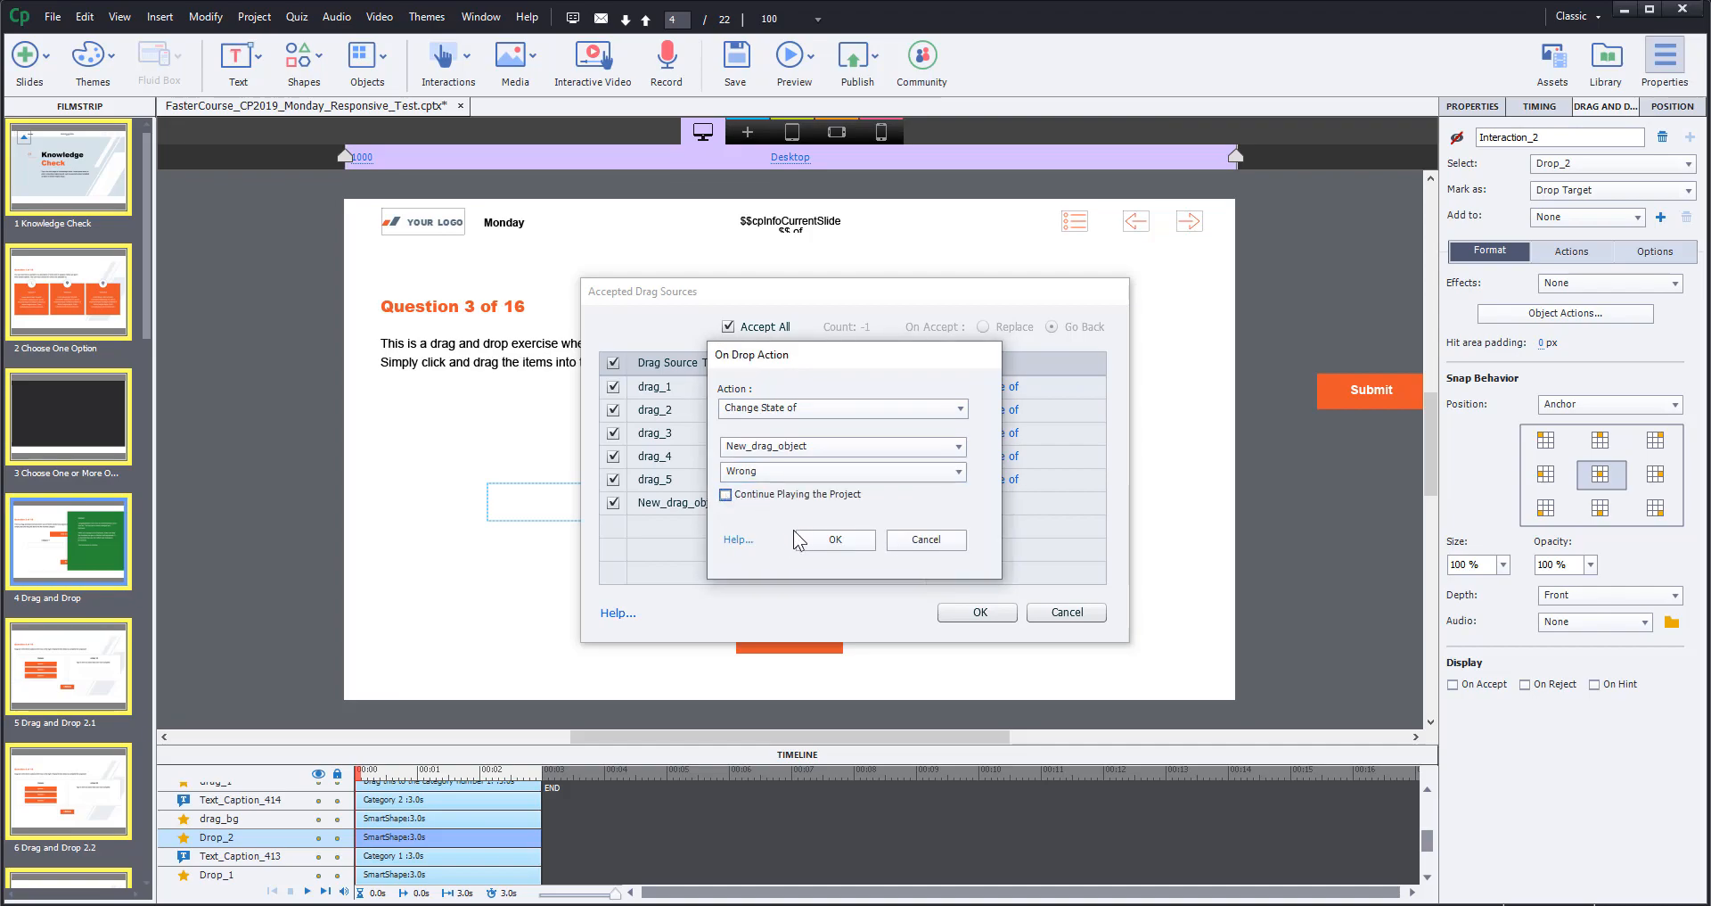
pyautogui.click(832, 538)
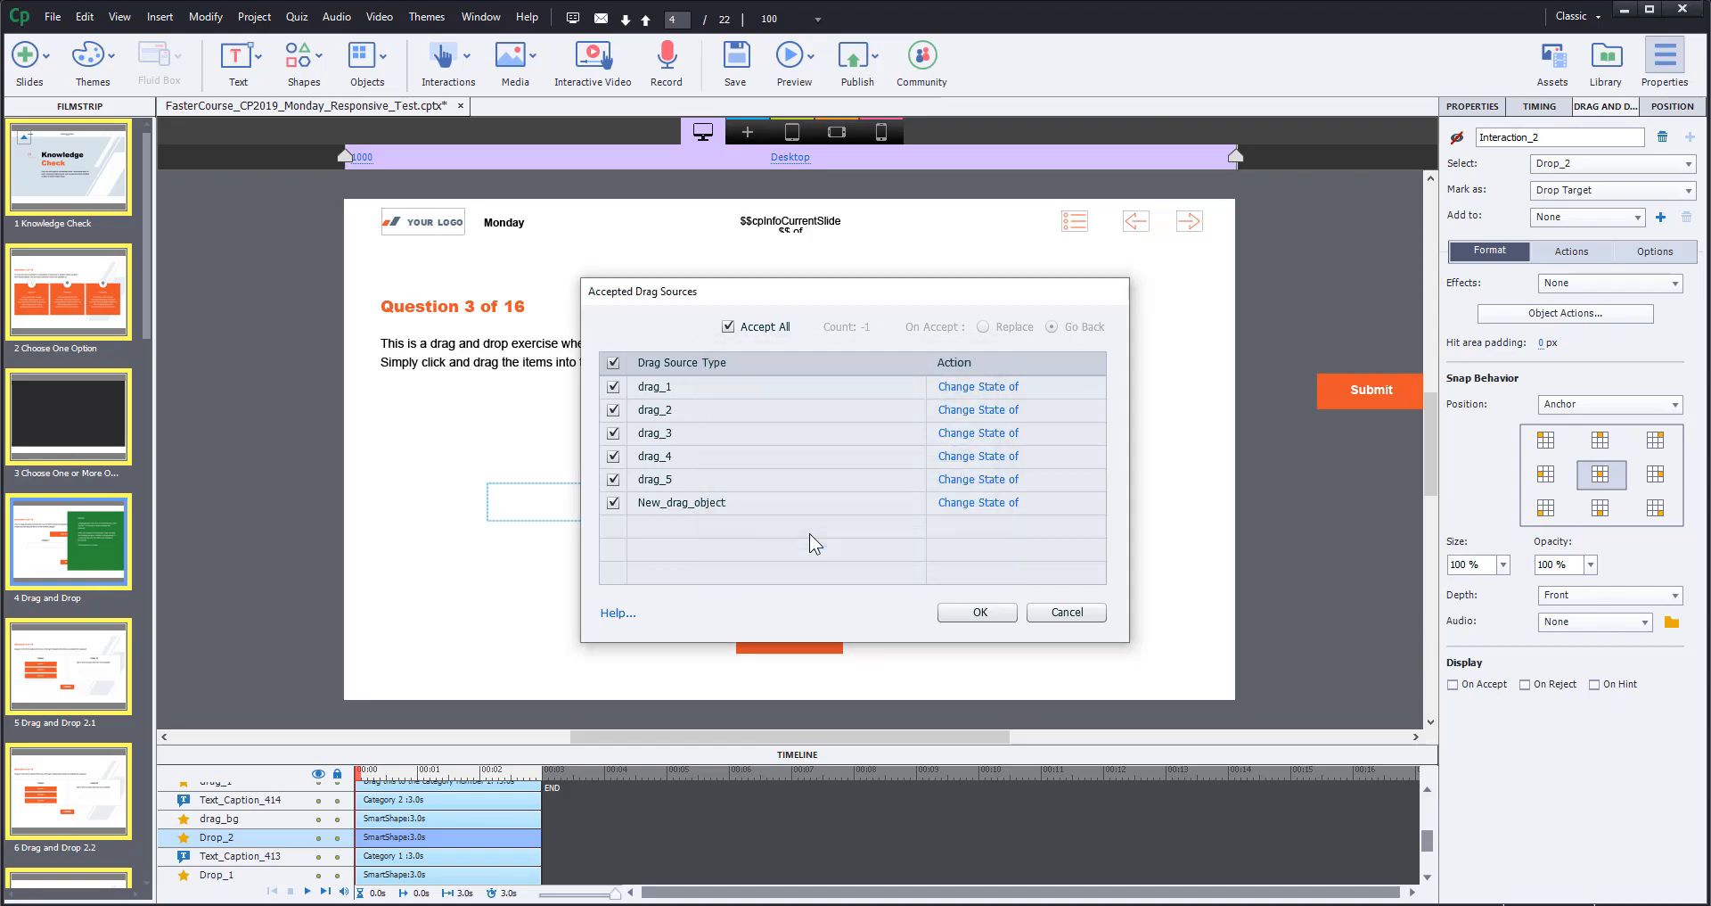
pyautogui.click(975, 612)
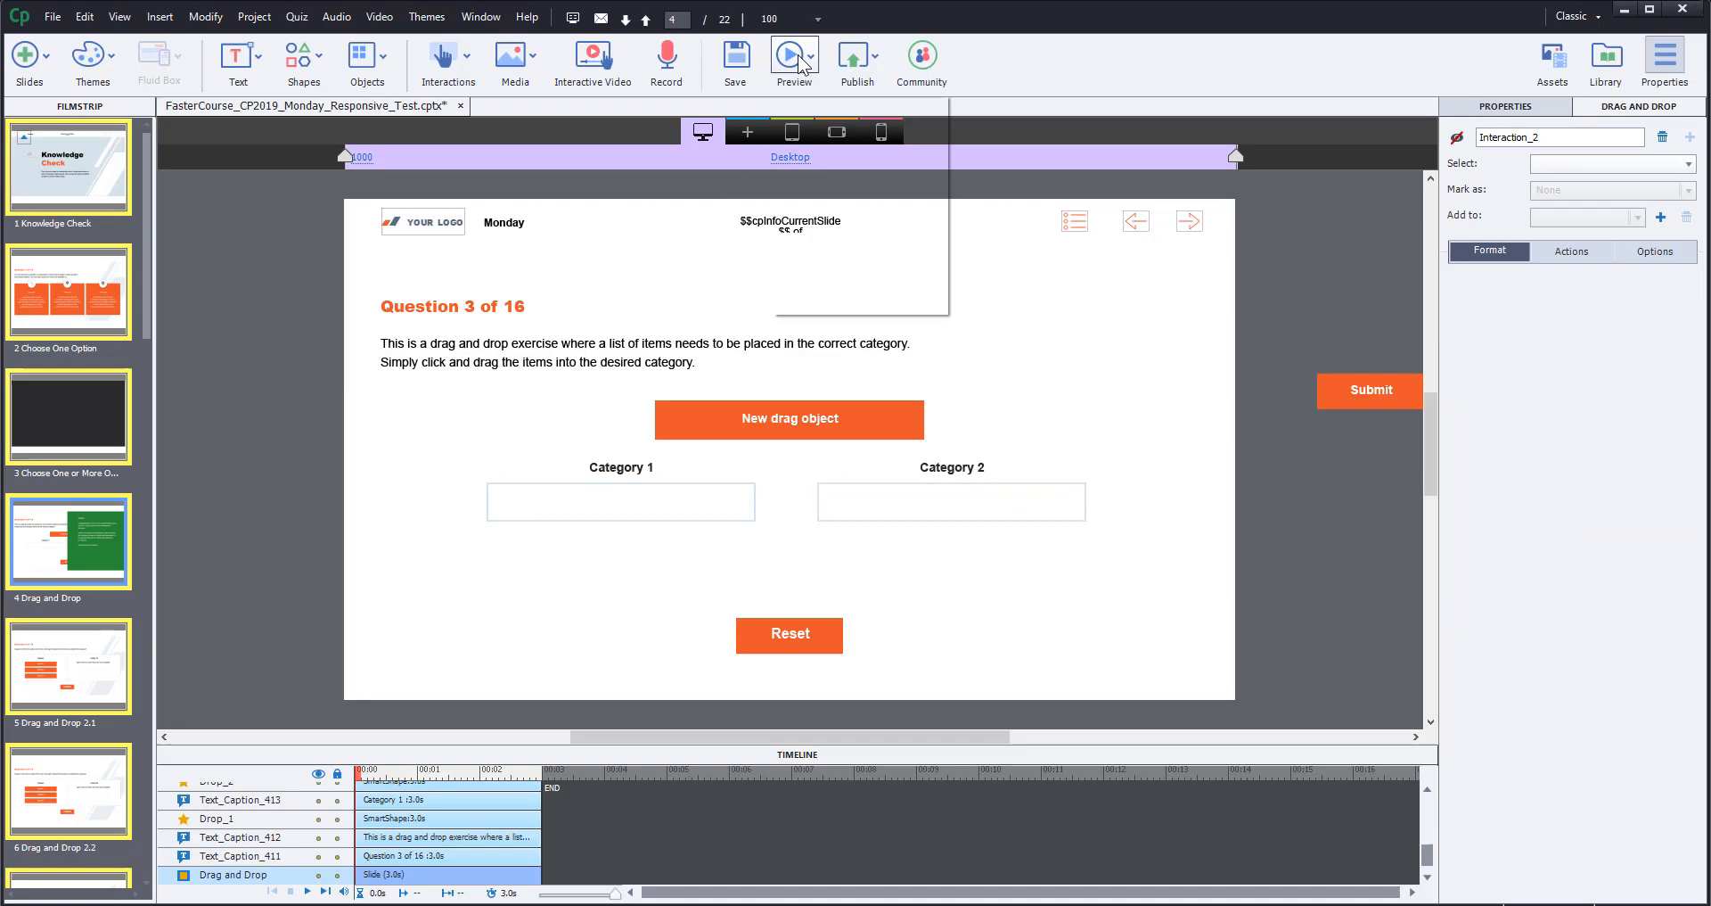
# - Preview the next 5 slides in the browser and start the quiz playing
pyautogui.click(795, 55)
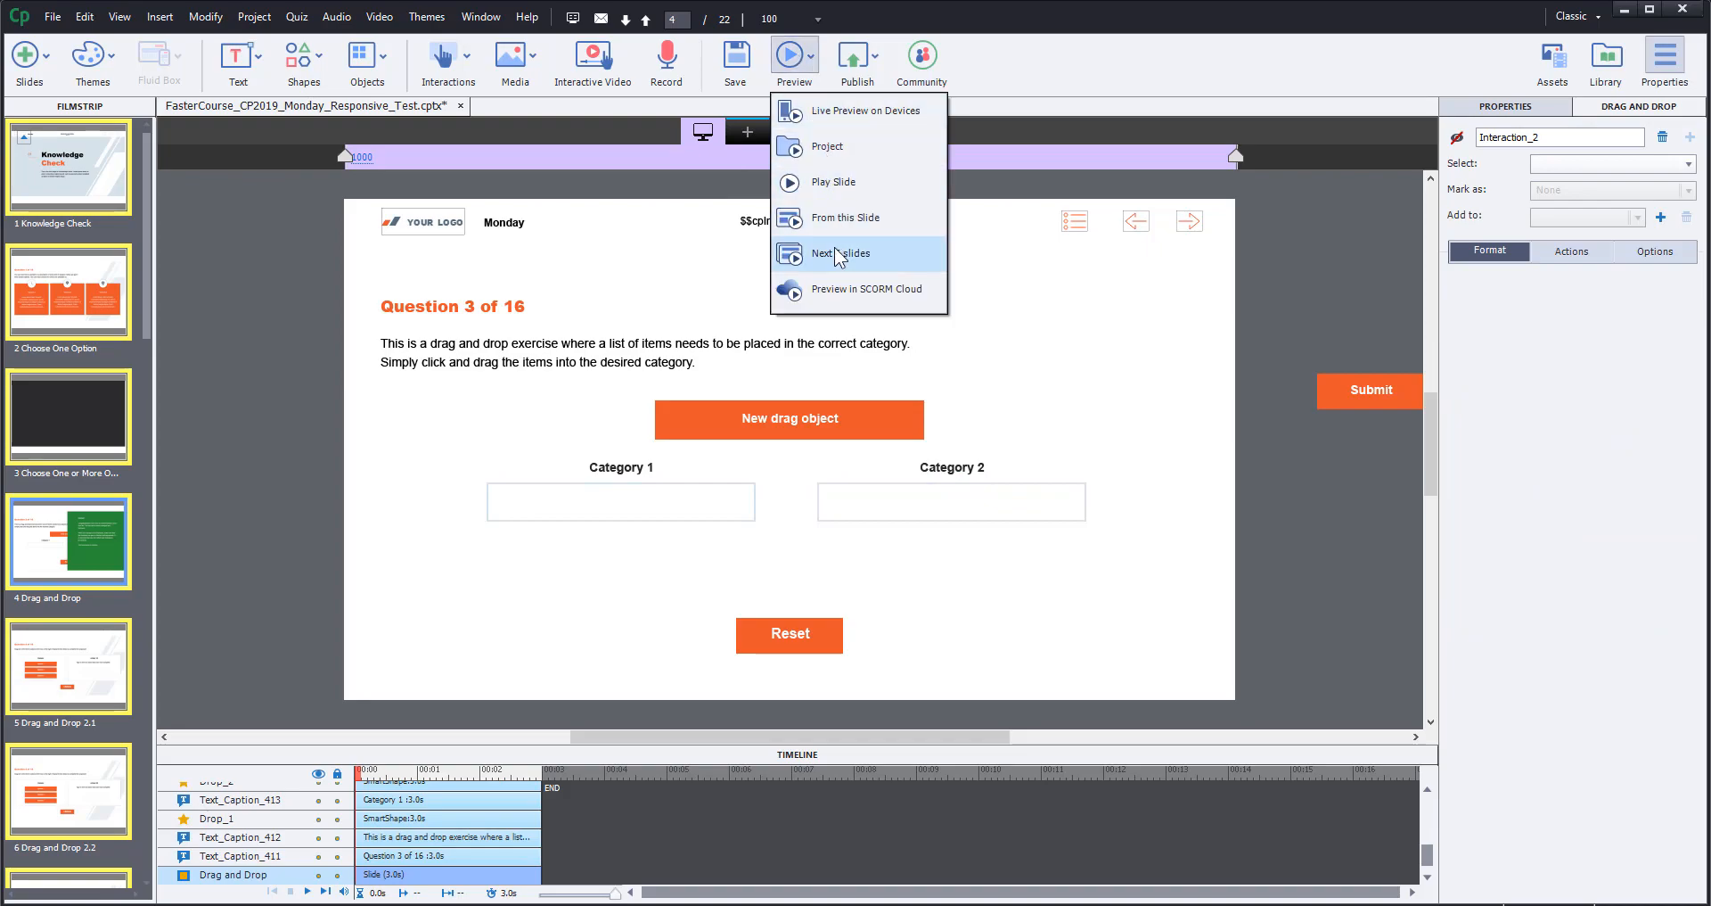
pyautogui.click(840, 253)
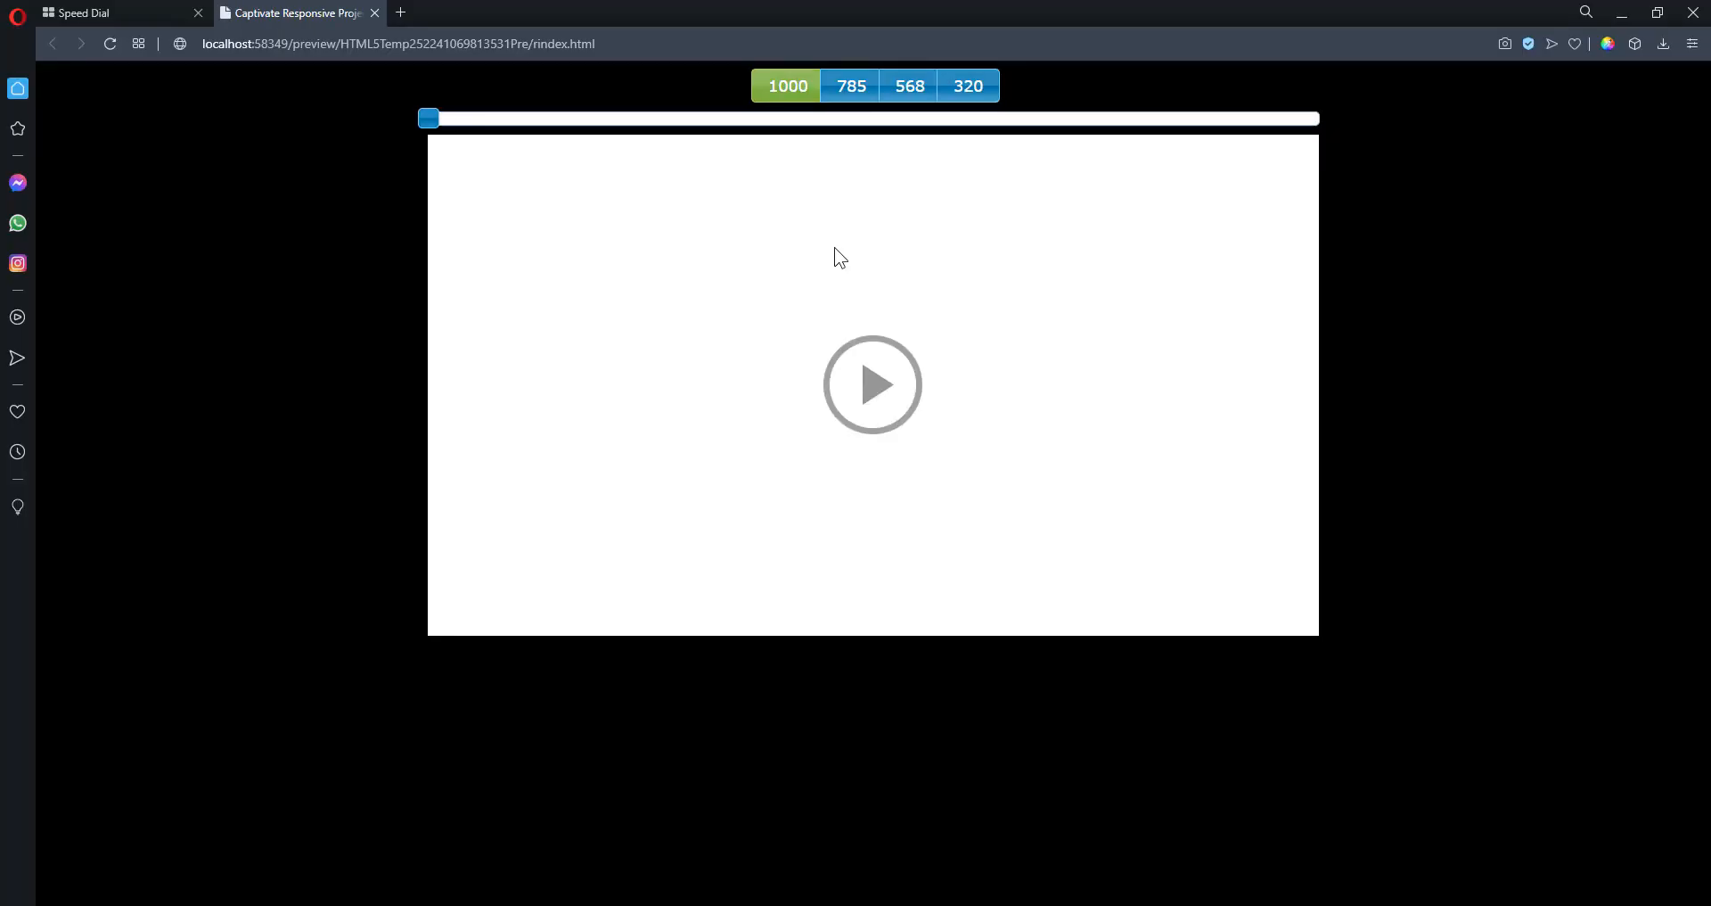
pyautogui.click(874, 383)
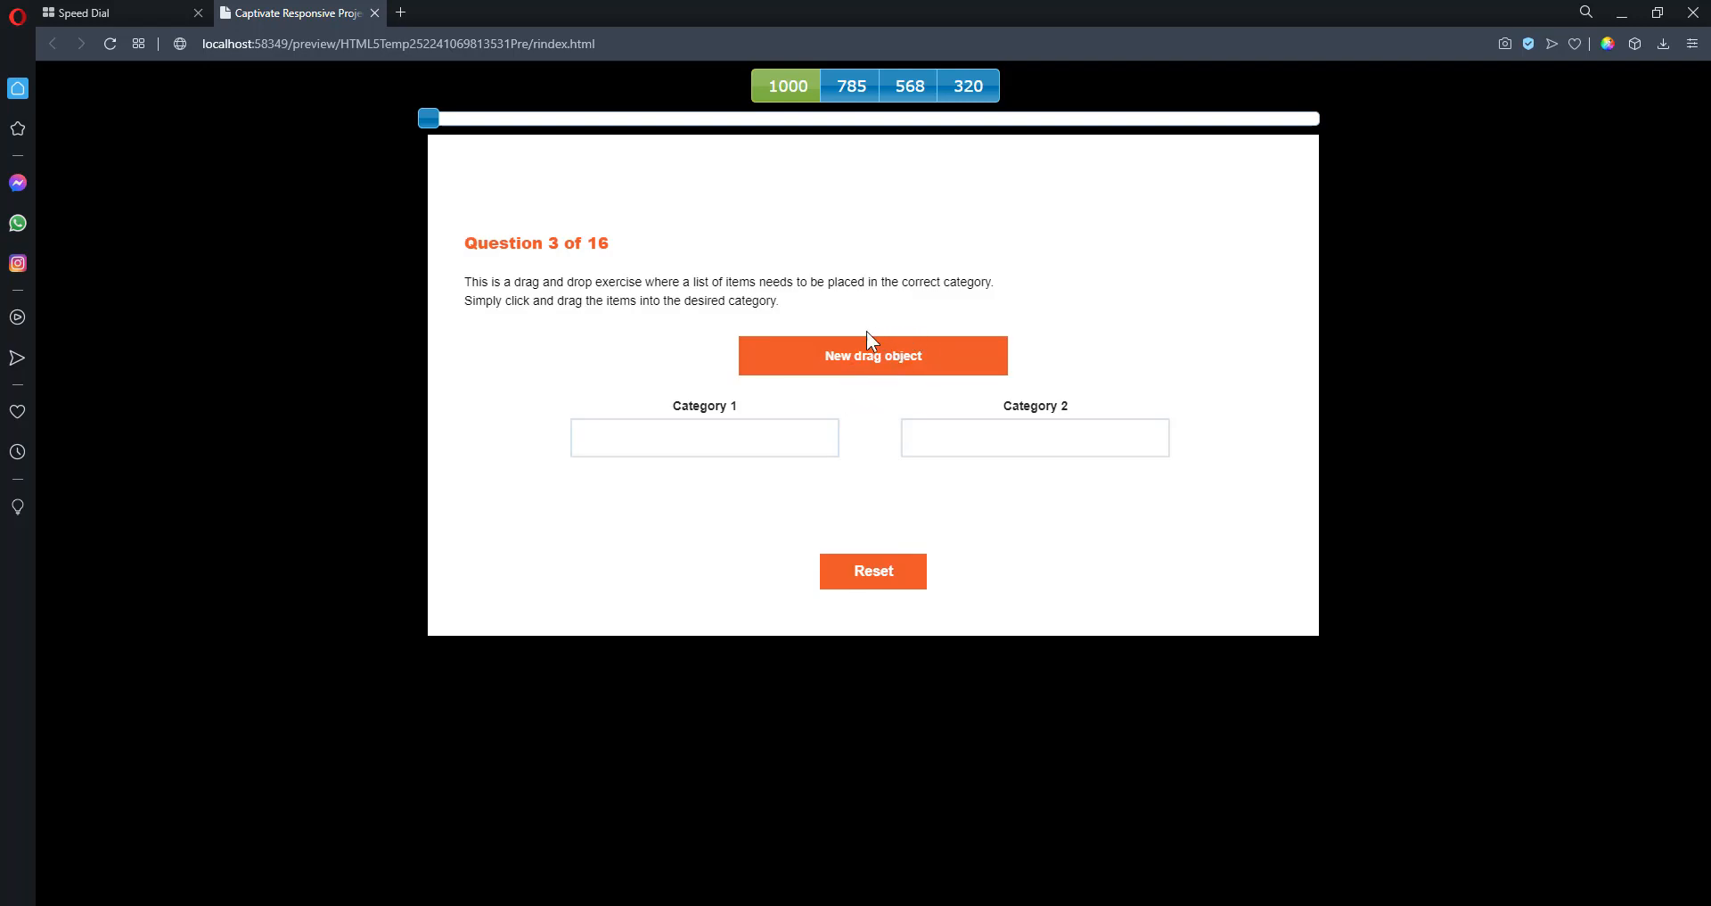
# - Drop the new drag object on Category 1 (green), then carry it onto Category 2 (black)
pyautogui.moveTo(872, 354); pyautogui.dragTo(716, 439)
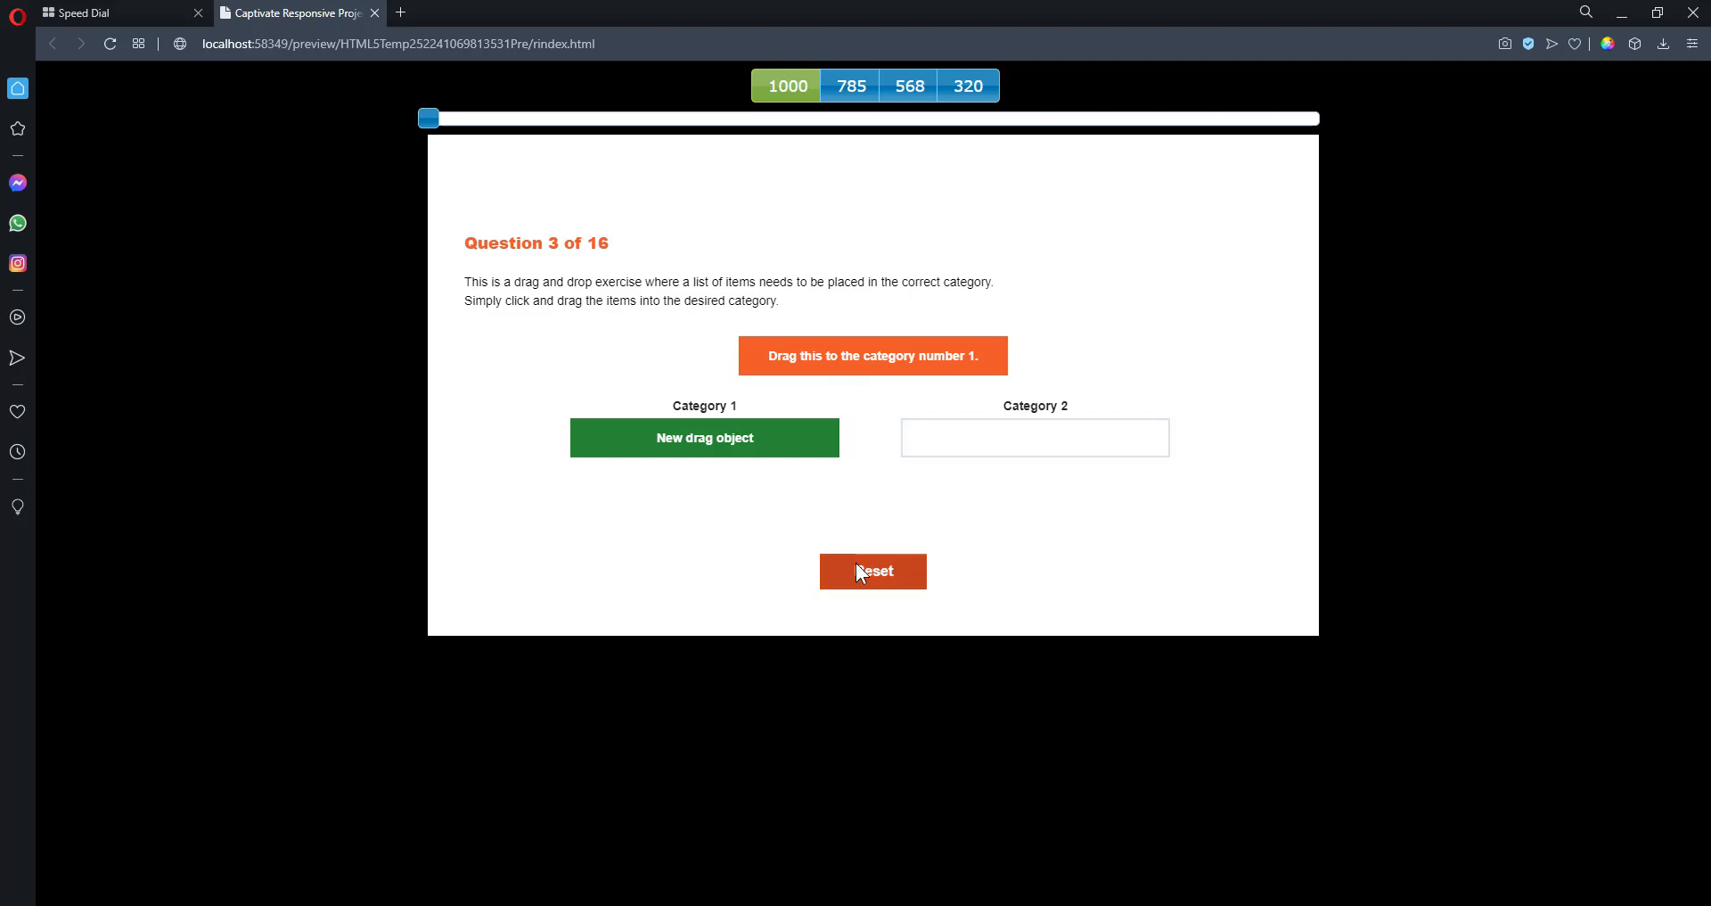
pyautogui.moveTo(705, 437); pyautogui.dragTo(933, 429)
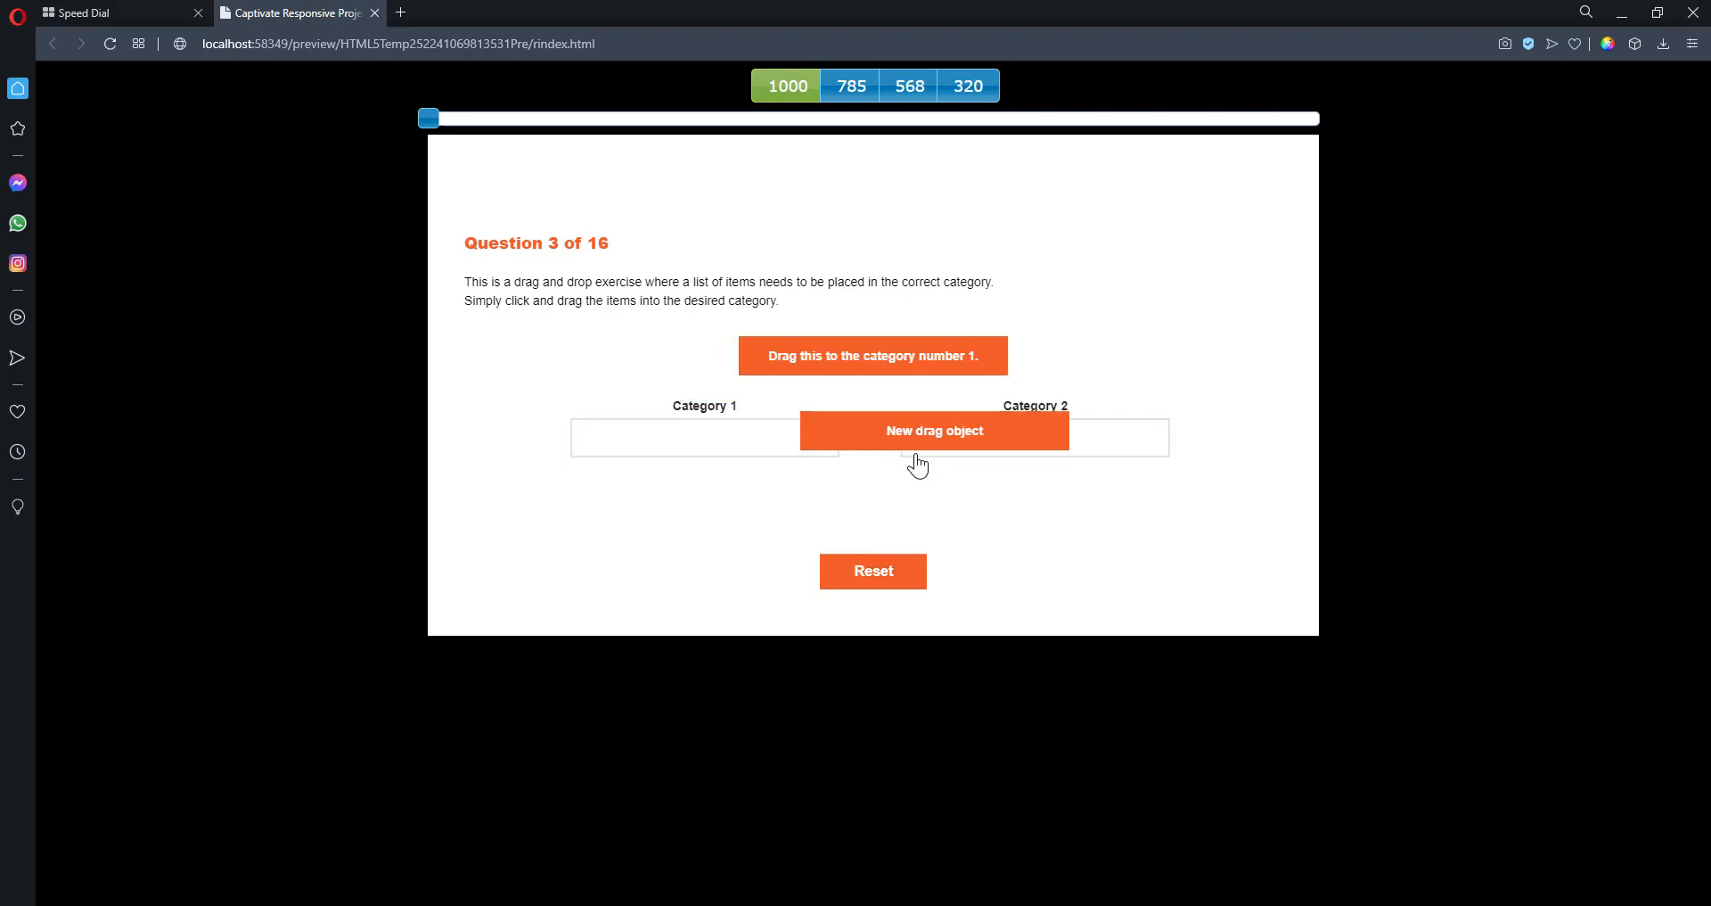
pyautogui.moveTo(933, 429); pyautogui.dragTo(1034, 436)
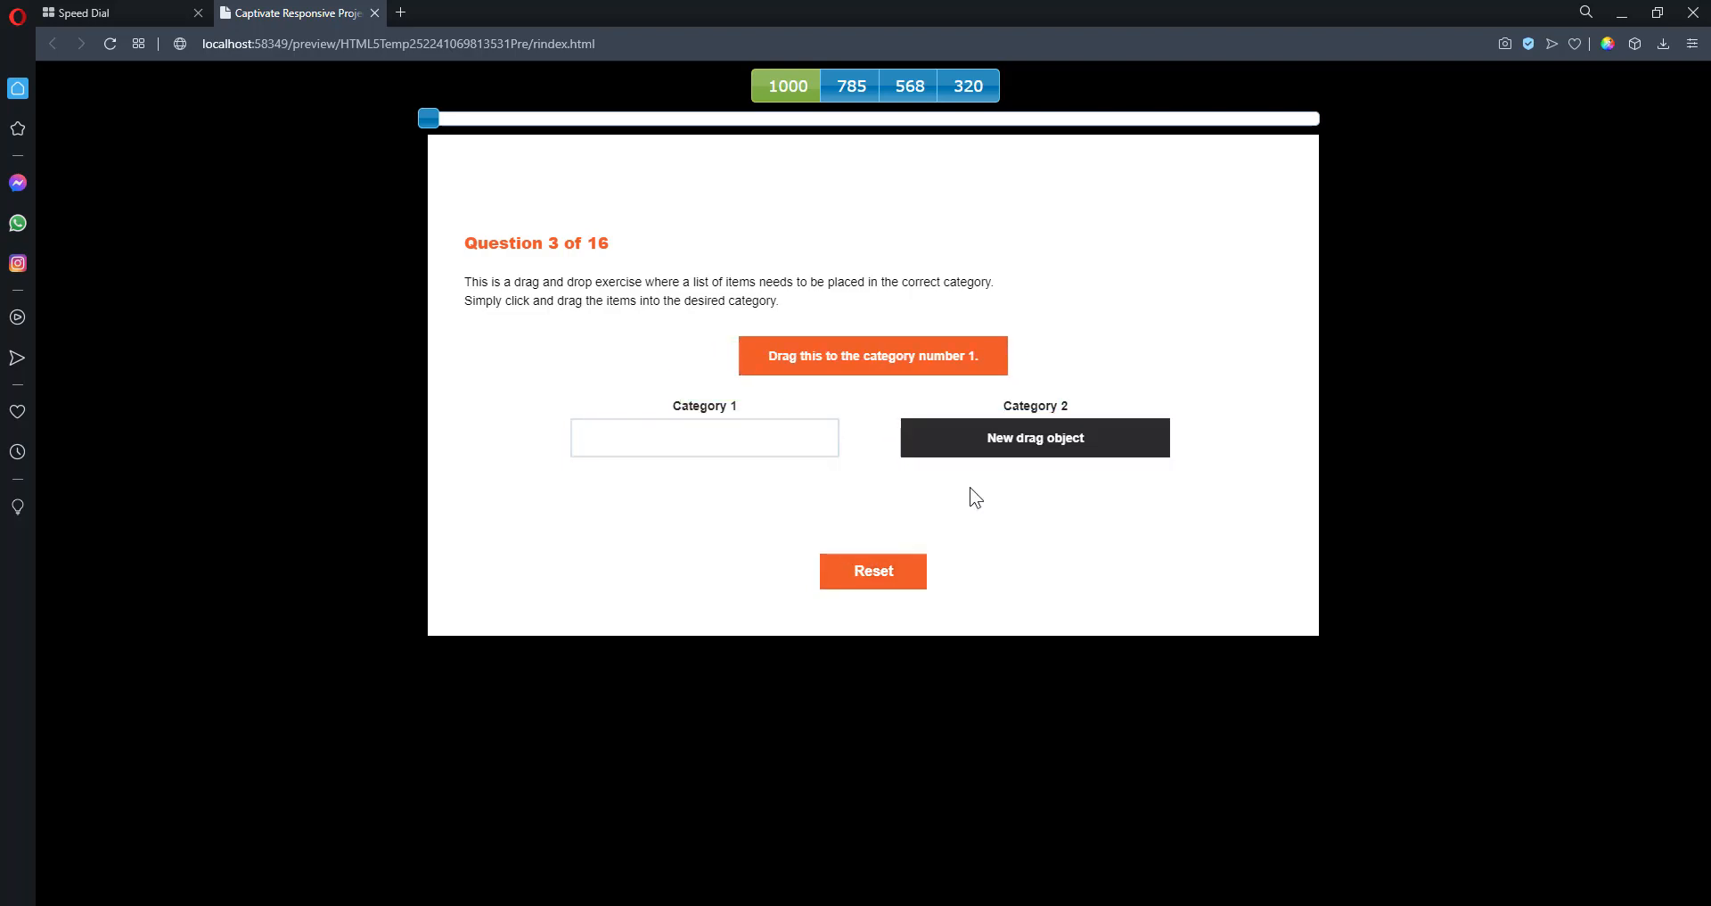